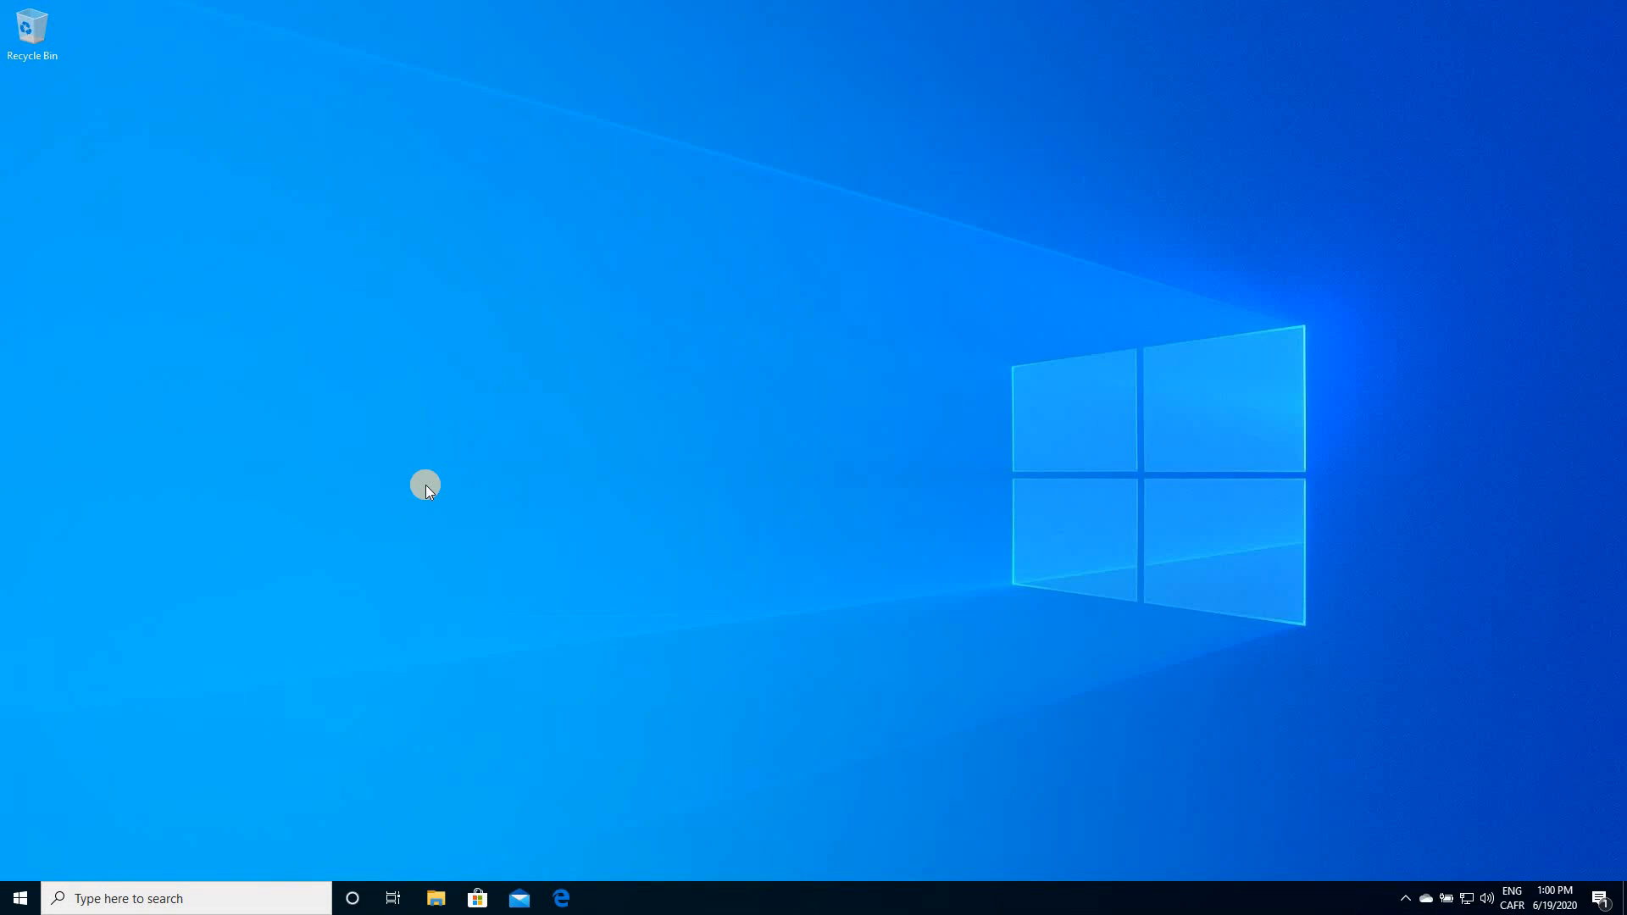
pyautogui.moveTo(442, 405)
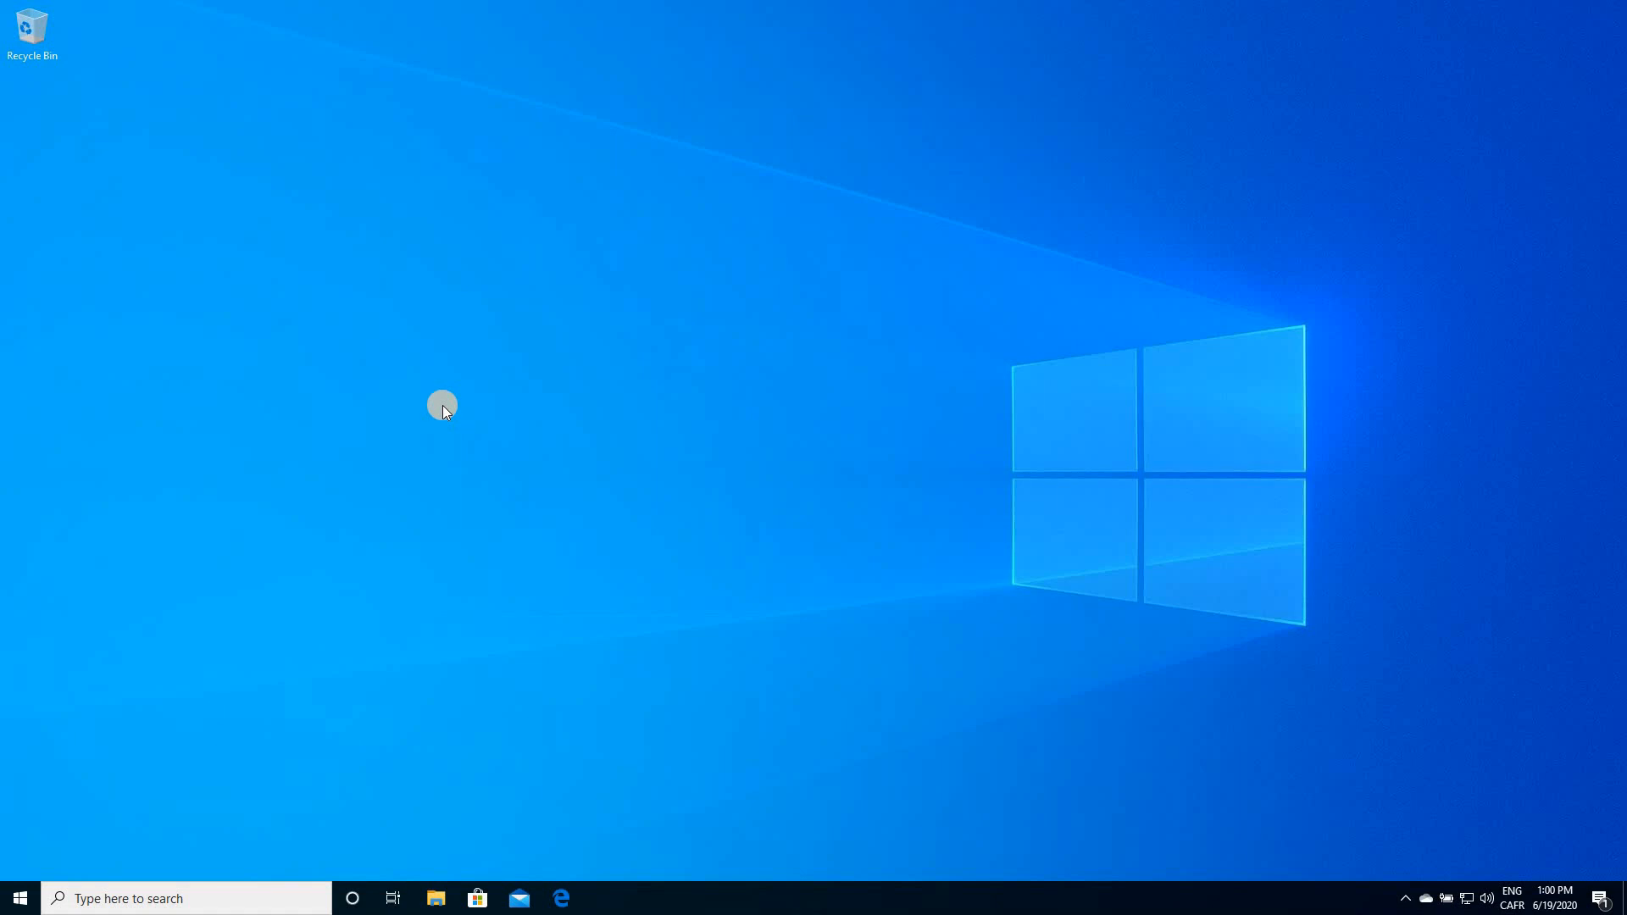
pyautogui.moveTo(557, 898)
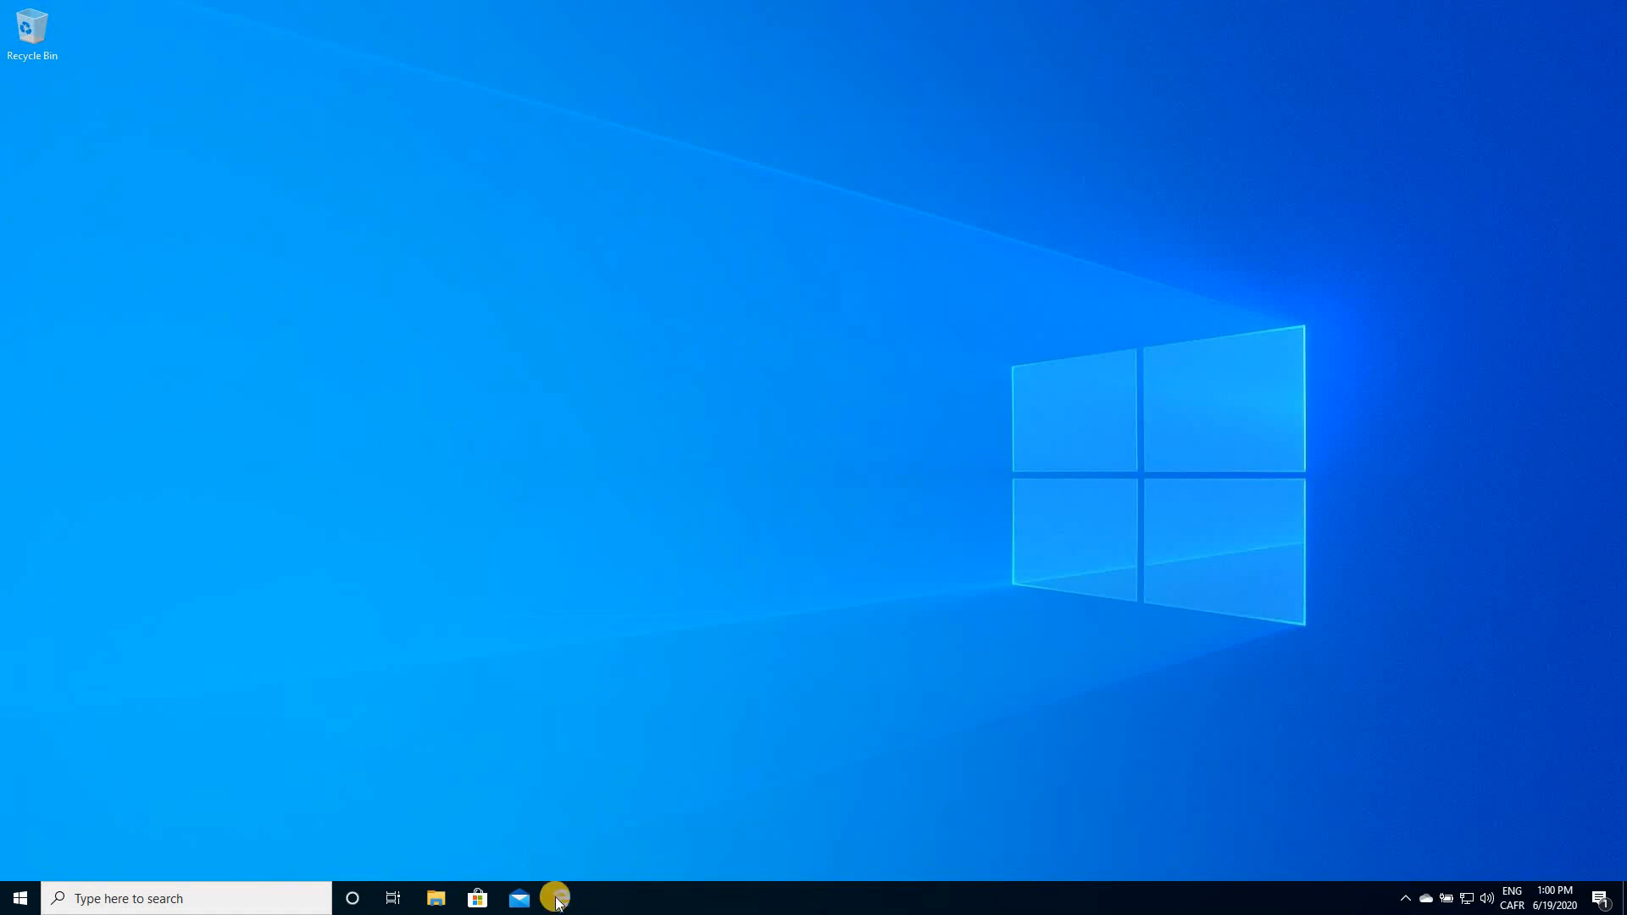
# Launch Edge and go to microsoft.com/edge/business/download.
pyautogui.click(556, 898)
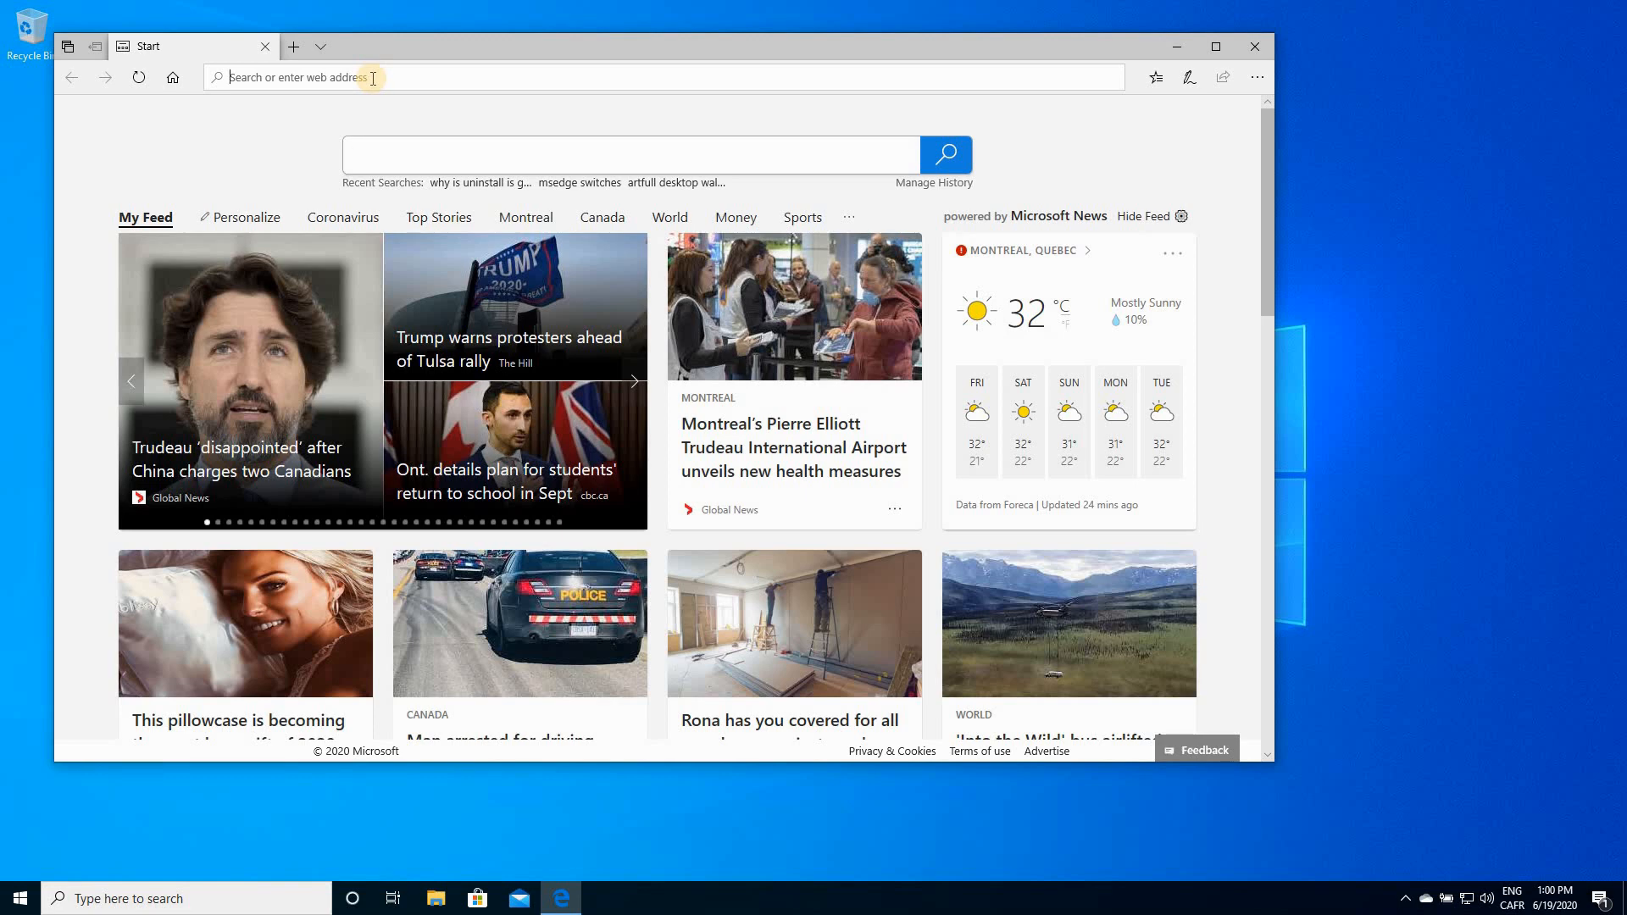
pyautogui.write('microsoft.com/edge/business/download')
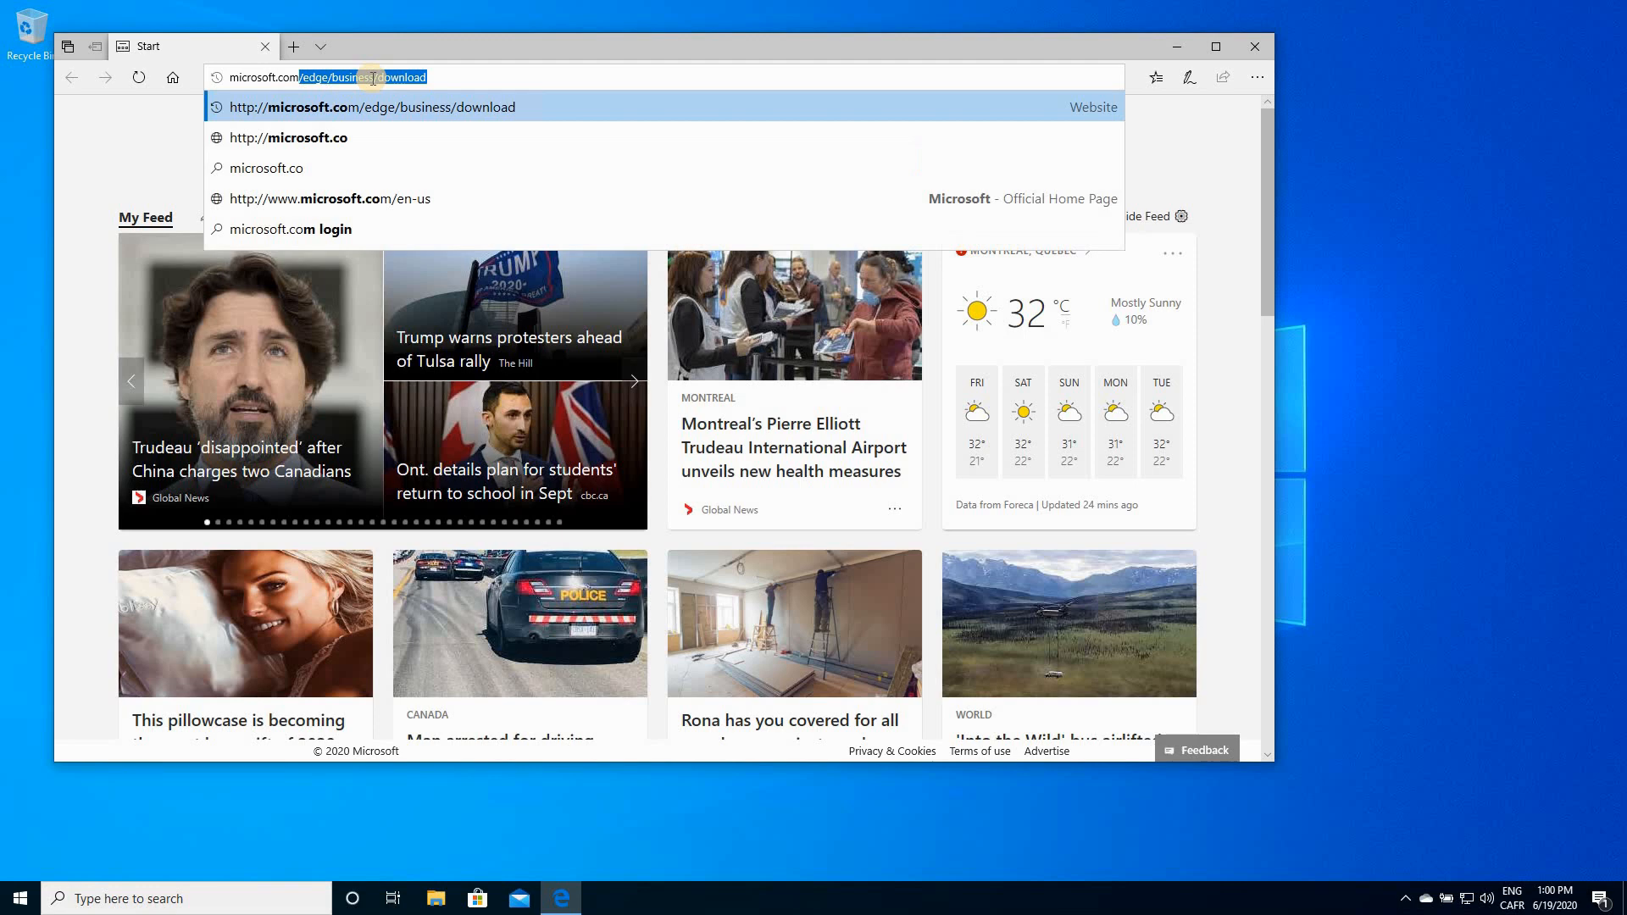
pyautogui.write('e')
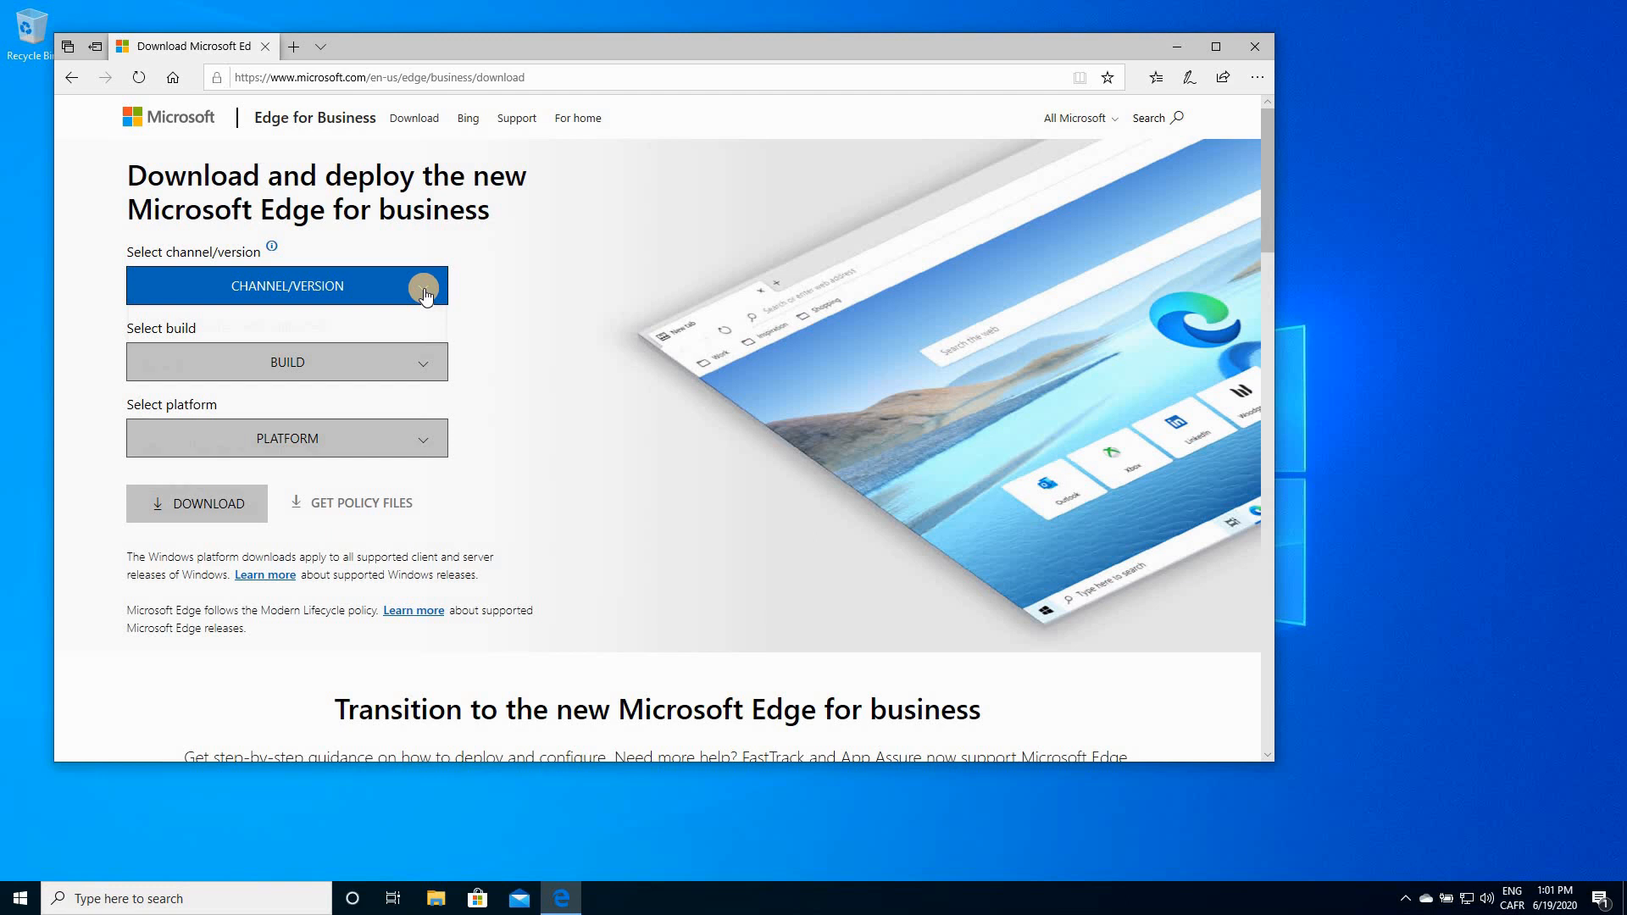
# Select Stable 83 channel, build 83.0.478.54 and Windows 64-bit platform.
pyautogui.click(286, 285)
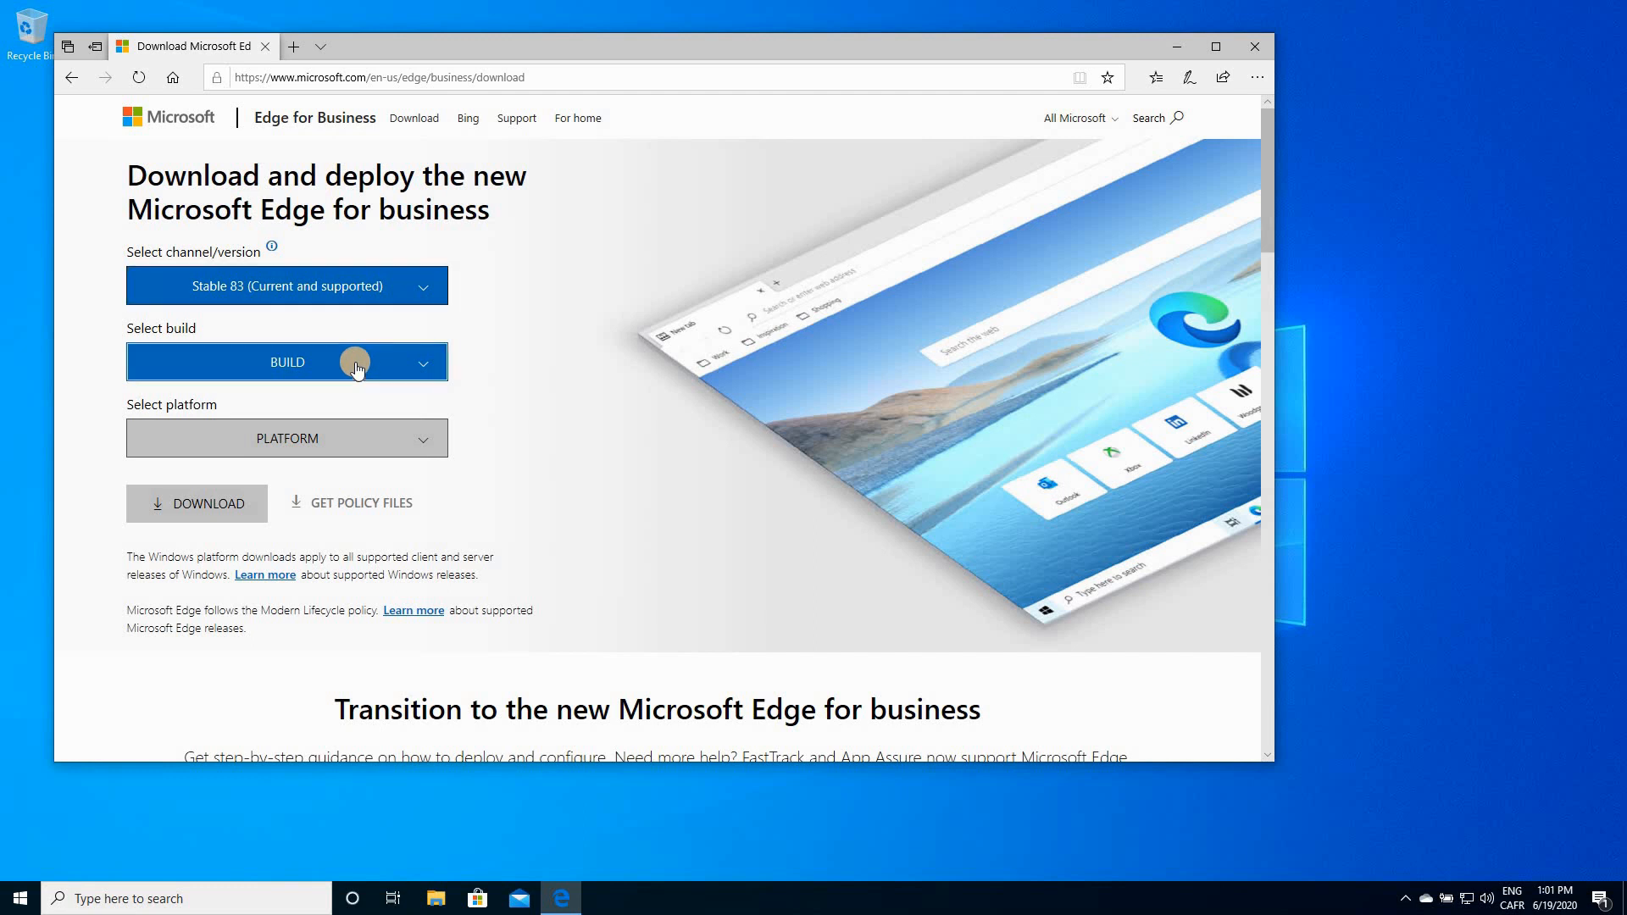
pyautogui.click(286, 361)
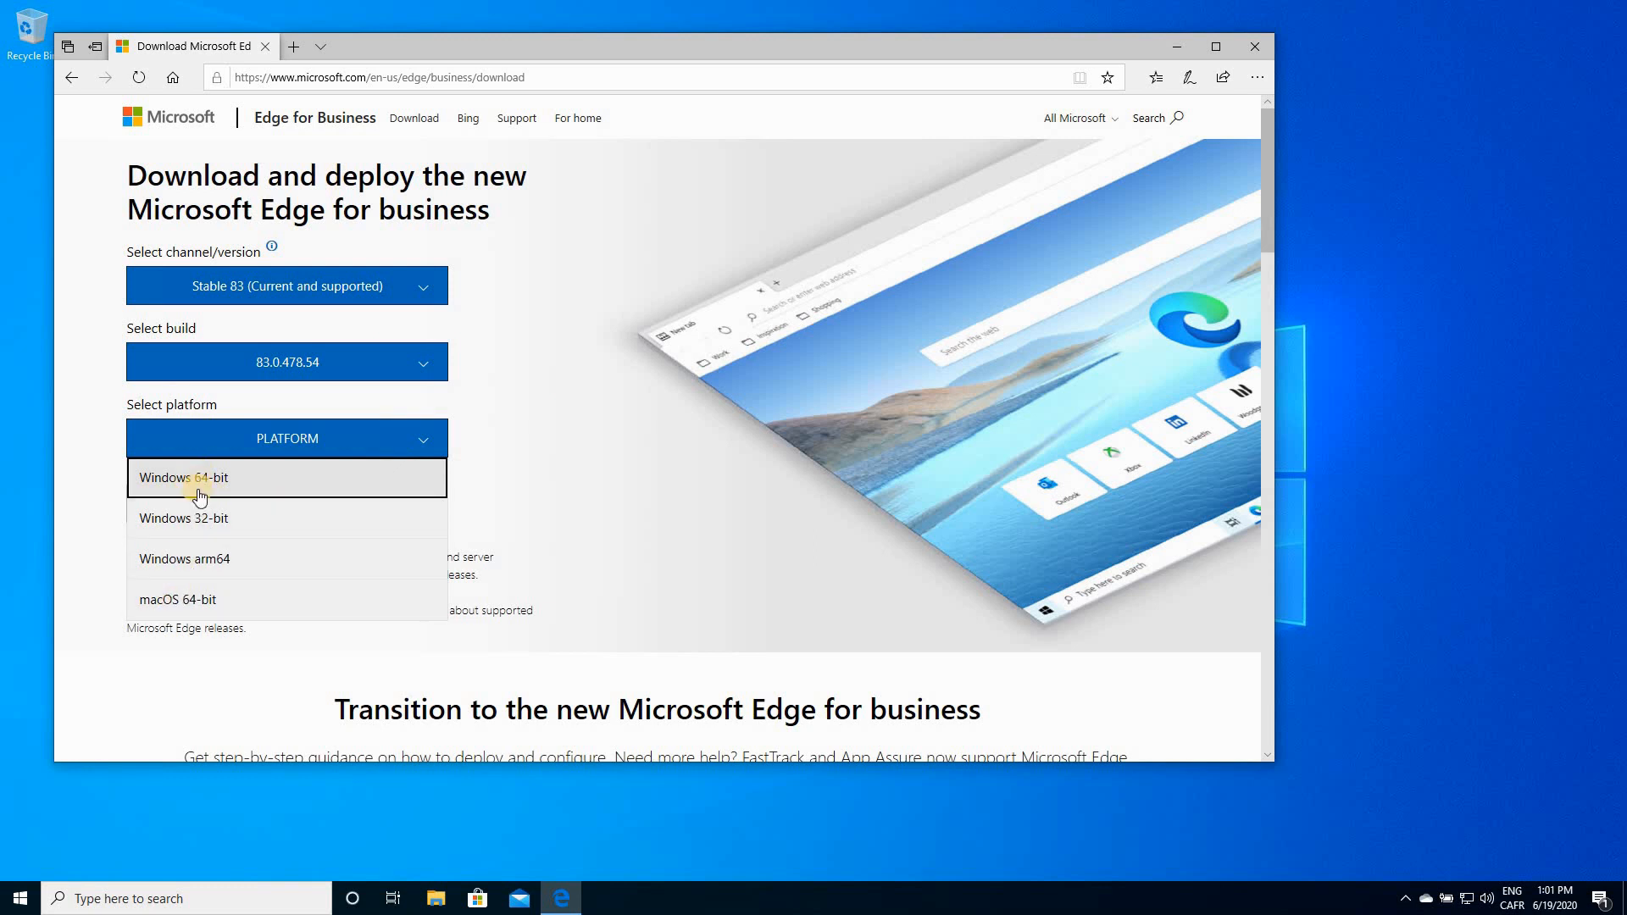
pyautogui.moveTo(186, 600)
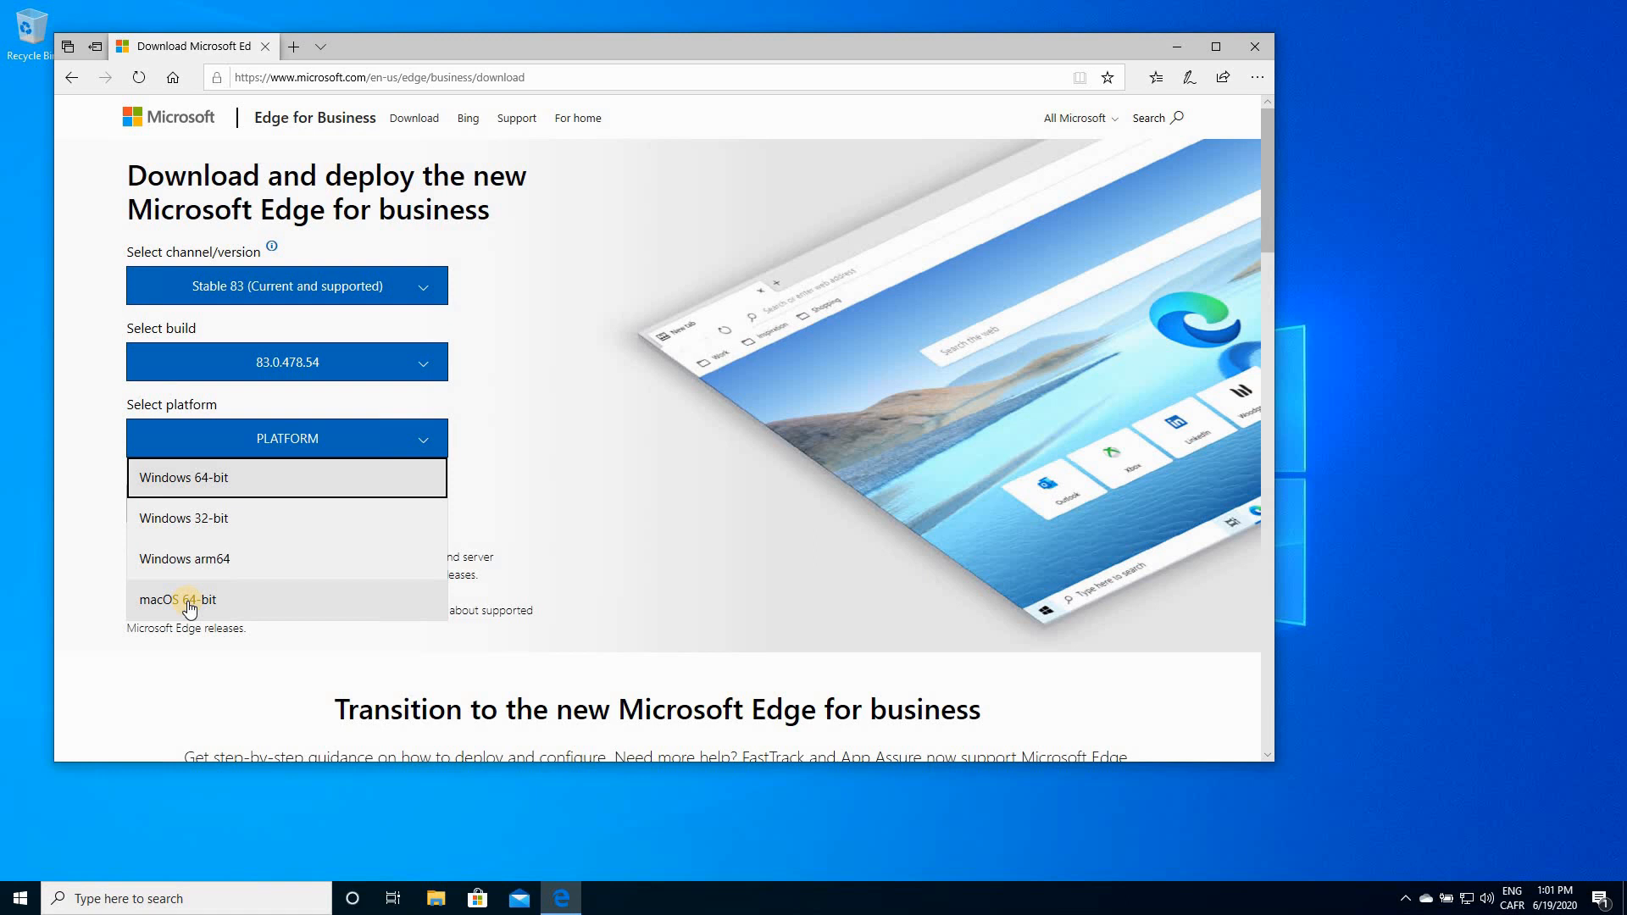
pyautogui.moveTo(184, 493)
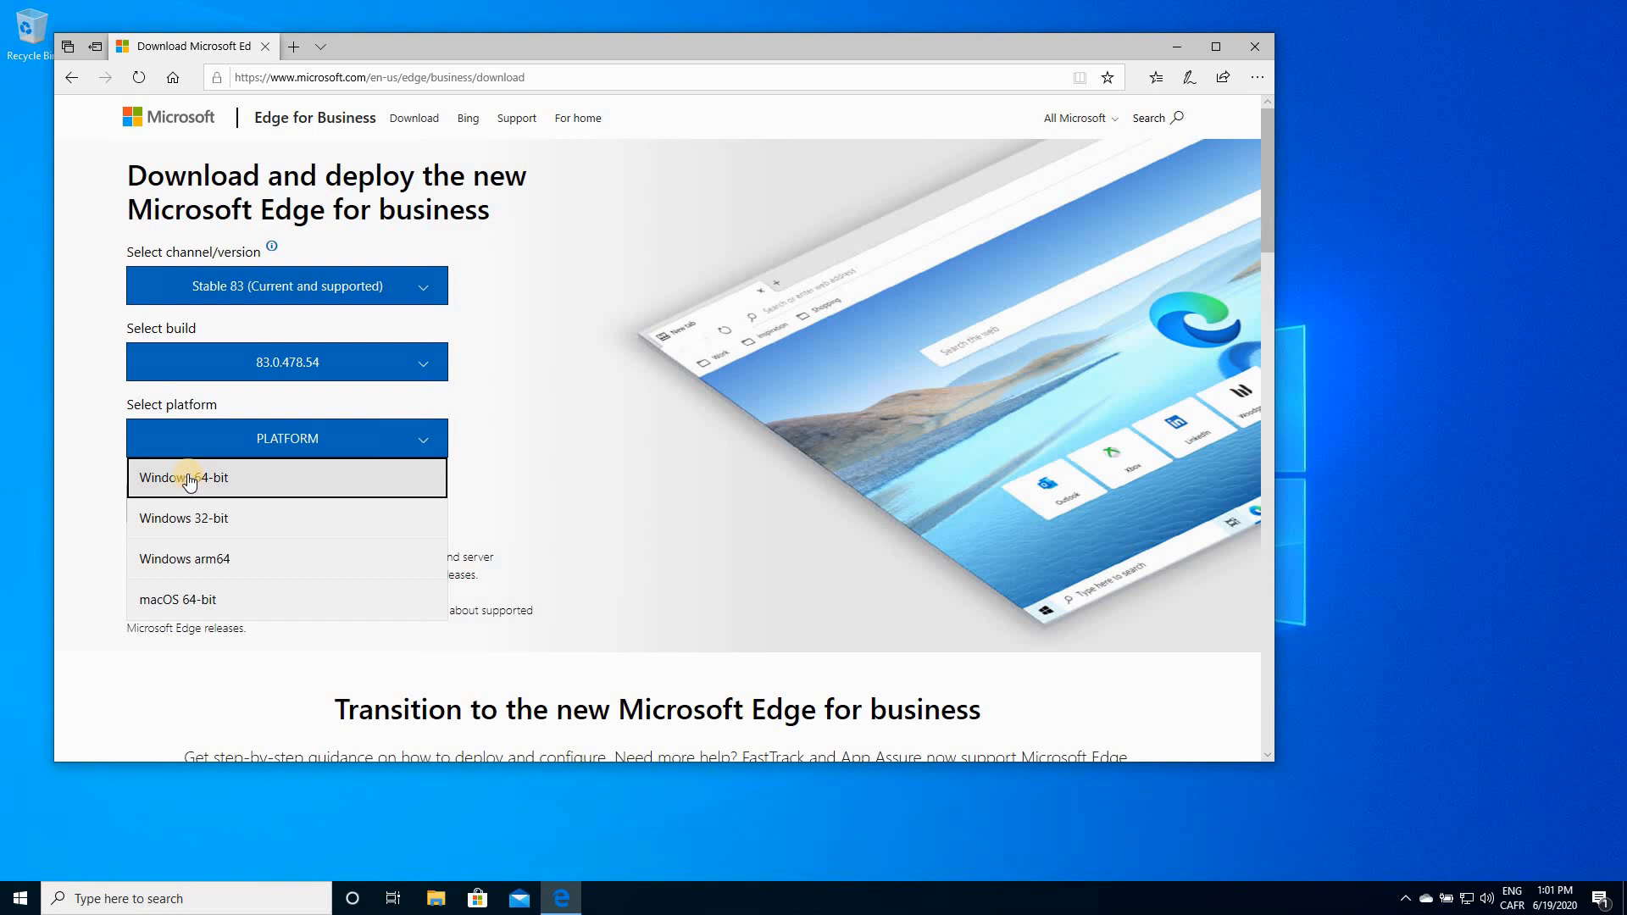
pyautogui.click(185, 478)
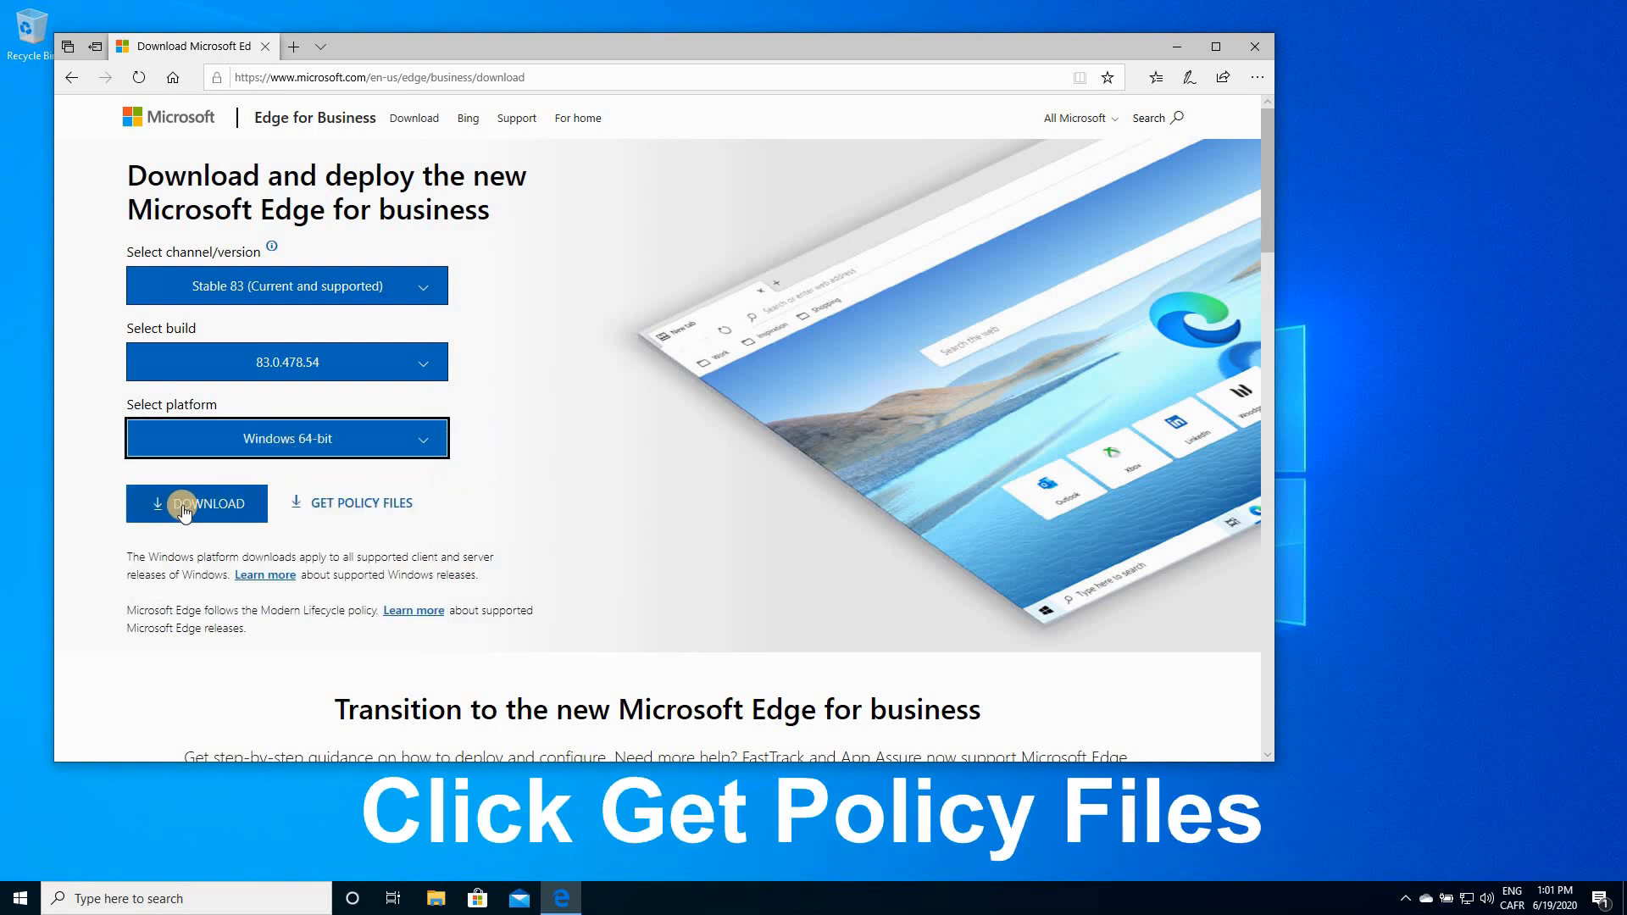
pyautogui.moveTo(363, 515)
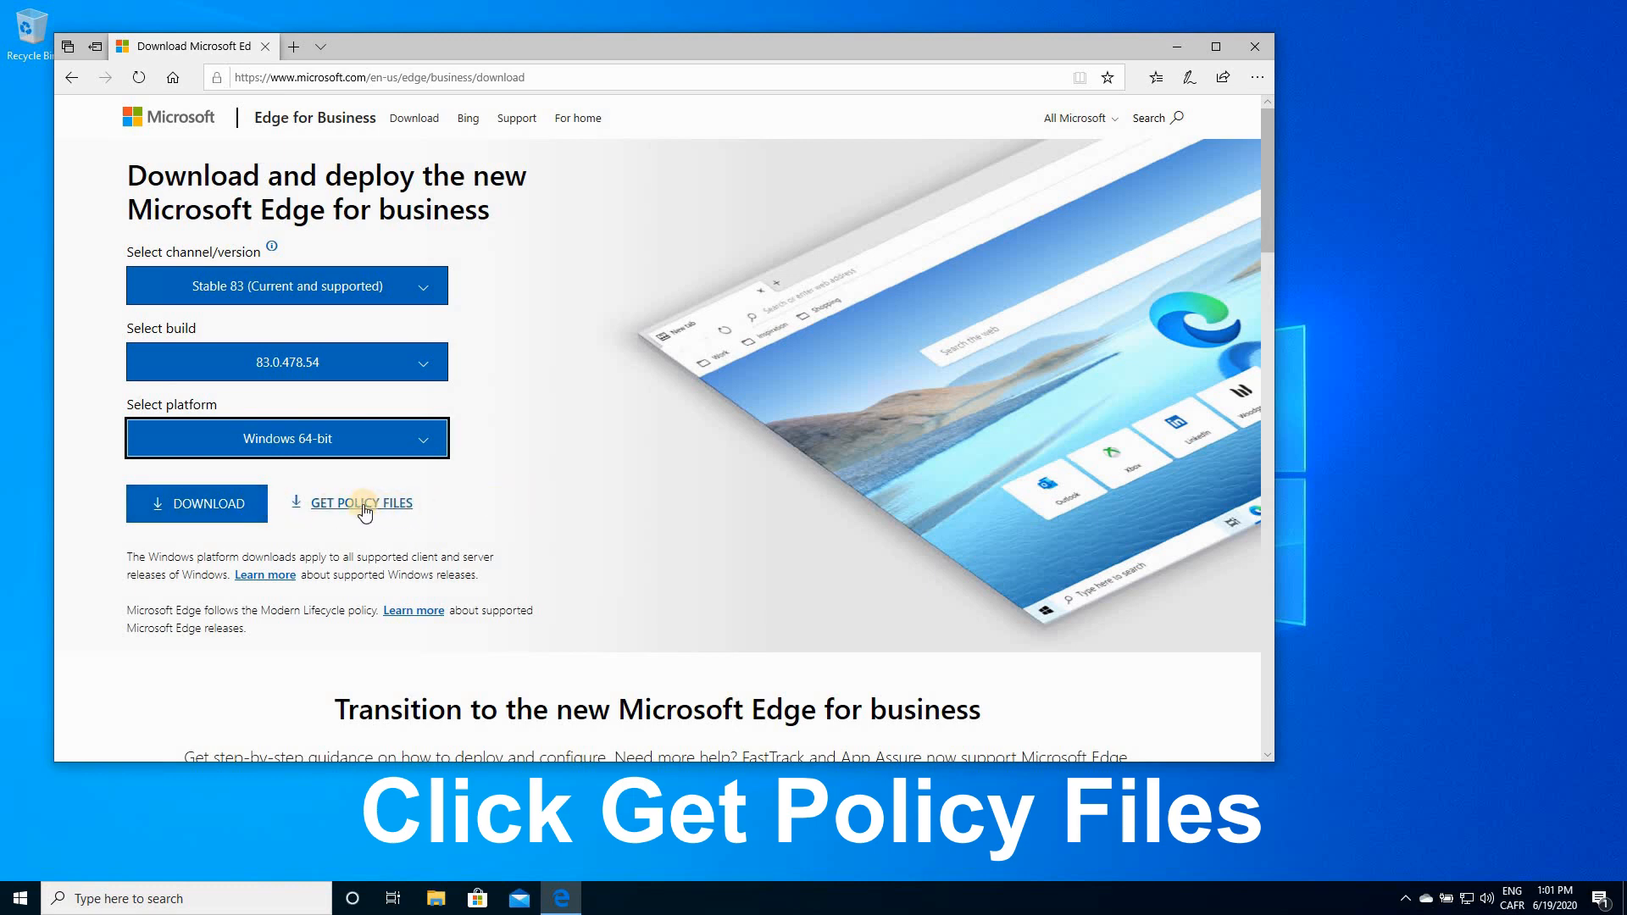
# Accept the license, download MicrosoftEdgePolicyTemplates.zip and show it in the Downloads folder.
pyautogui.click(363, 503)
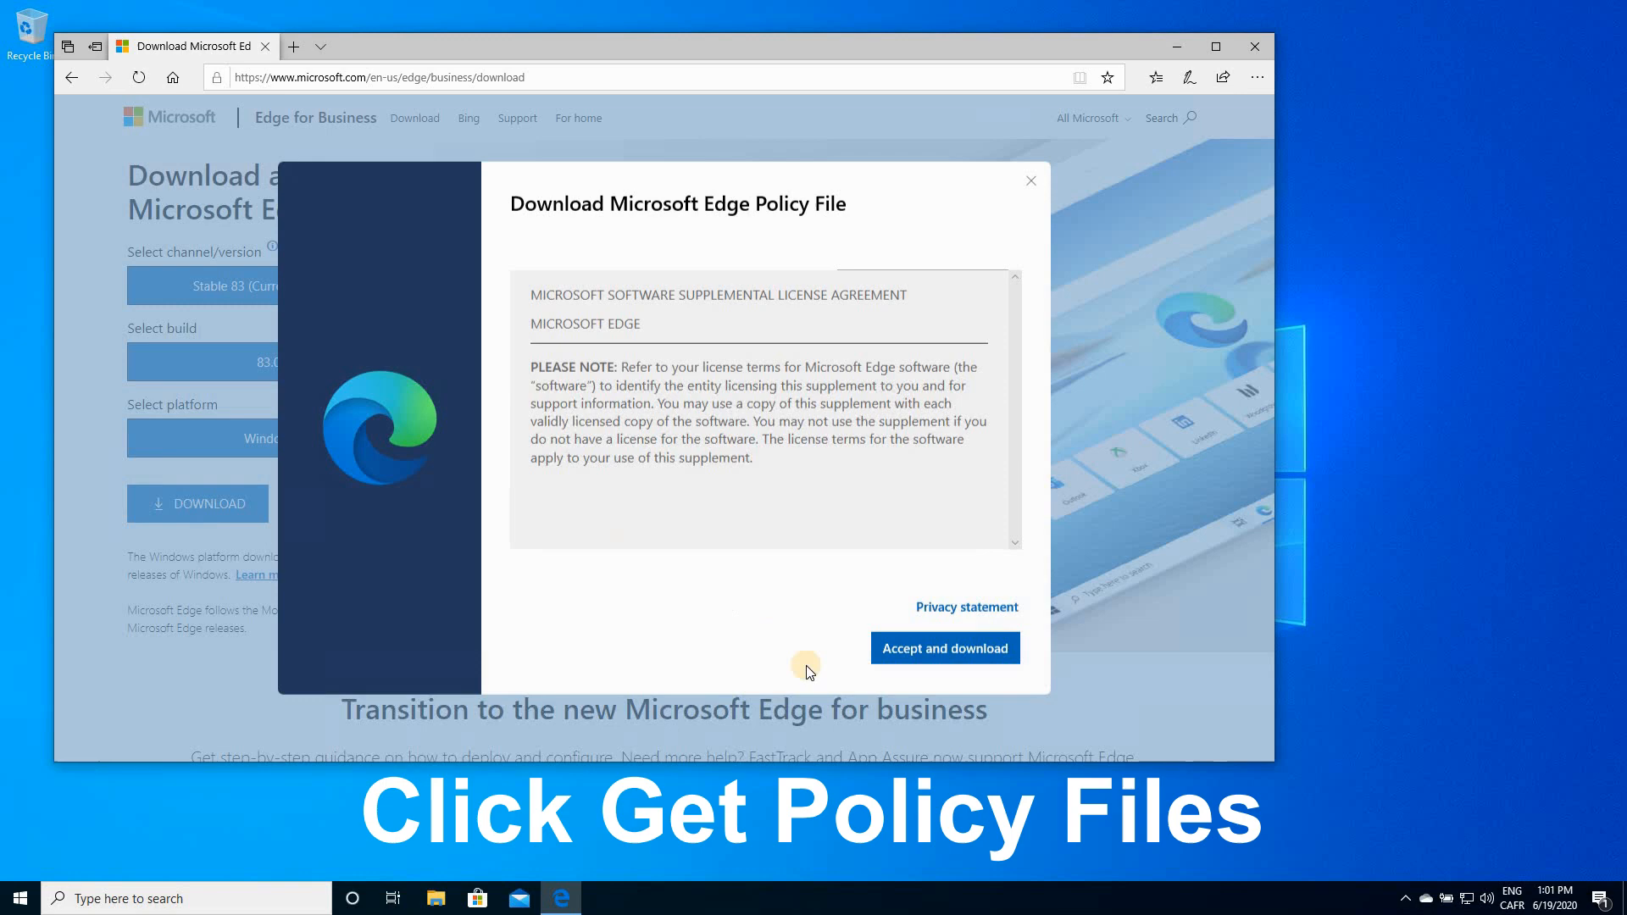
pyautogui.click(944, 648)
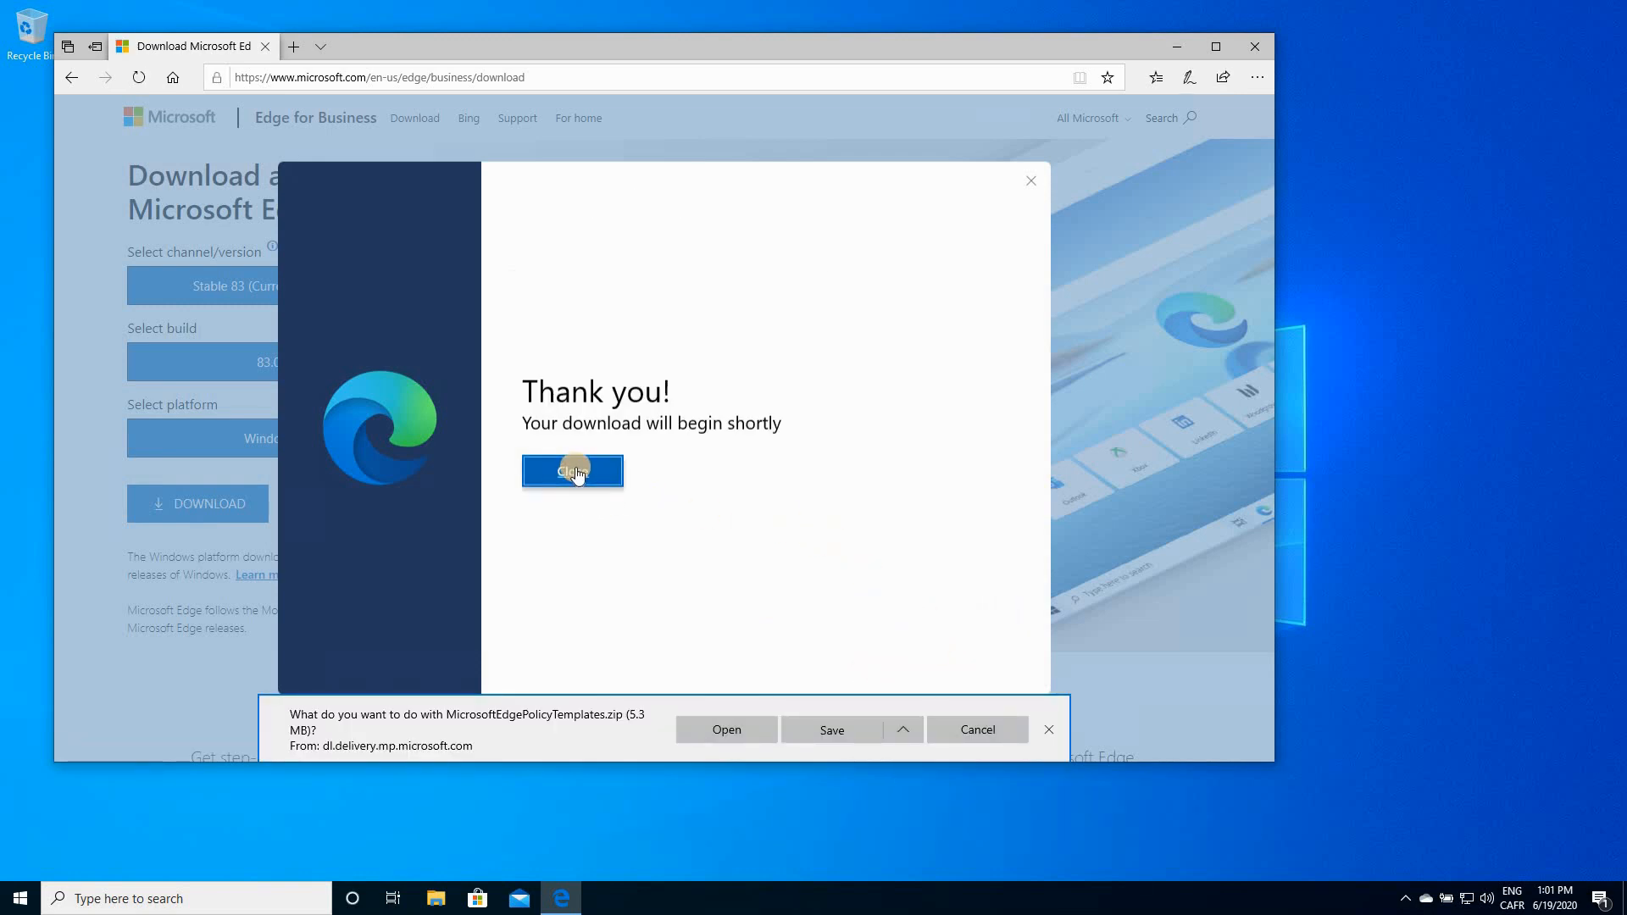
pyautogui.click(571, 473)
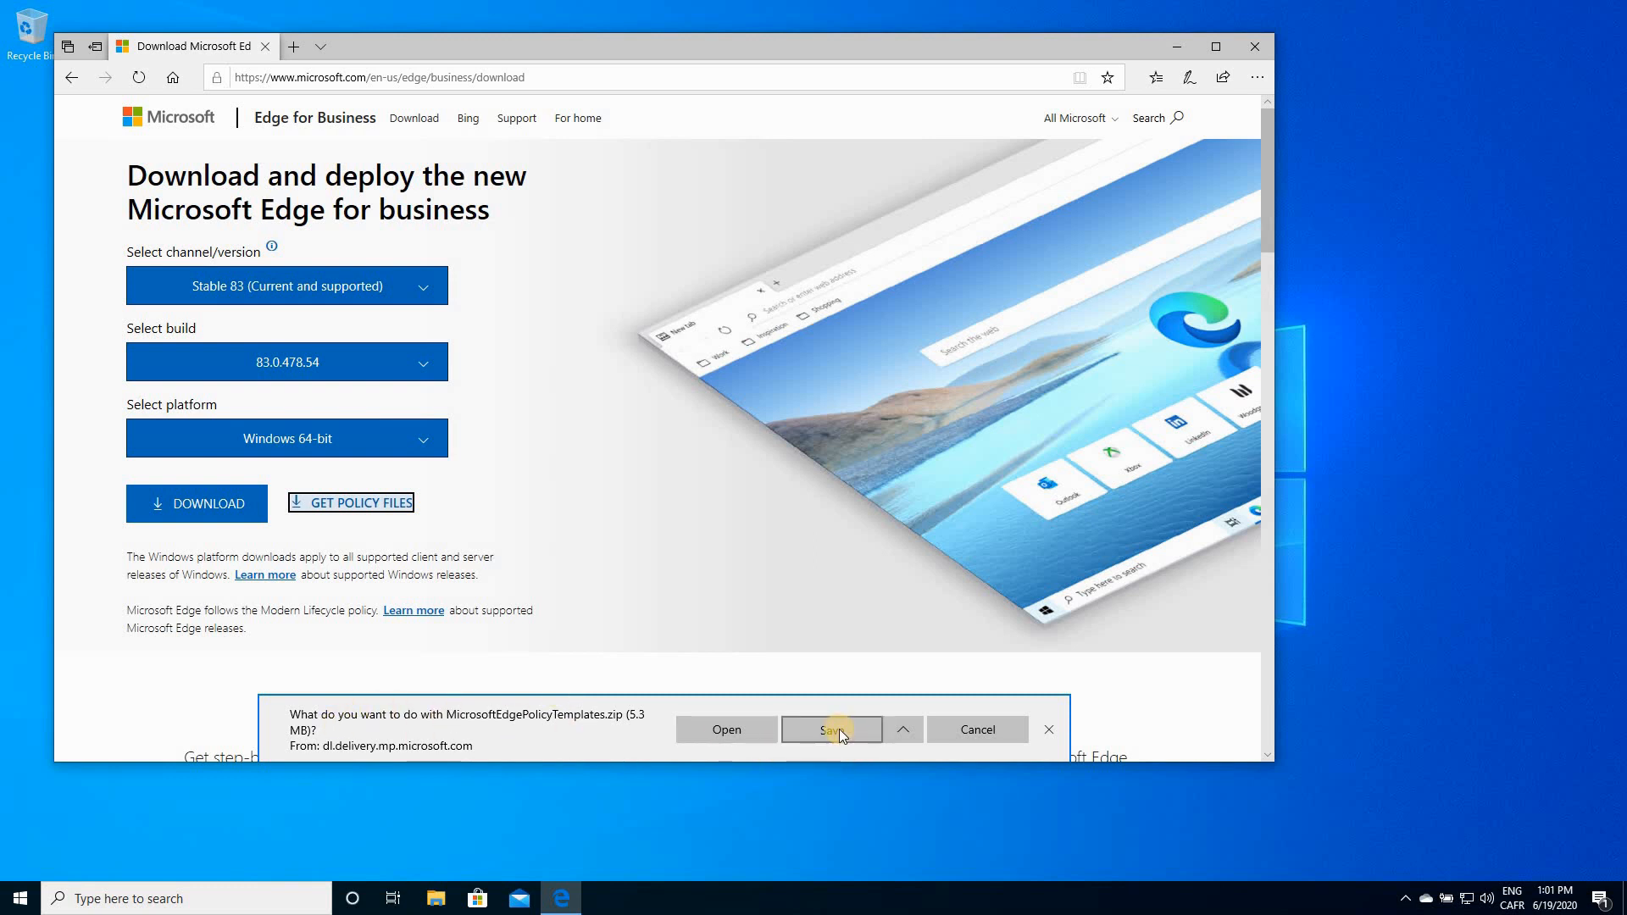
pyautogui.click(828, 728)
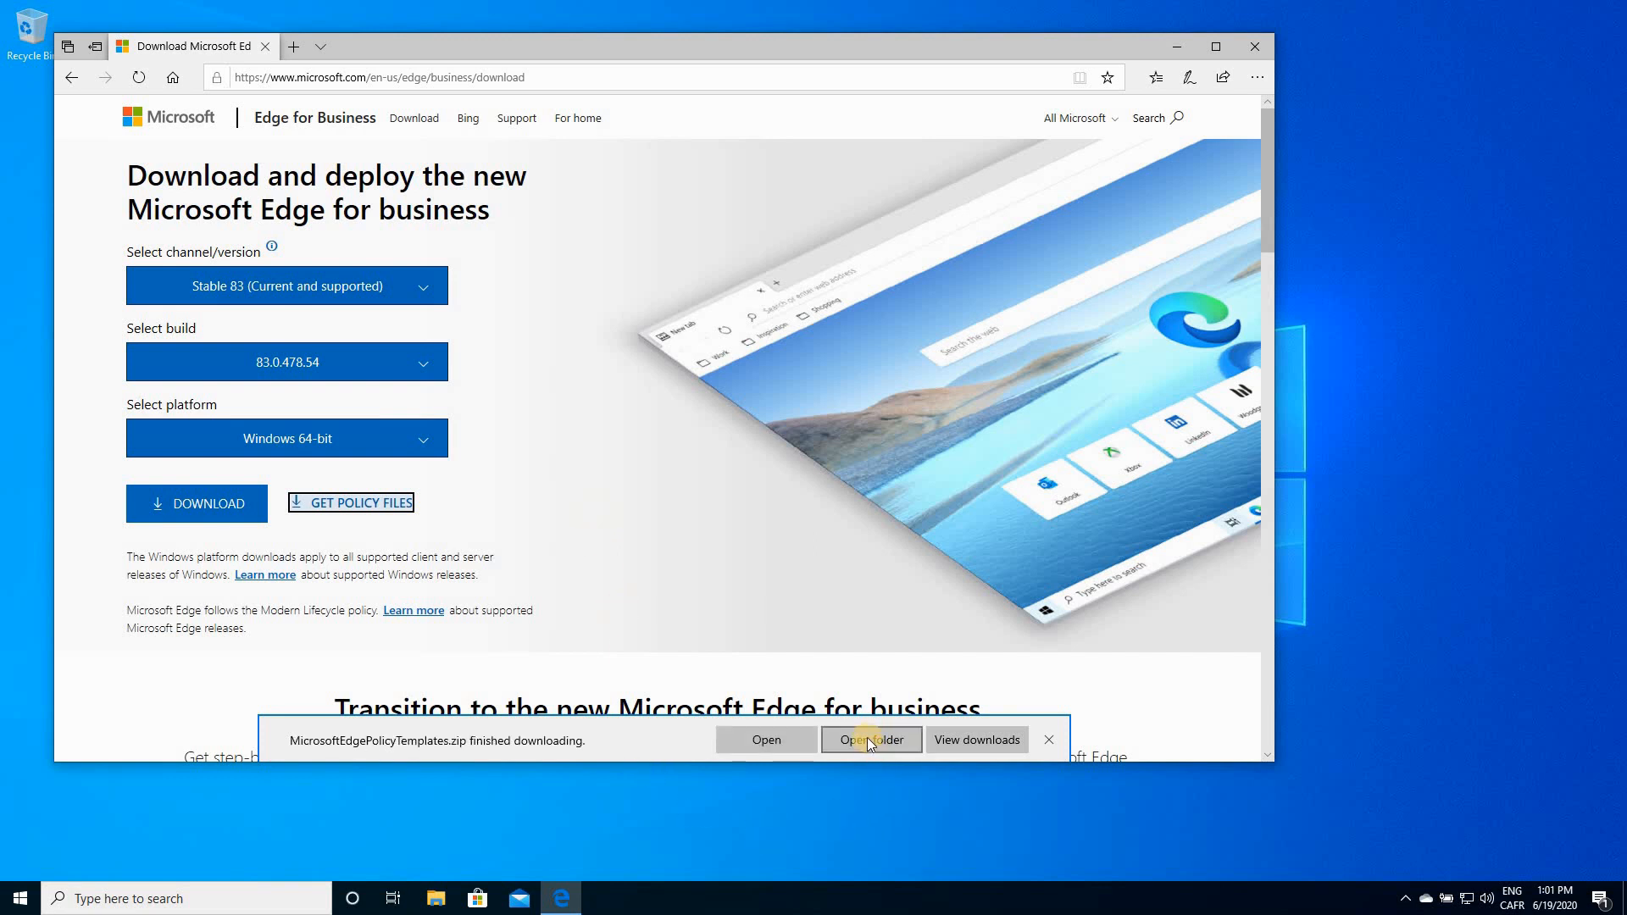
pyautogui.click(869, 741)
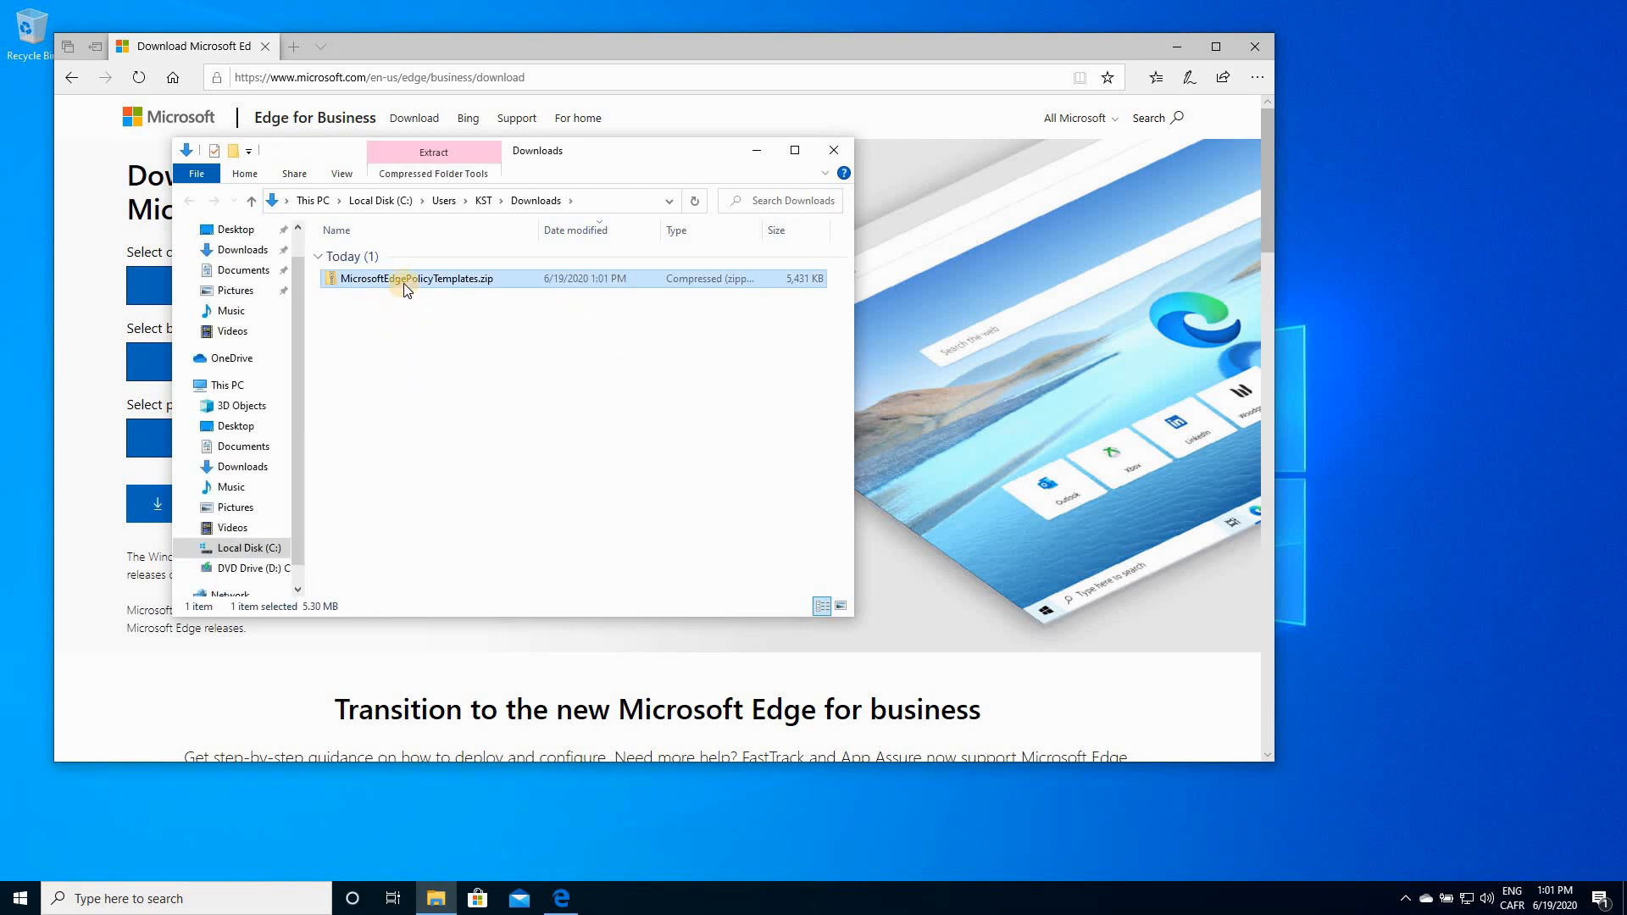
# Extract MicrosoftEdgePolicyTemplates.zip with extracted files shown afterwards.
pyautogui.rightClick(405, 278)
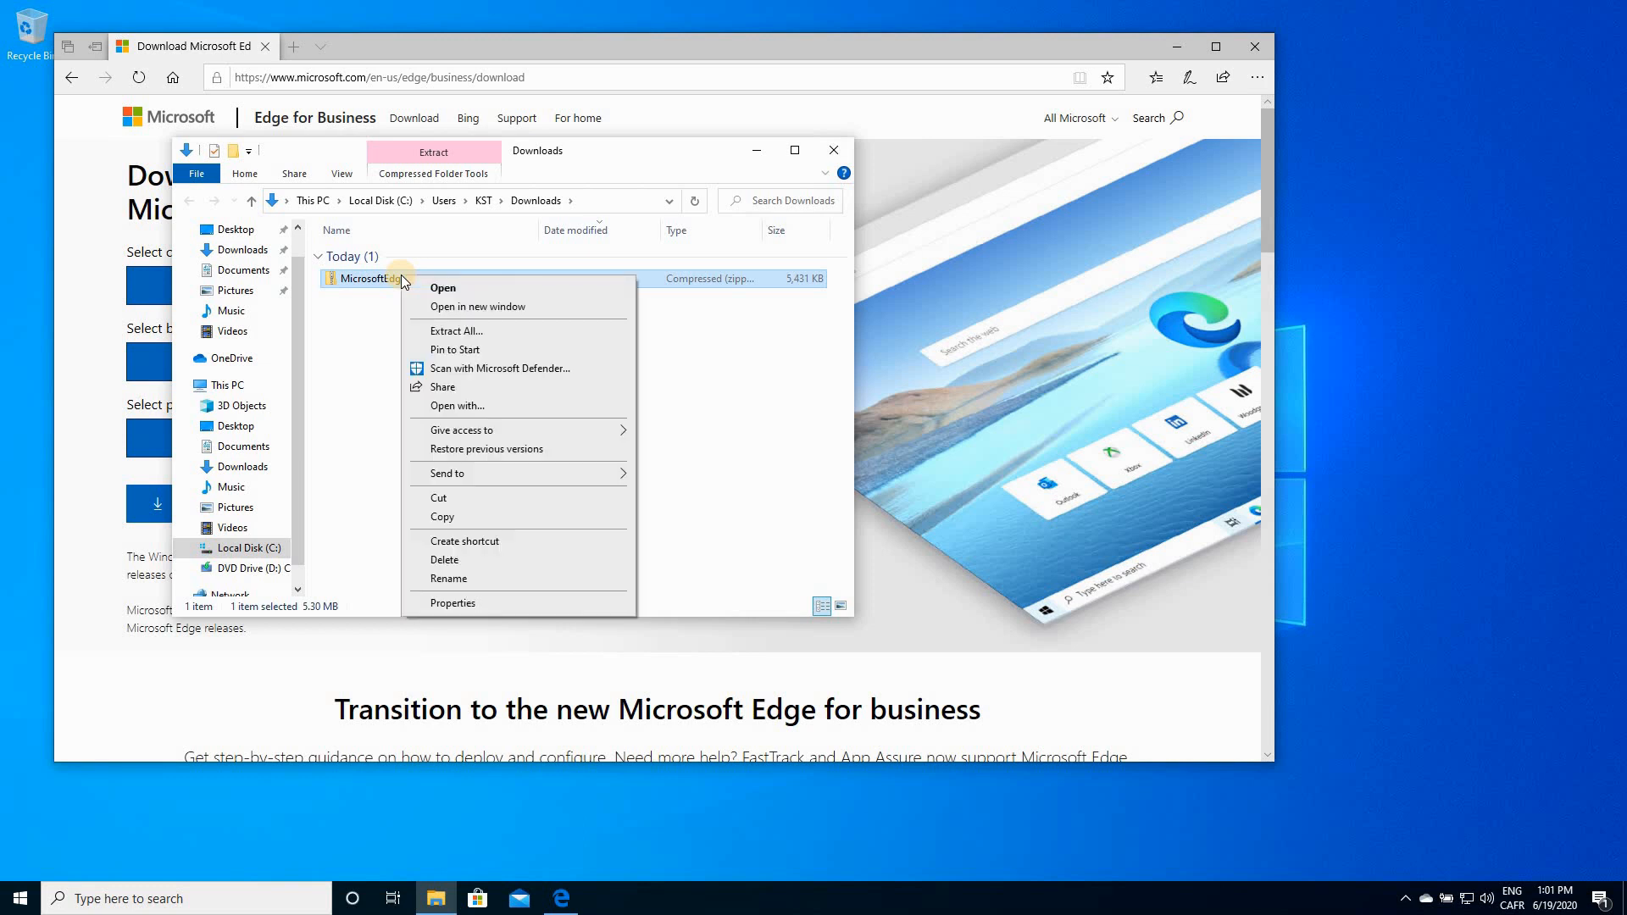
pyautogui.click(454, 330)
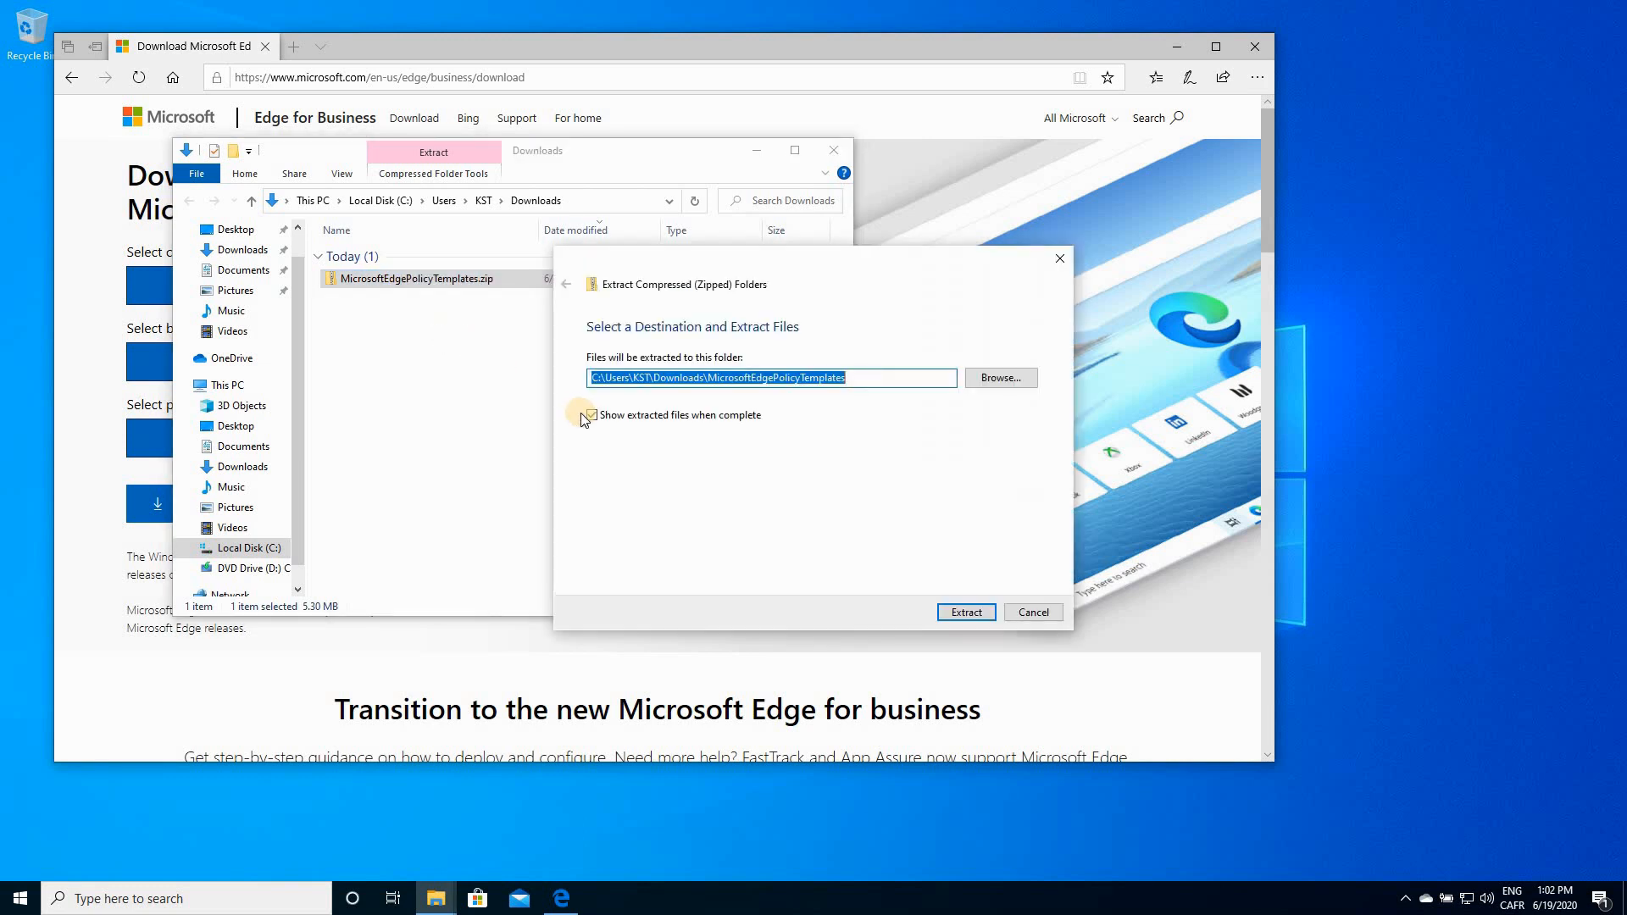
pyautogui.click(589, 415)
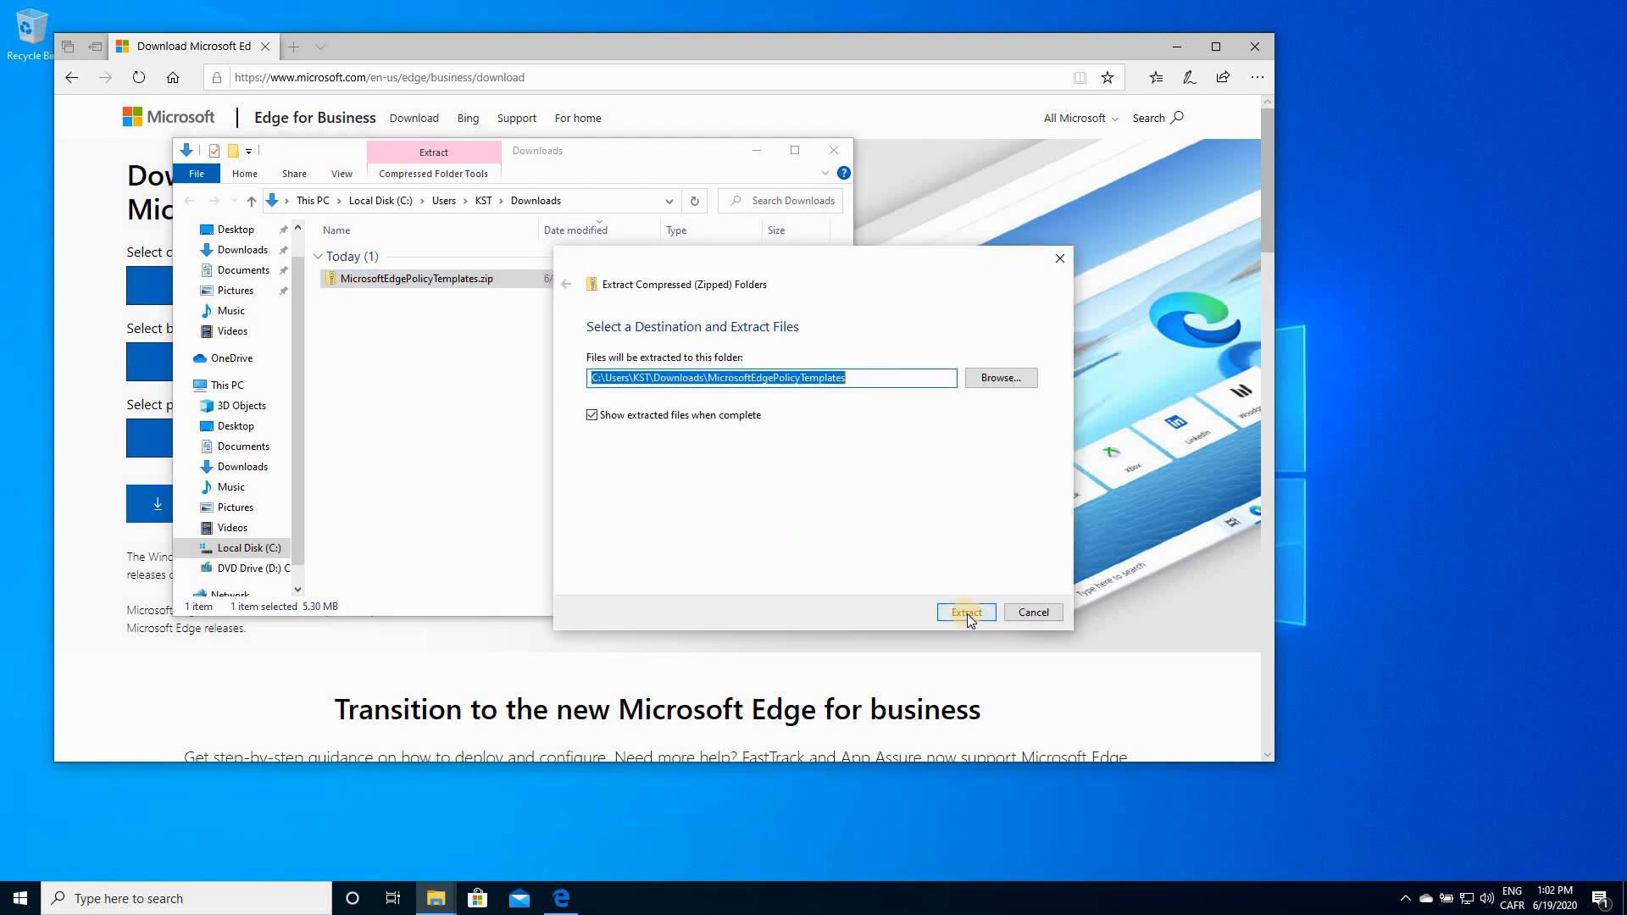
pyautogui.click(964, 611)
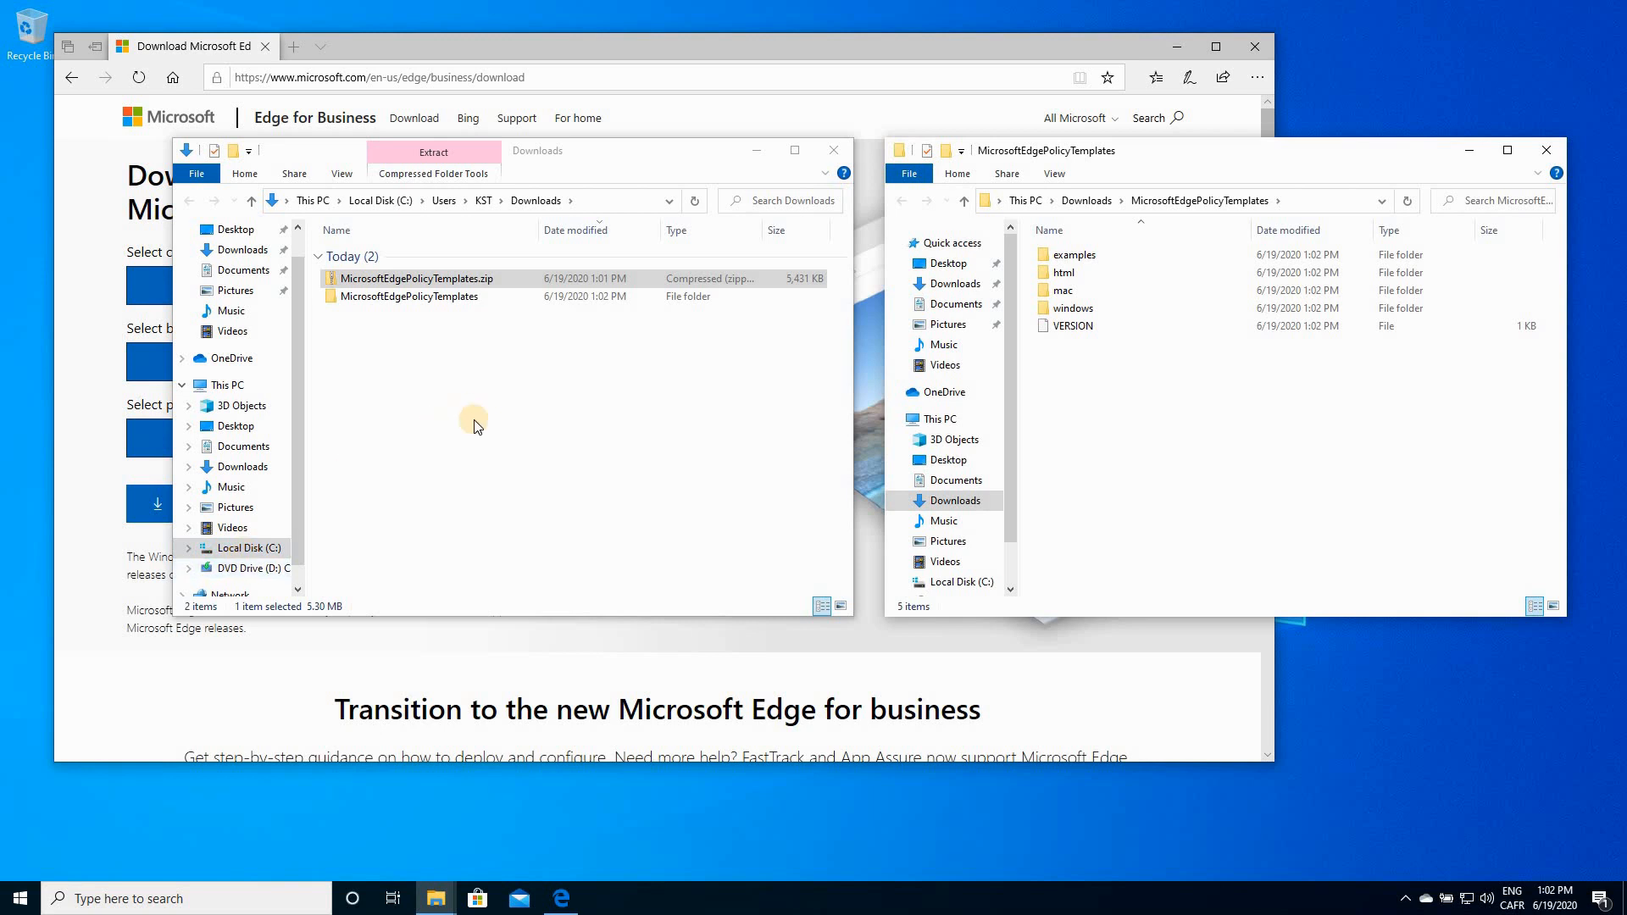
pyautogui.moveTo(288, 573)
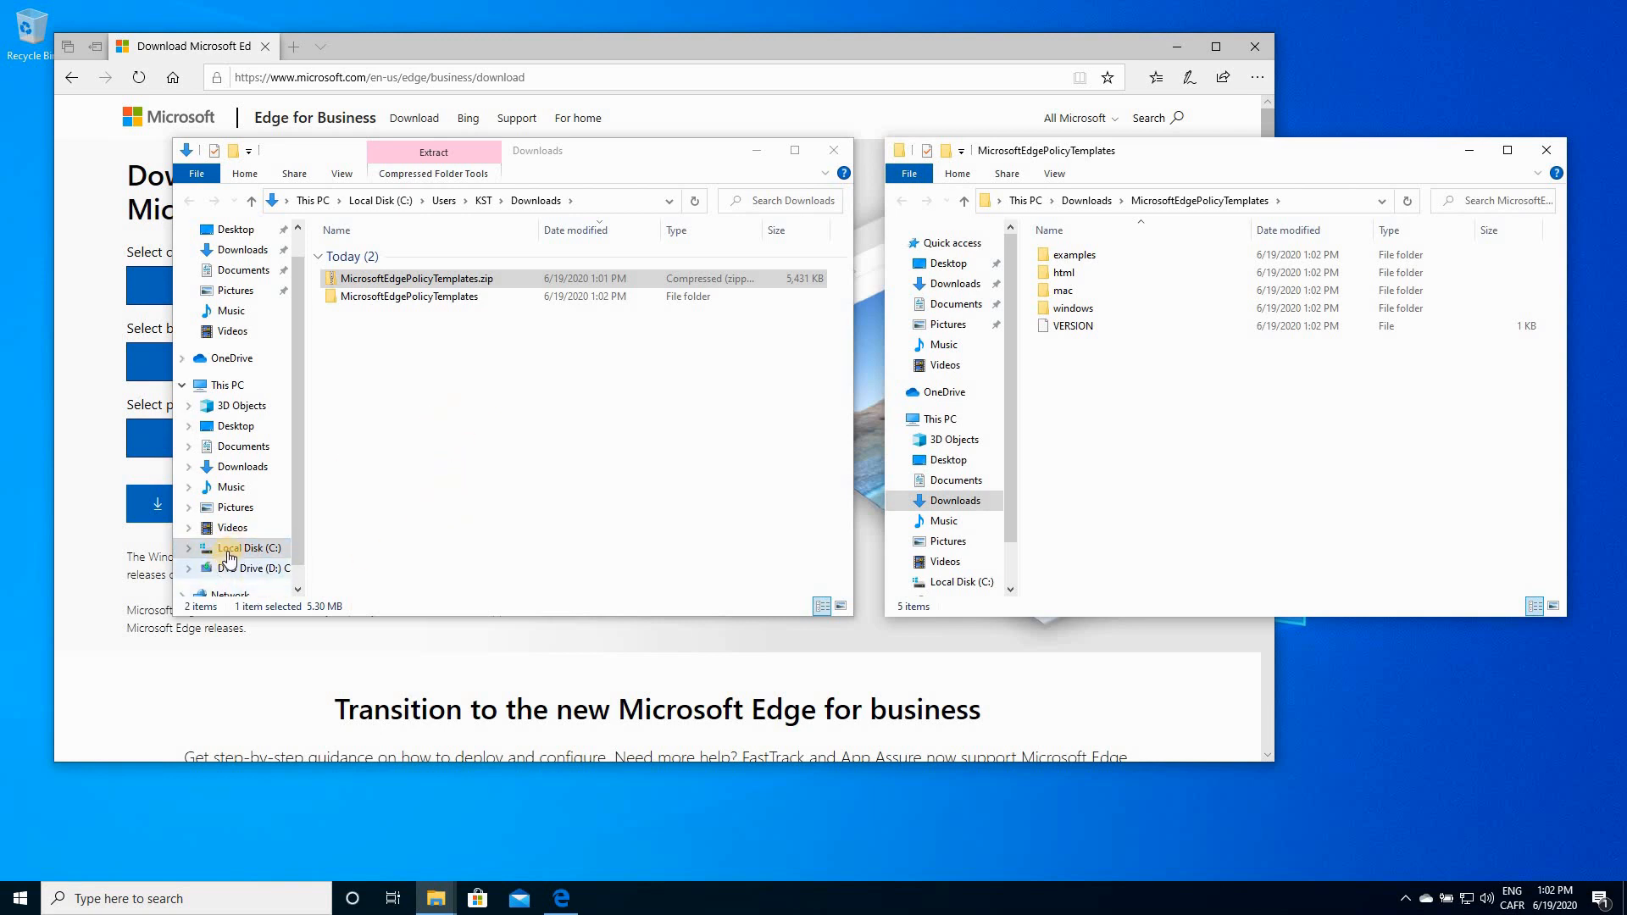
# Browse to C:\Windows\PolicyDefinitions and return to the extracted templates window.
pyautogui.click(253, 547)
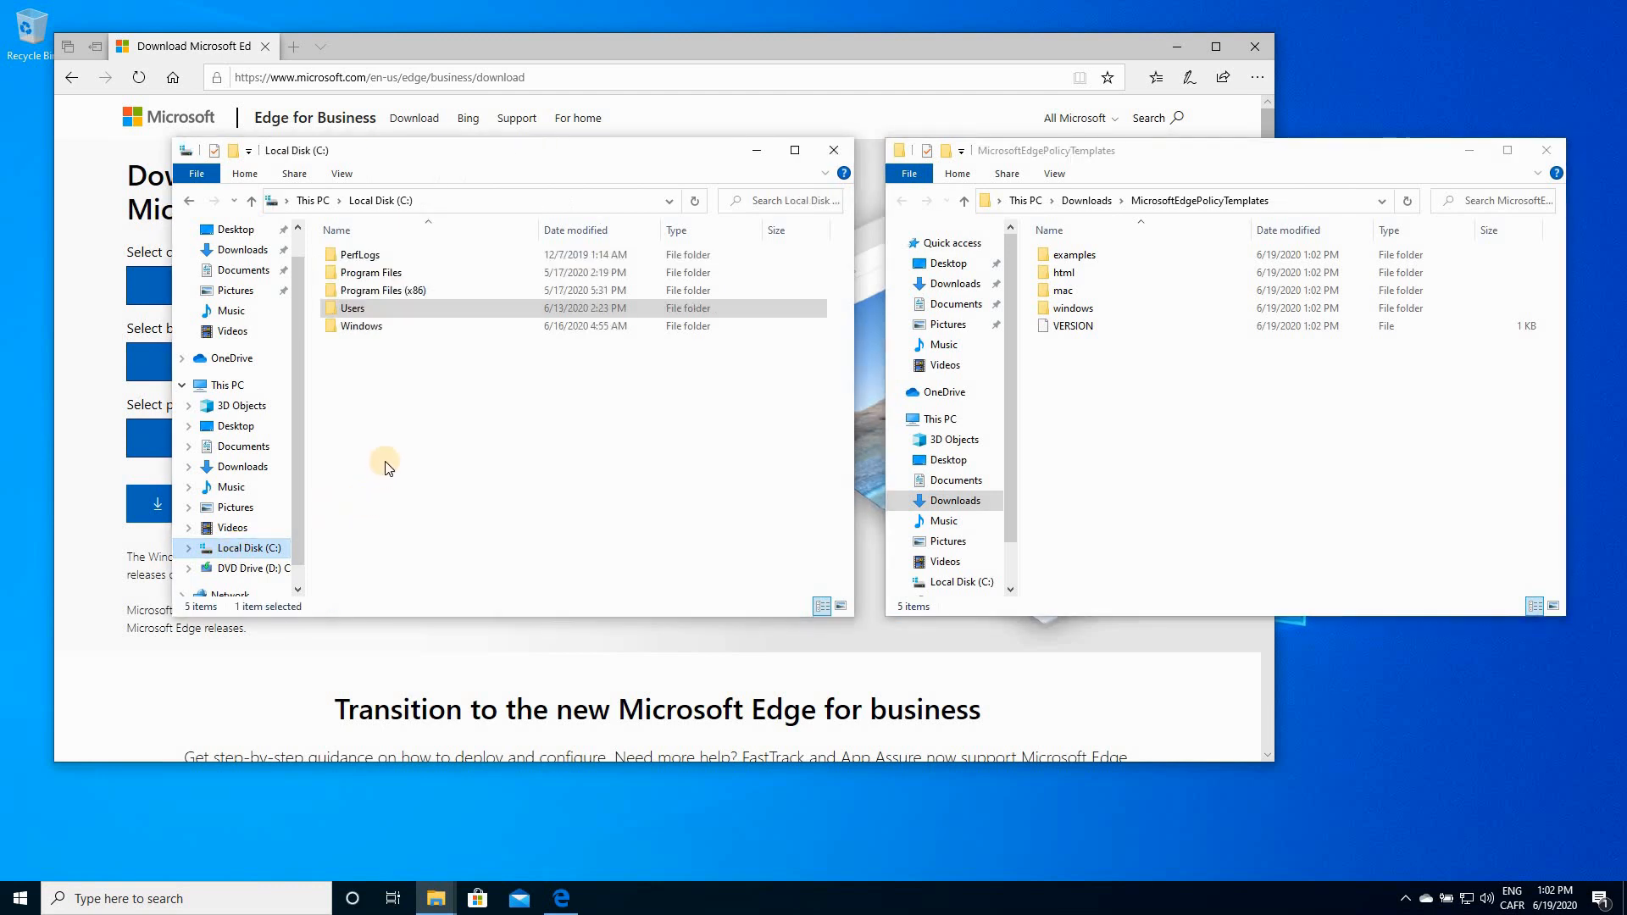
pyautogui.doubleClick(361, 325)
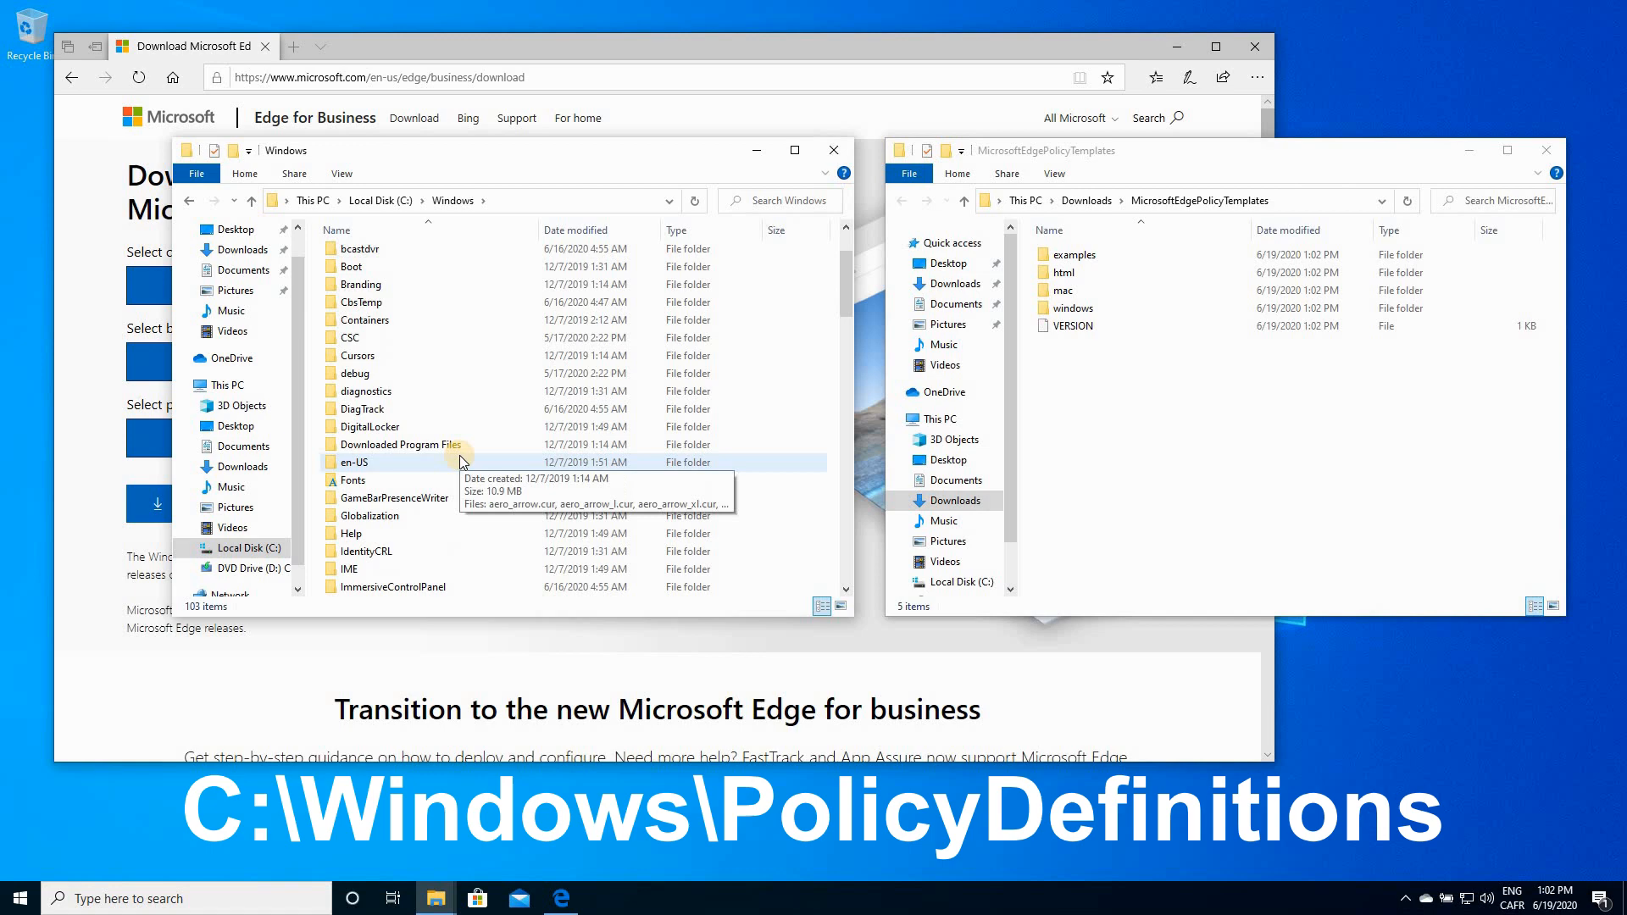
pyautogui.scroll(-3)
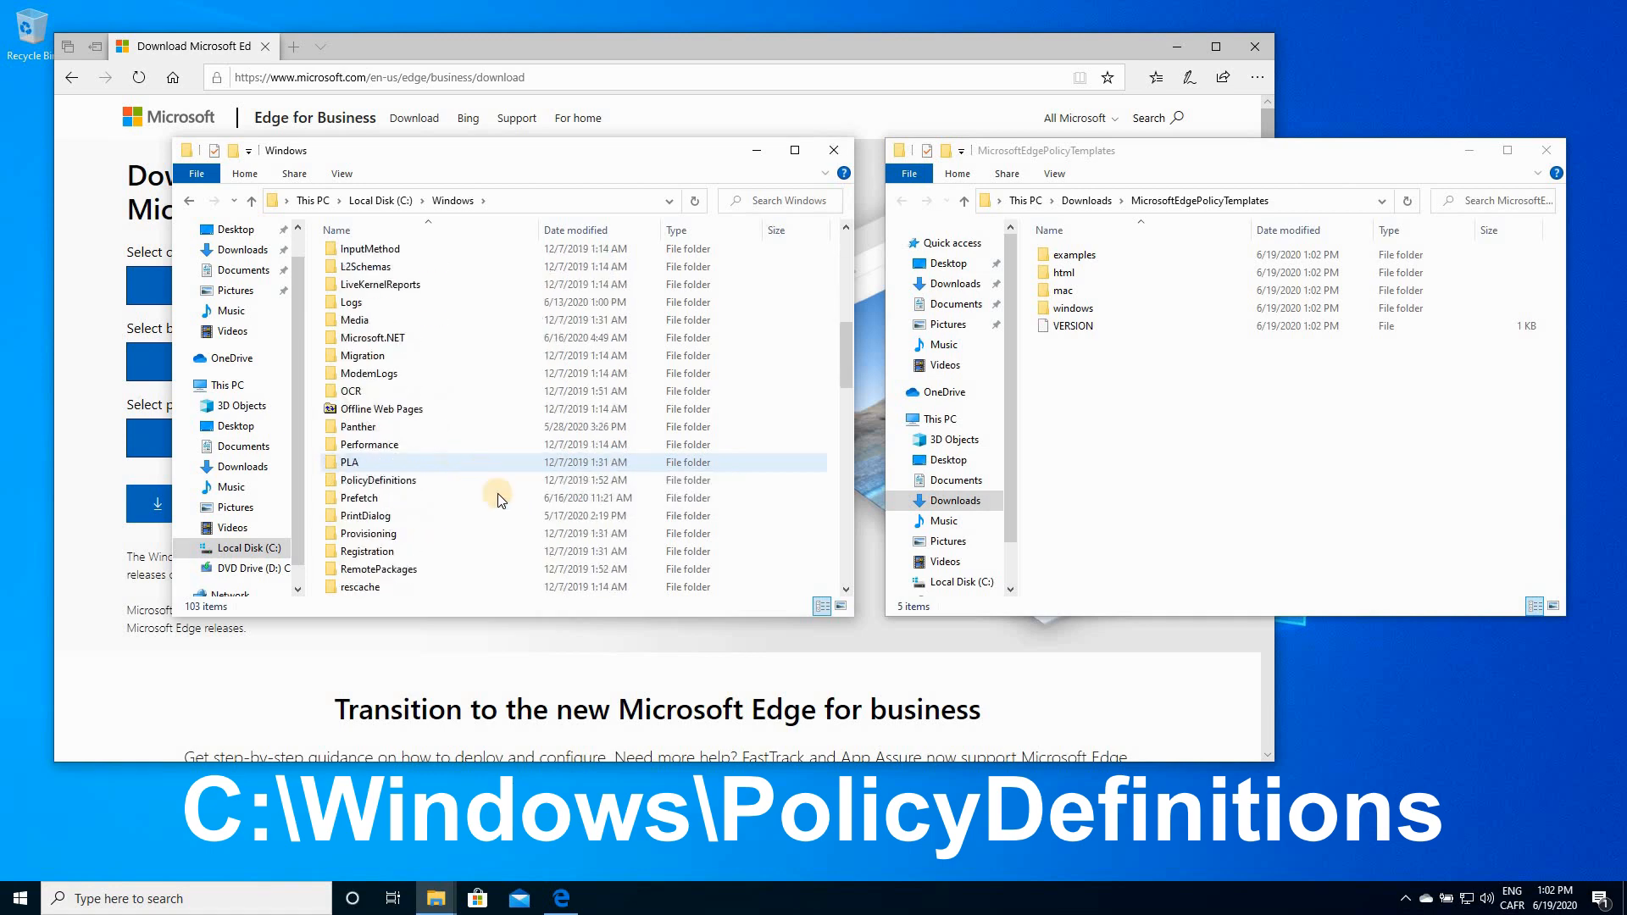
pyautogui.moveTo(376, 479)
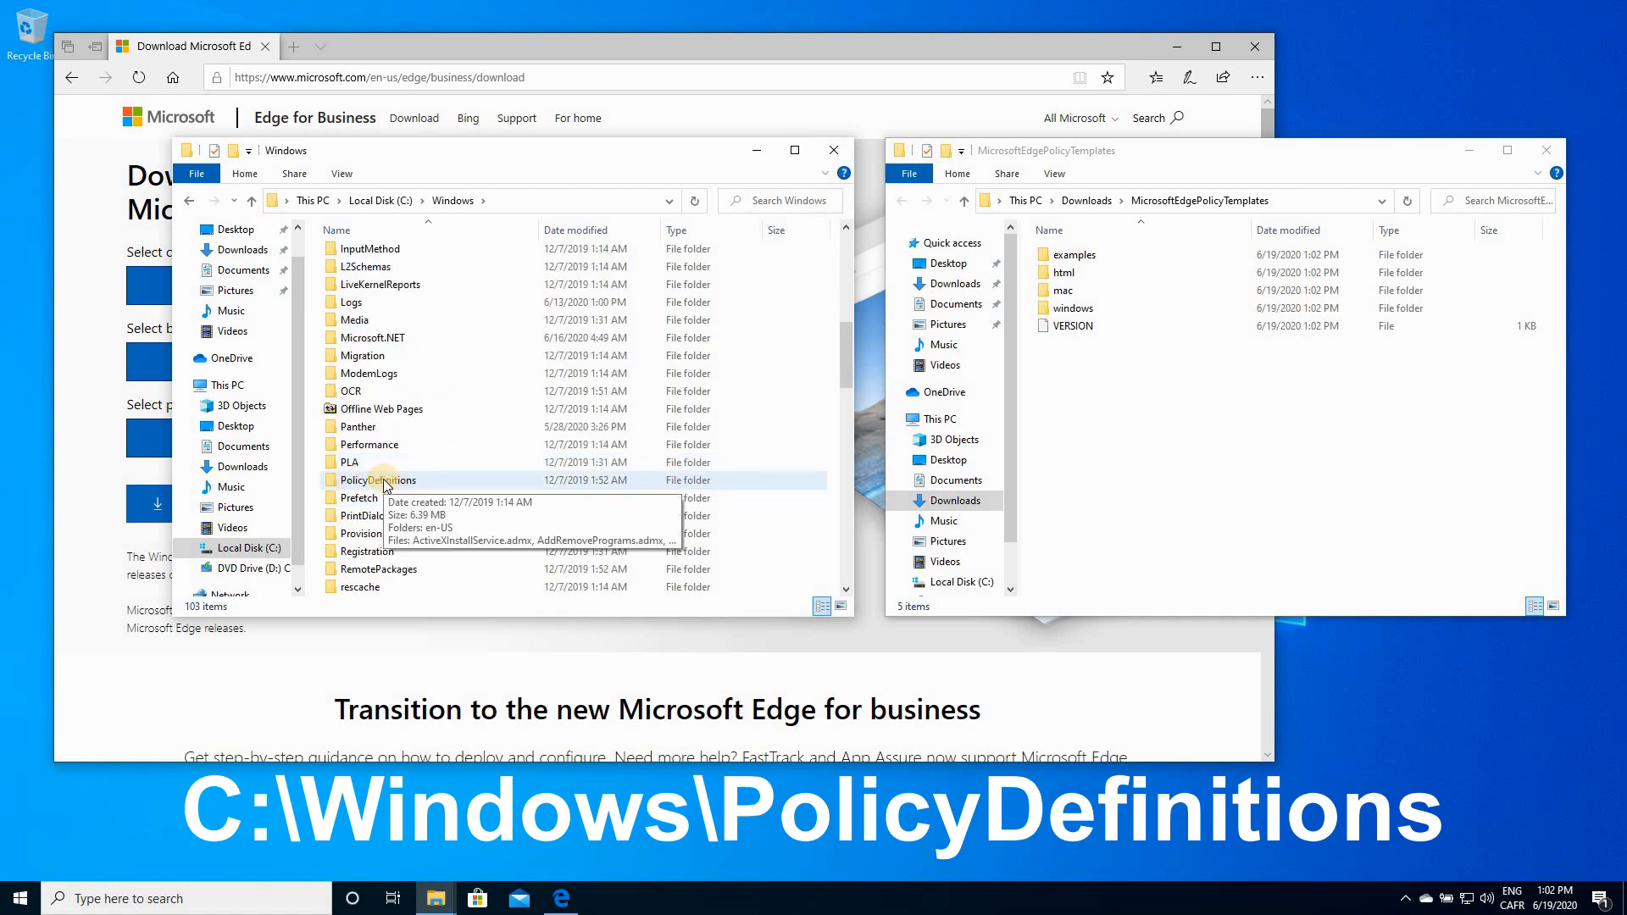
pyautogui.doubleClick(376, 480)
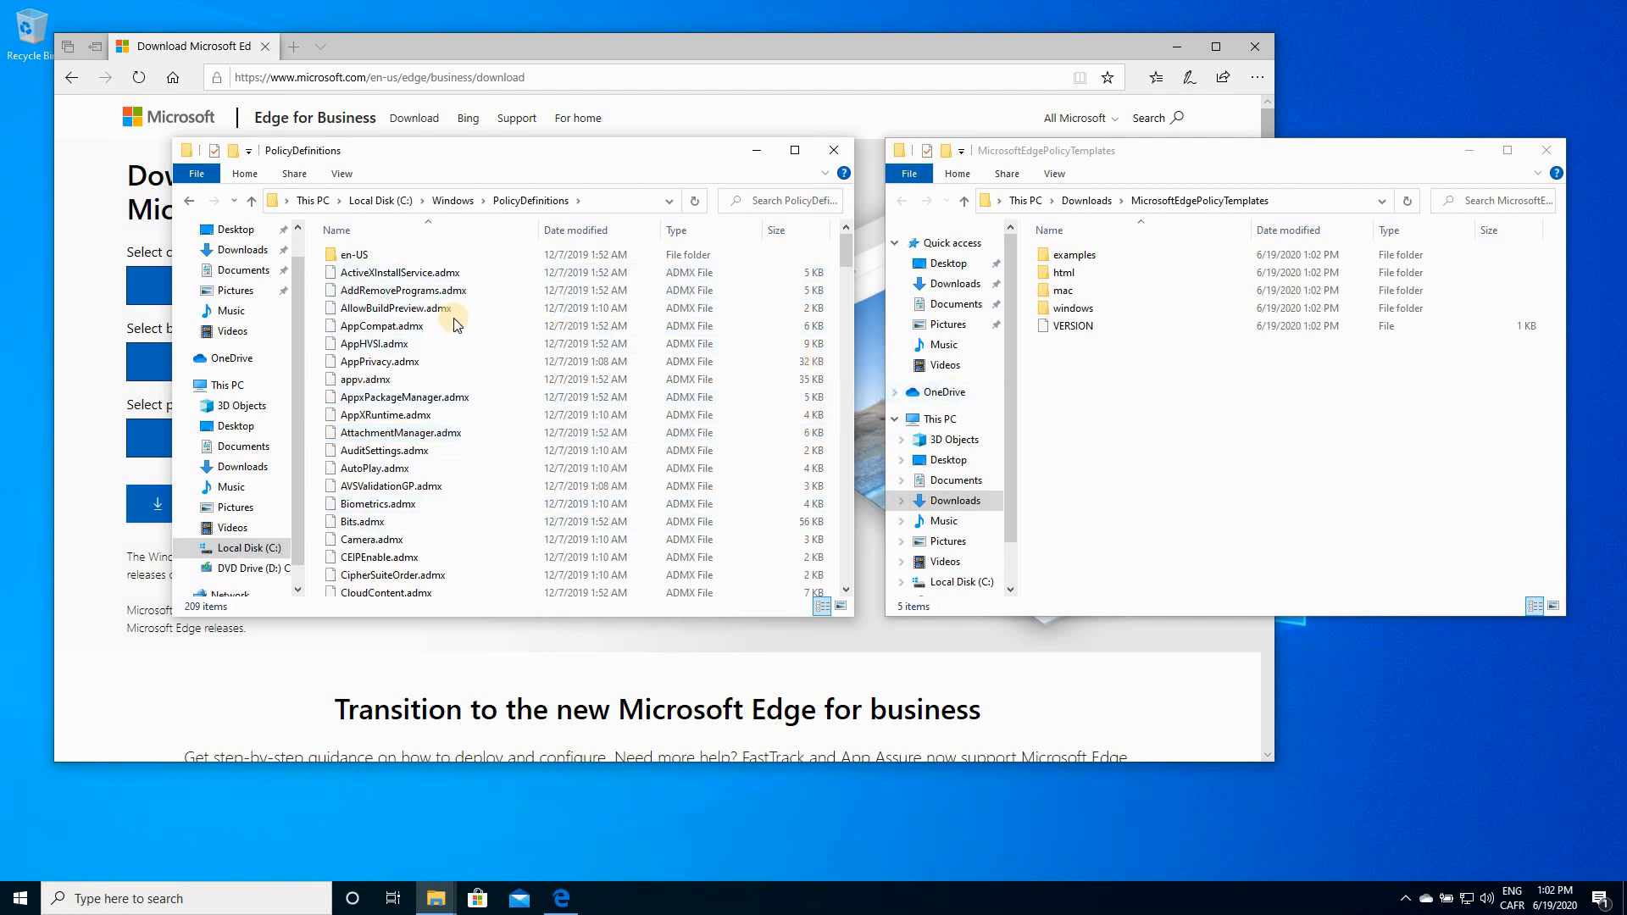
pyautogui.click(352, 254)
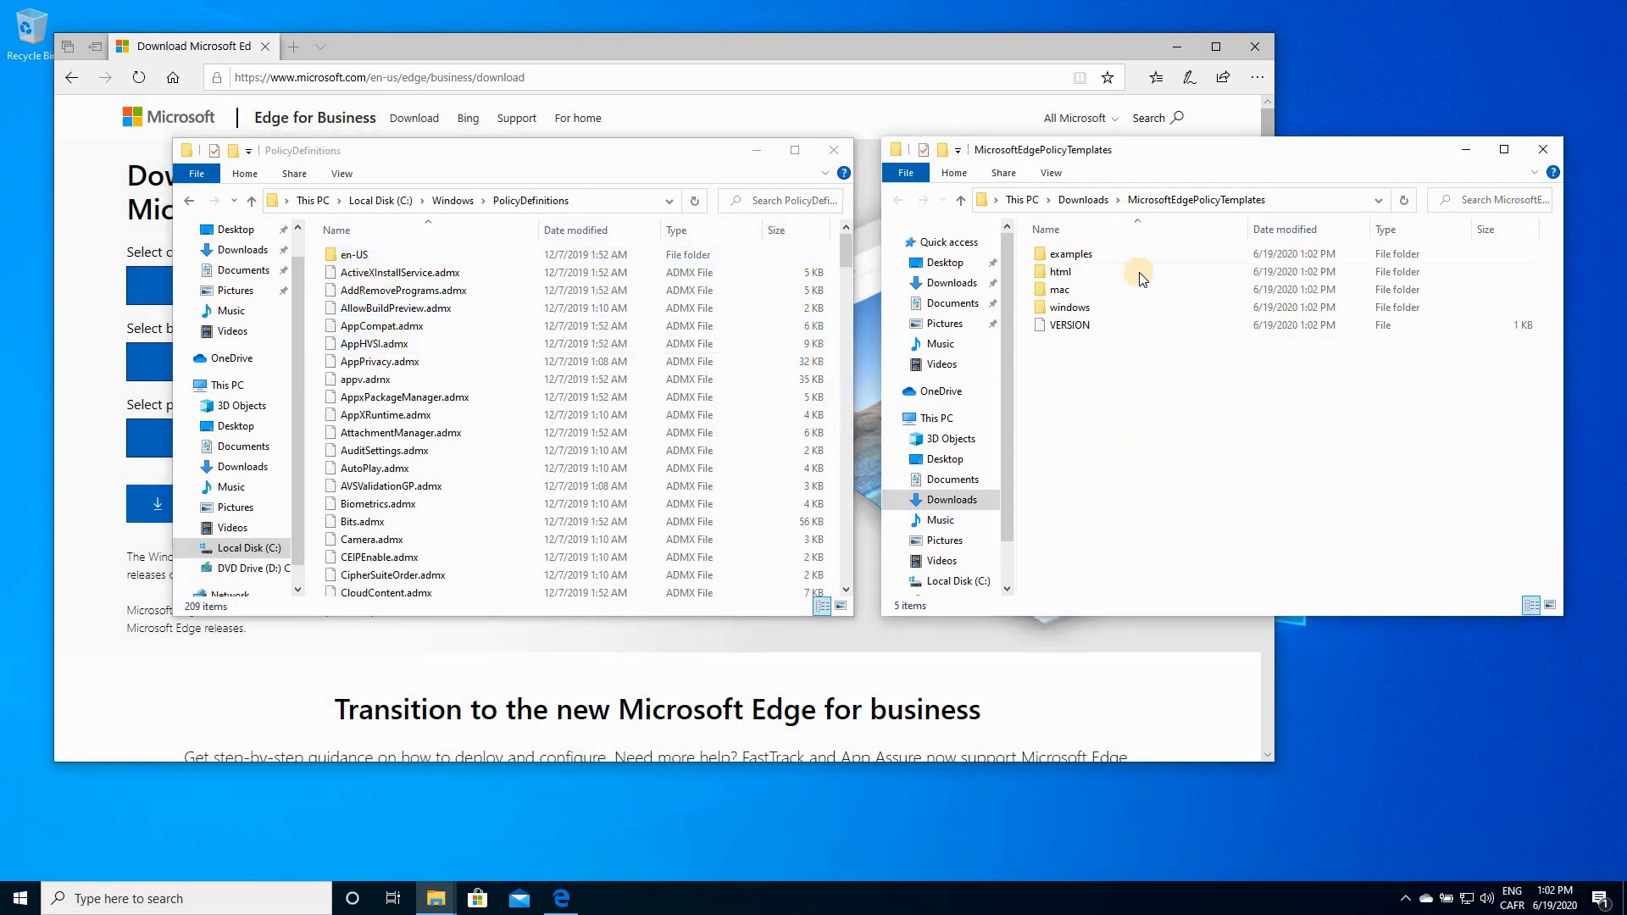
pyautogui.moveTo(1103, 418)
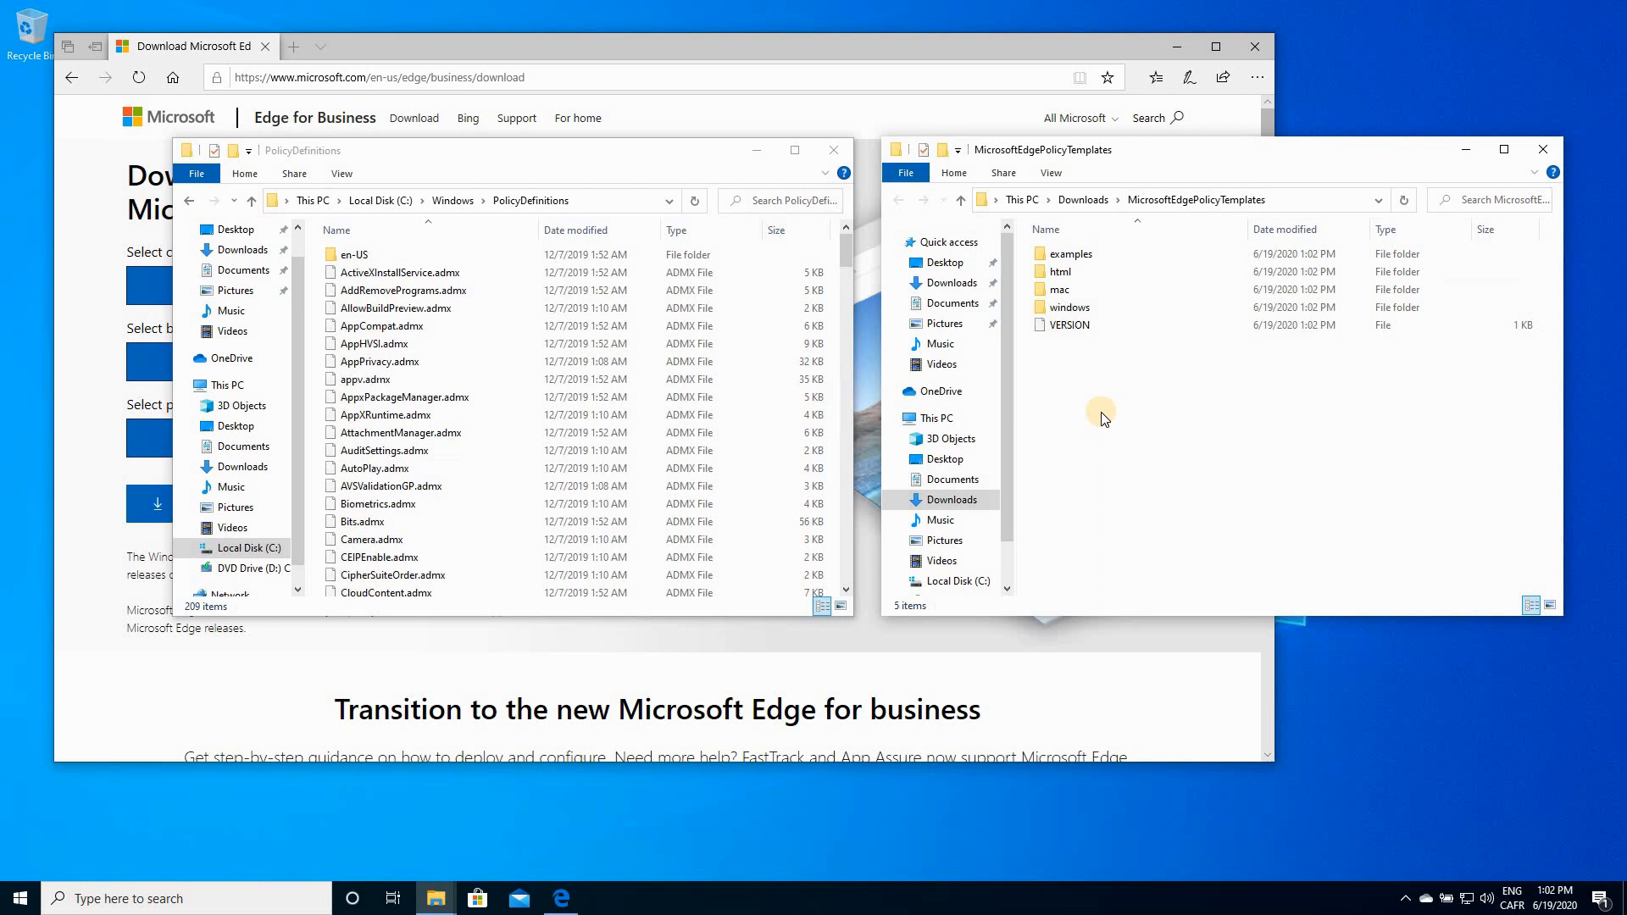
# Navigate into the templates' windows > admx folder.
pyautogui.click(1069, 307)
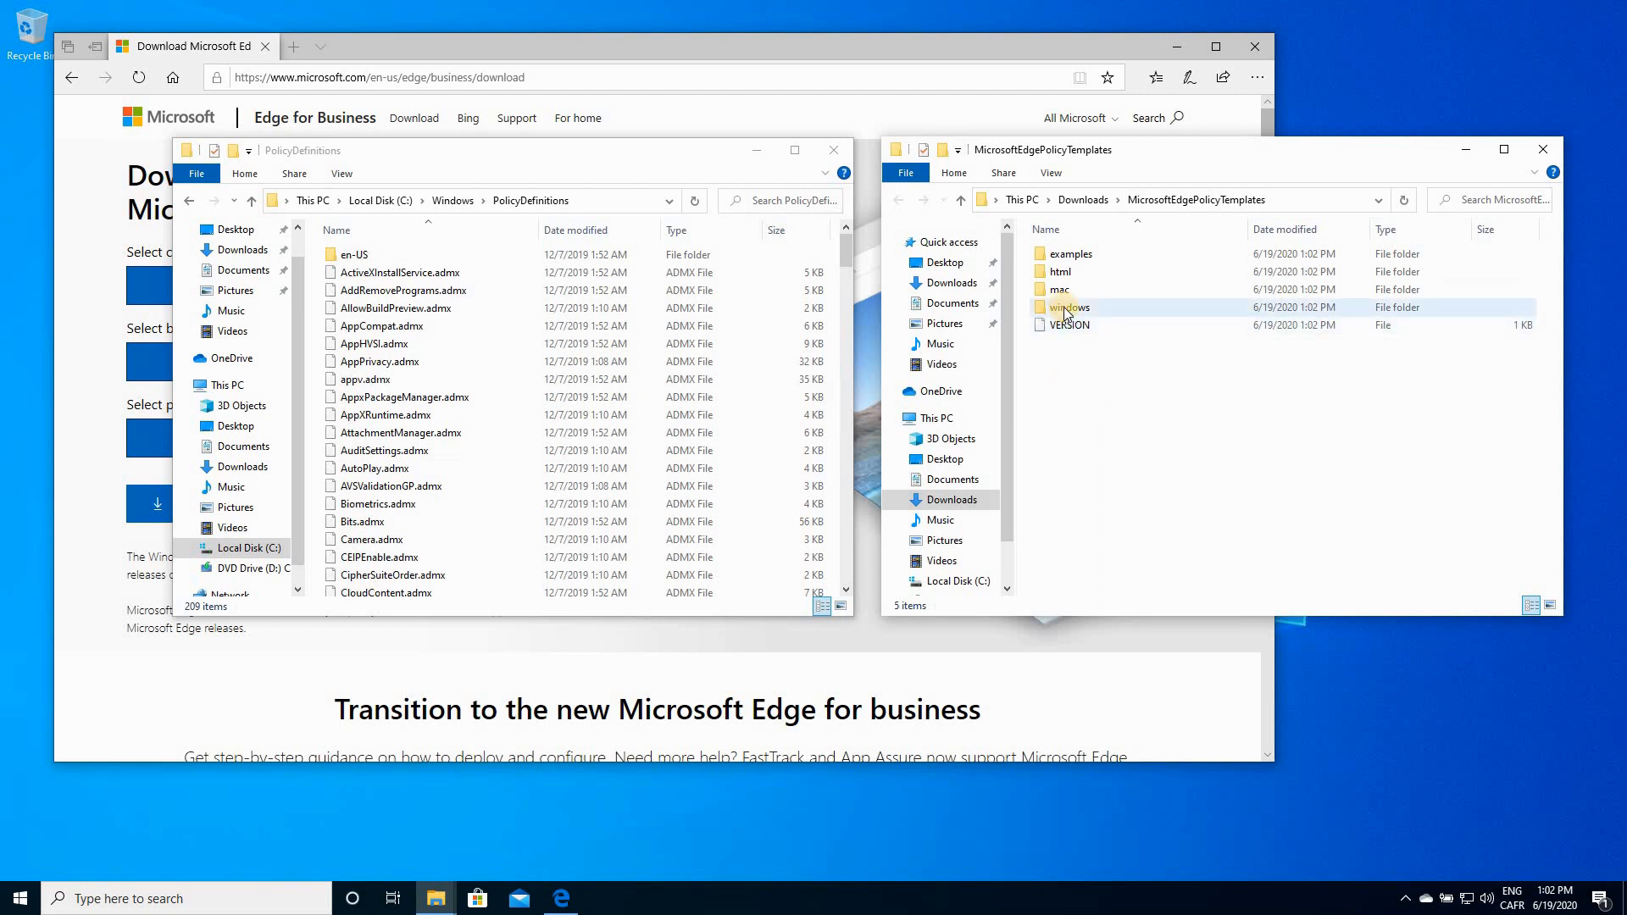
pyautogui.doubleClick(1067, 307)
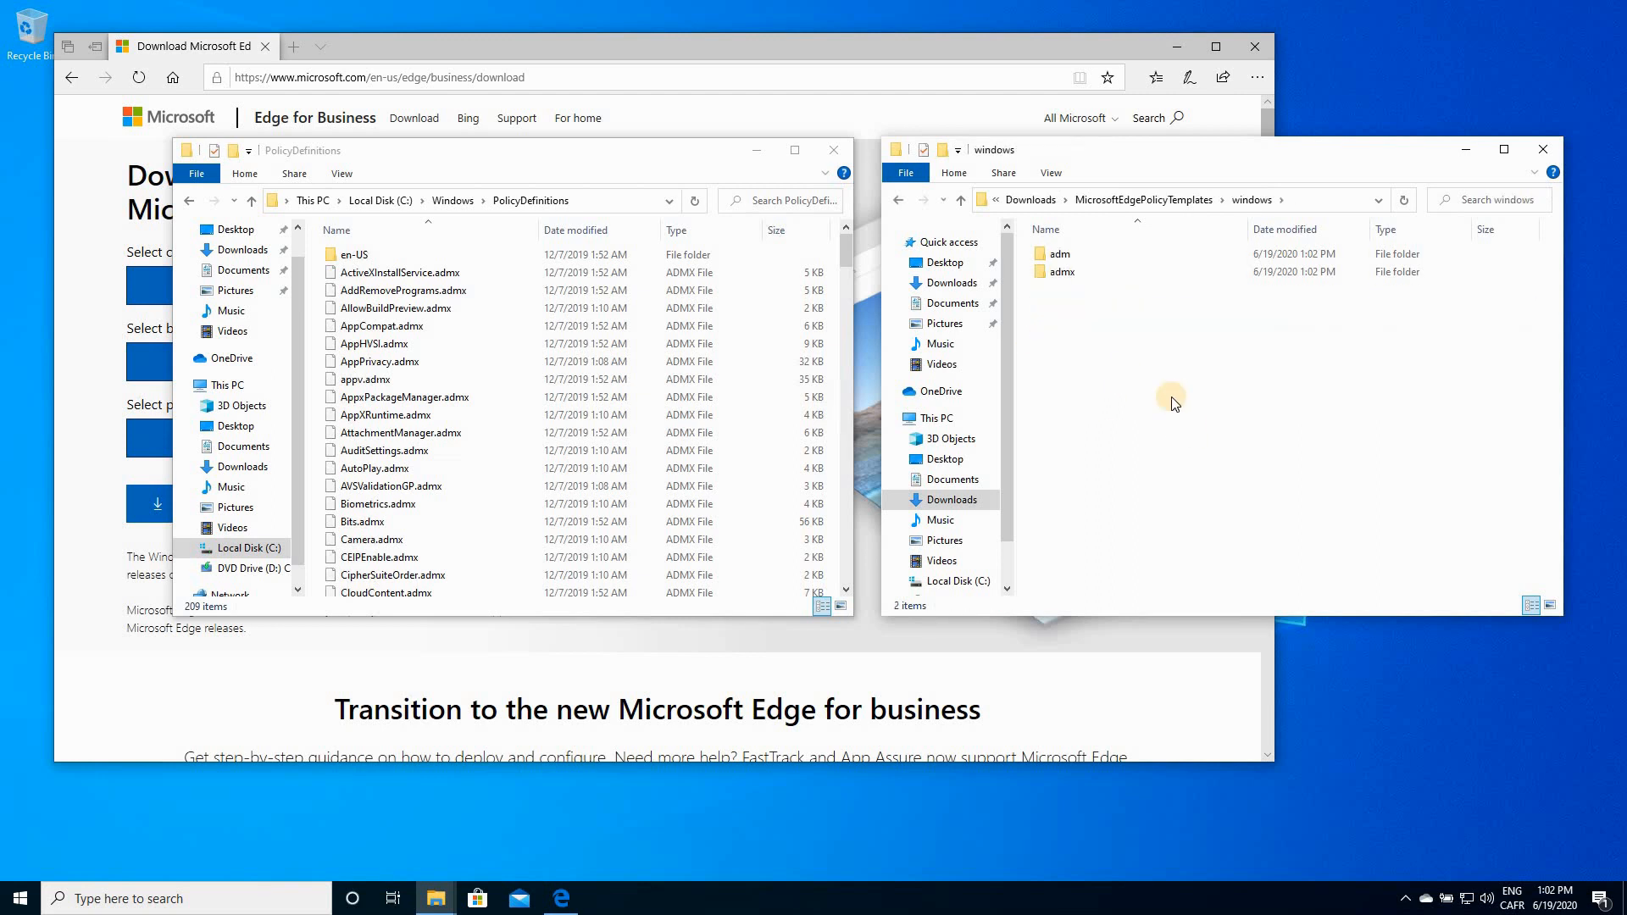
pyautogui.click(1065, 271)
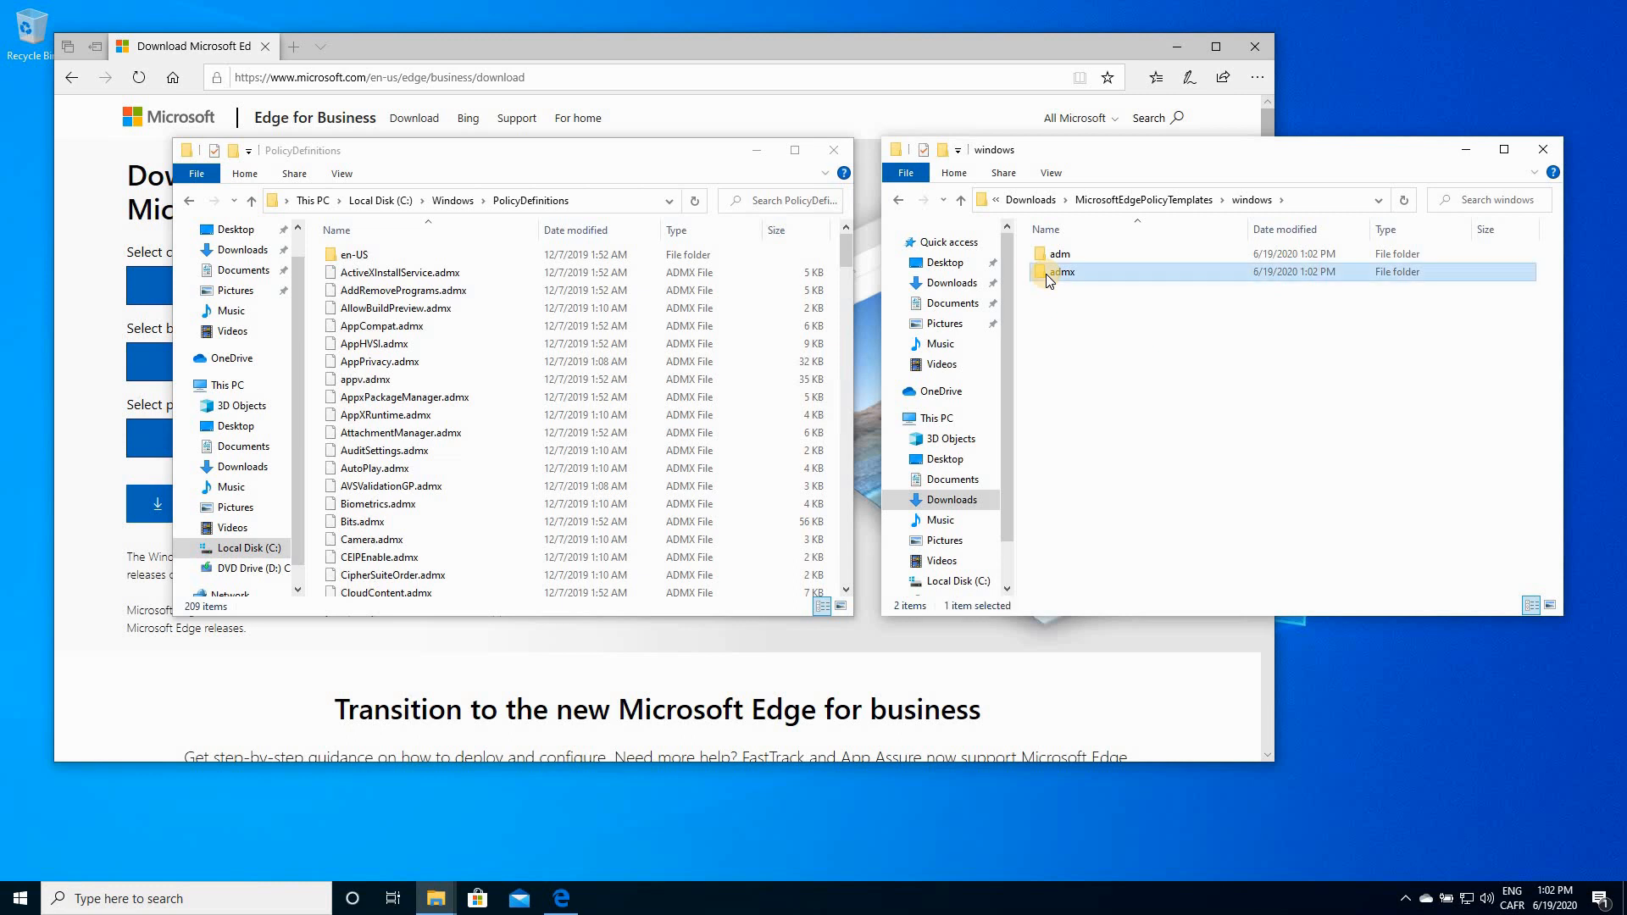
pyautogui.doubleClick(1062, 271)
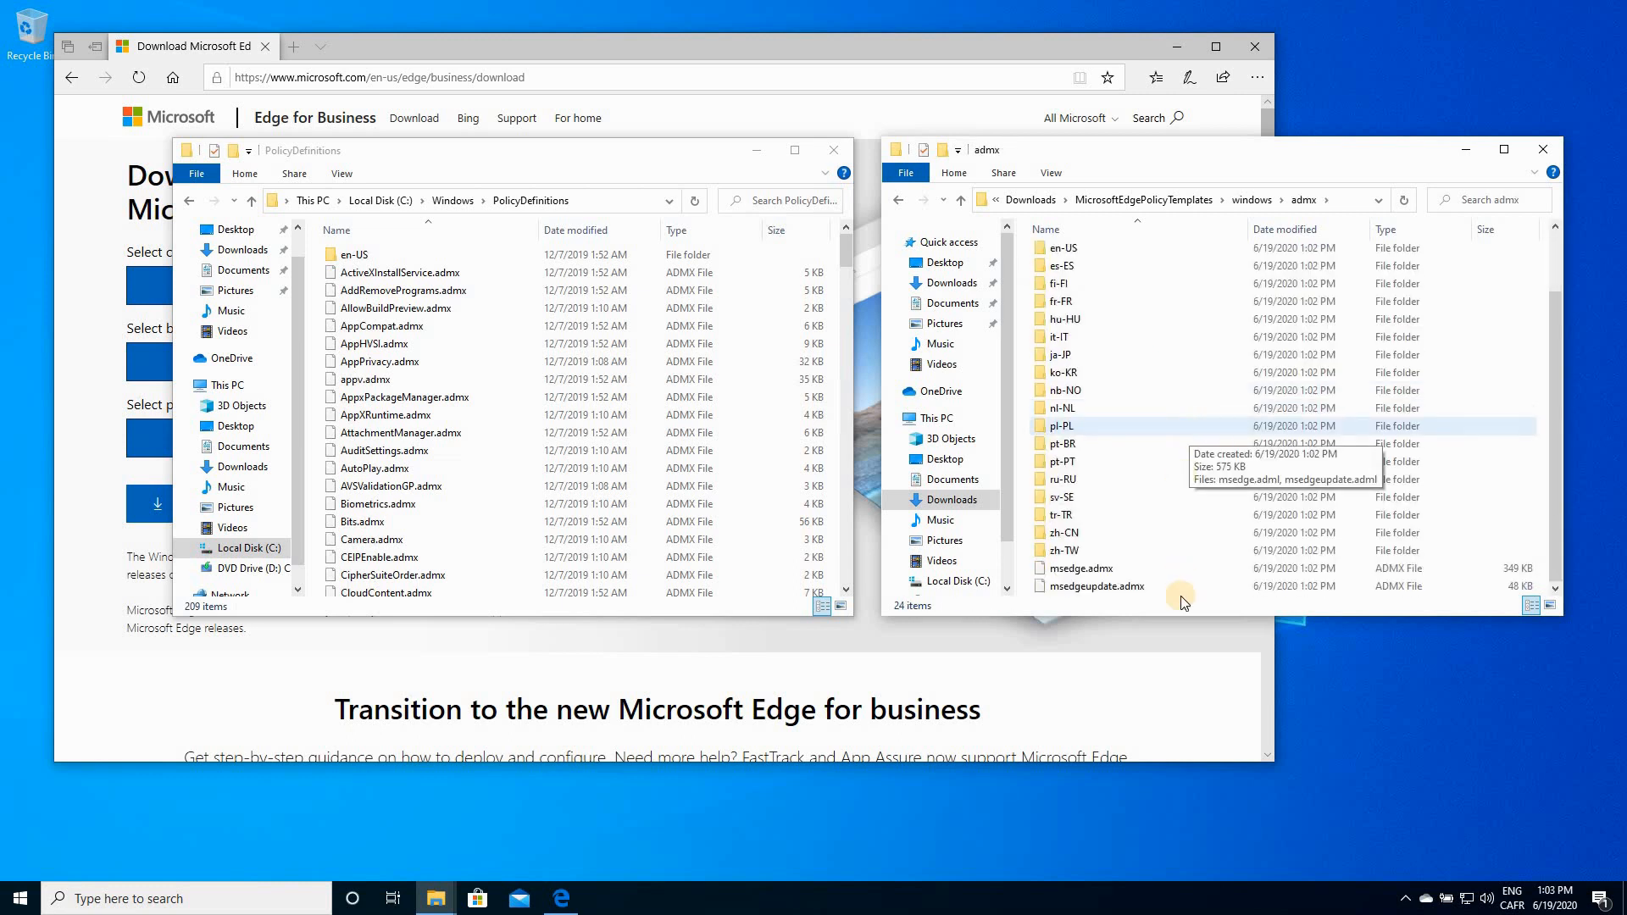
pyautogui.moveTo(1149, 567)
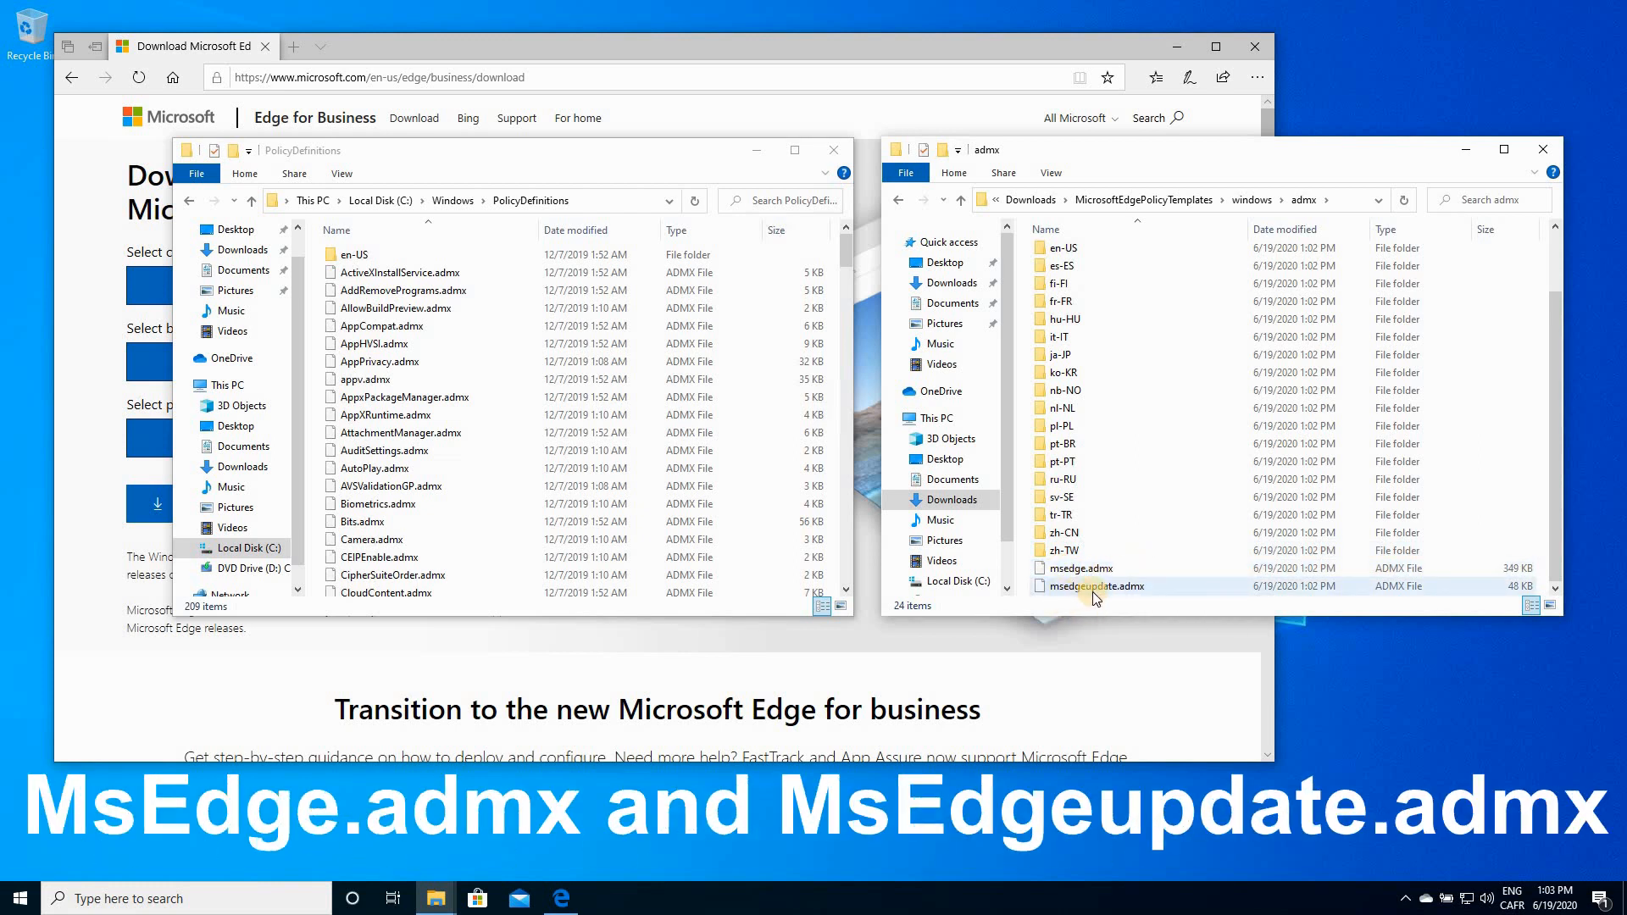
# Select msedge.admx and msedgeupdate.admx and copy them.
pyautogui.click(1079, 568)
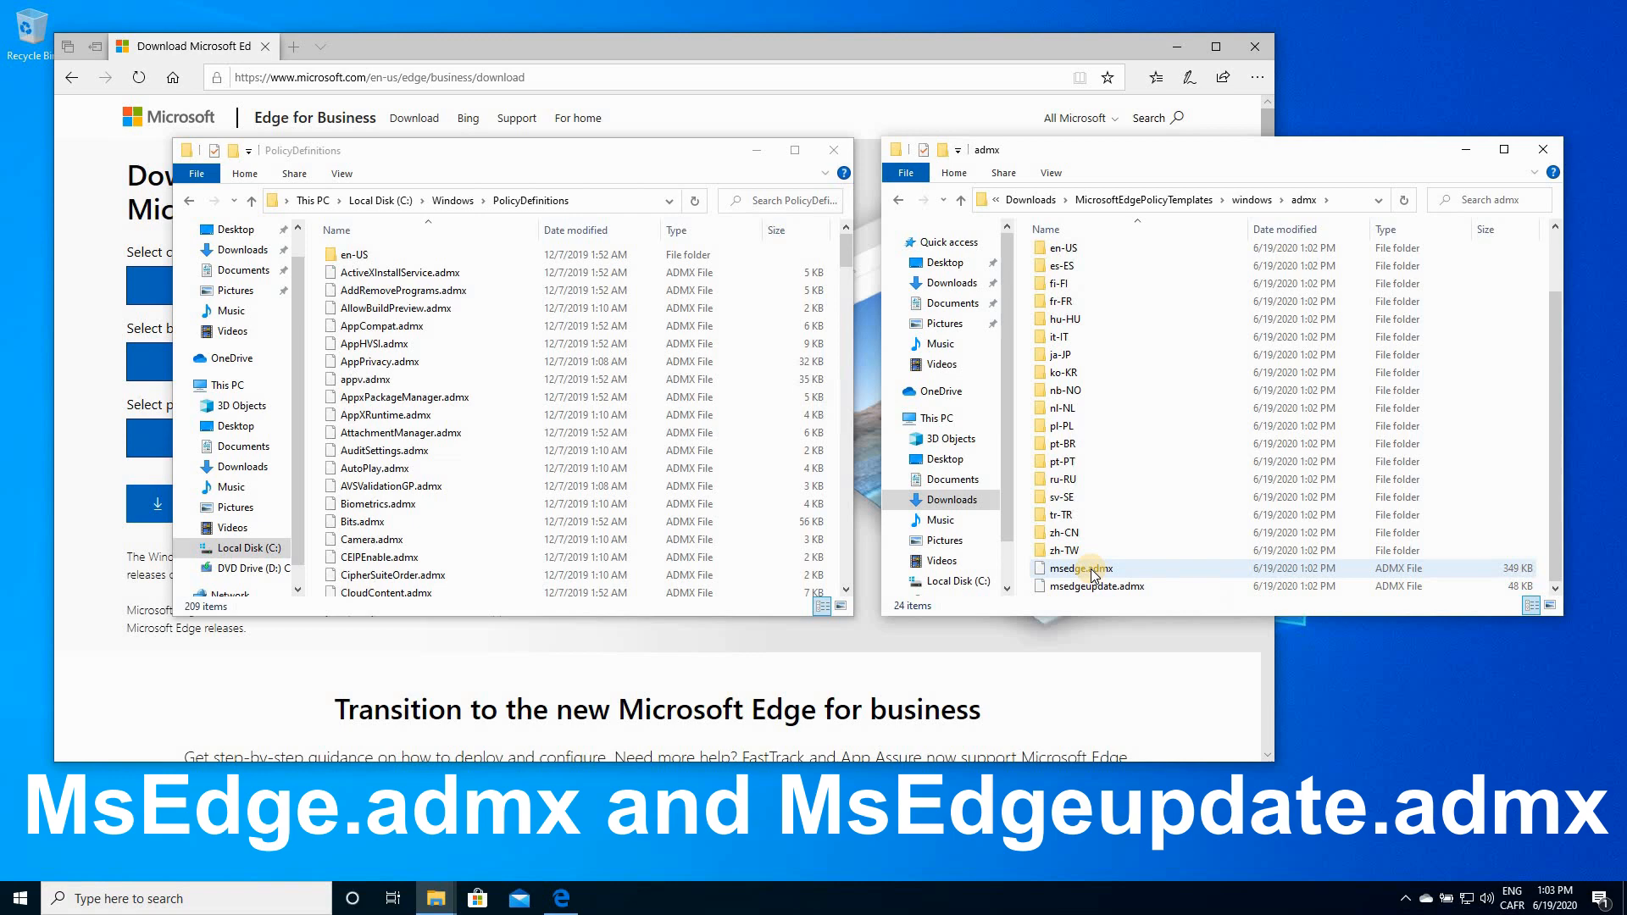
pyautogui.click(1076, 568)
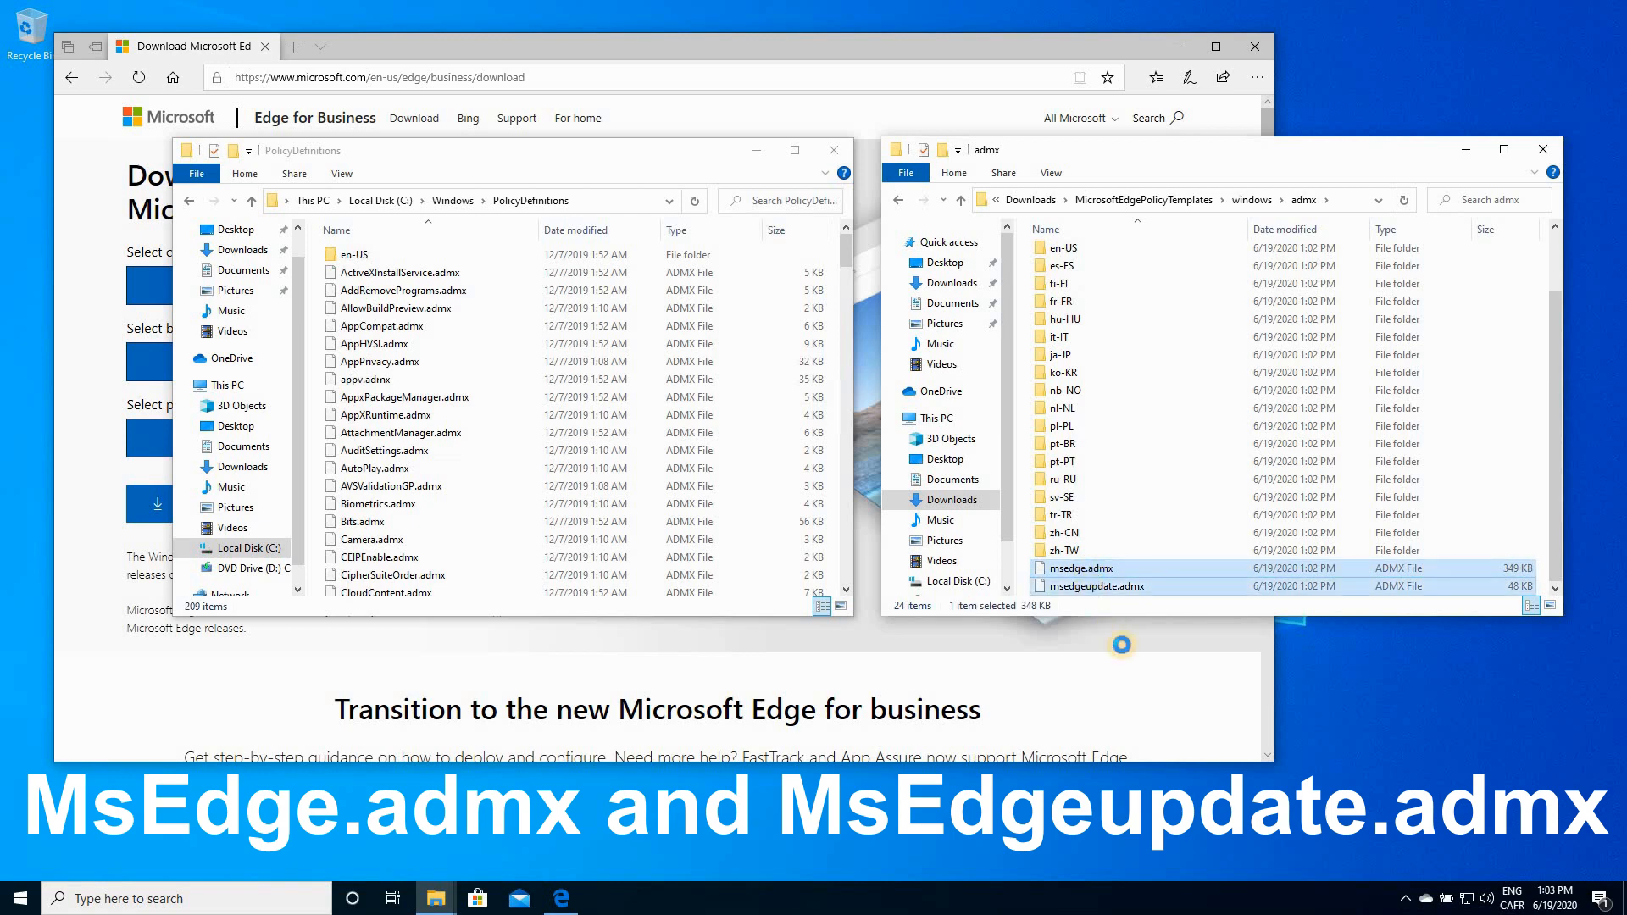
pyautogui.rightClick(1093, 586)
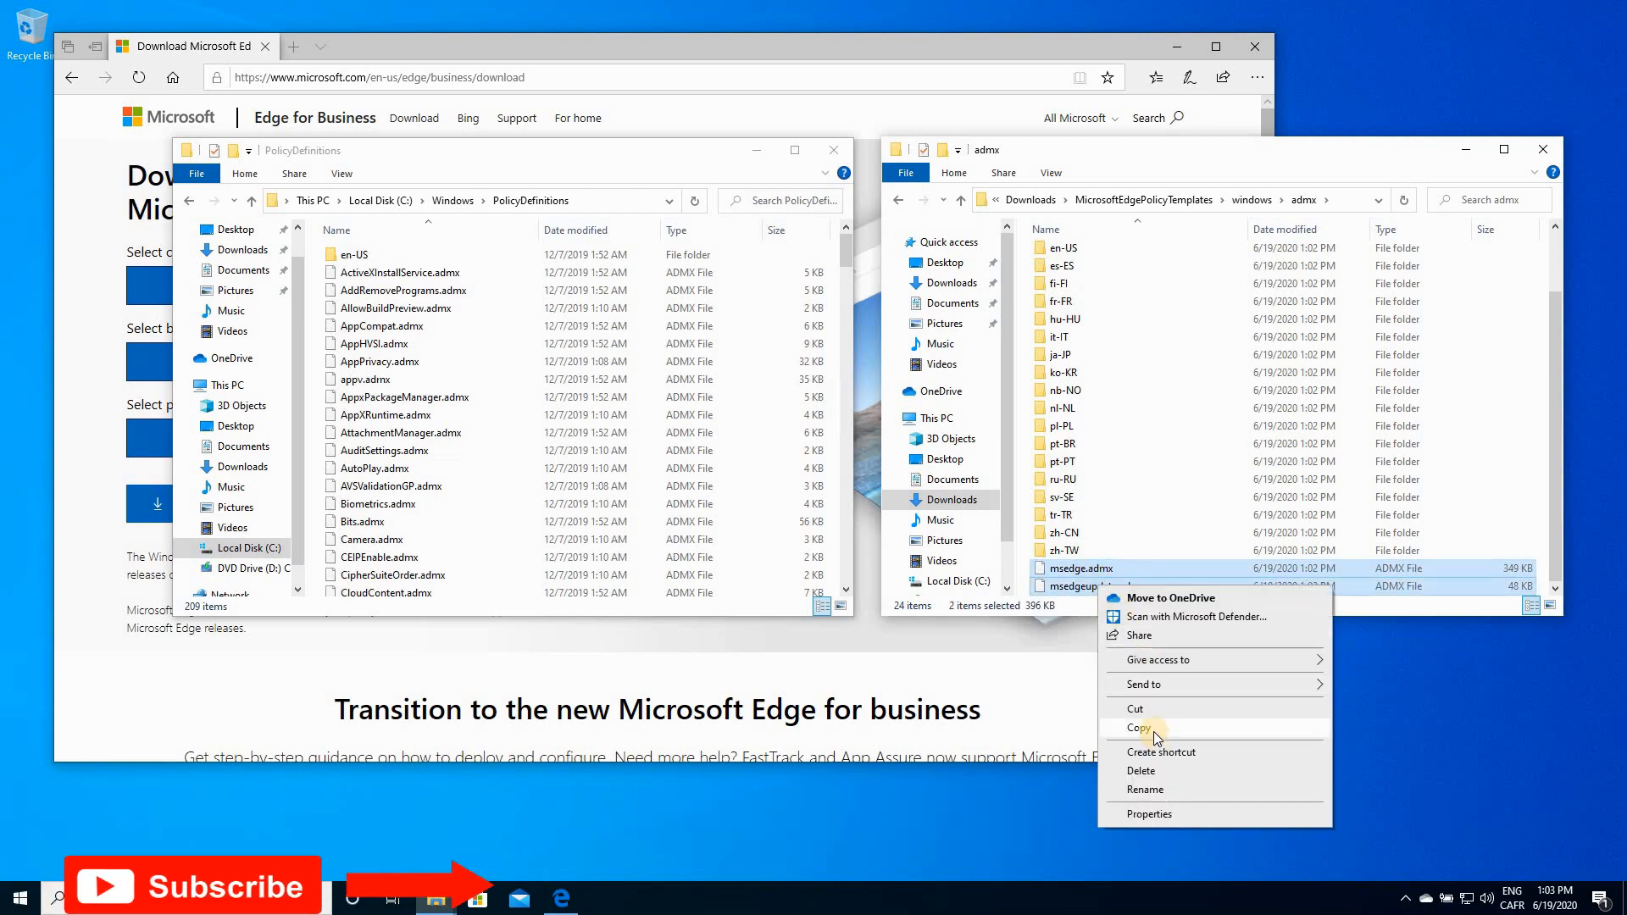
pyautogui.click(1139, 727)
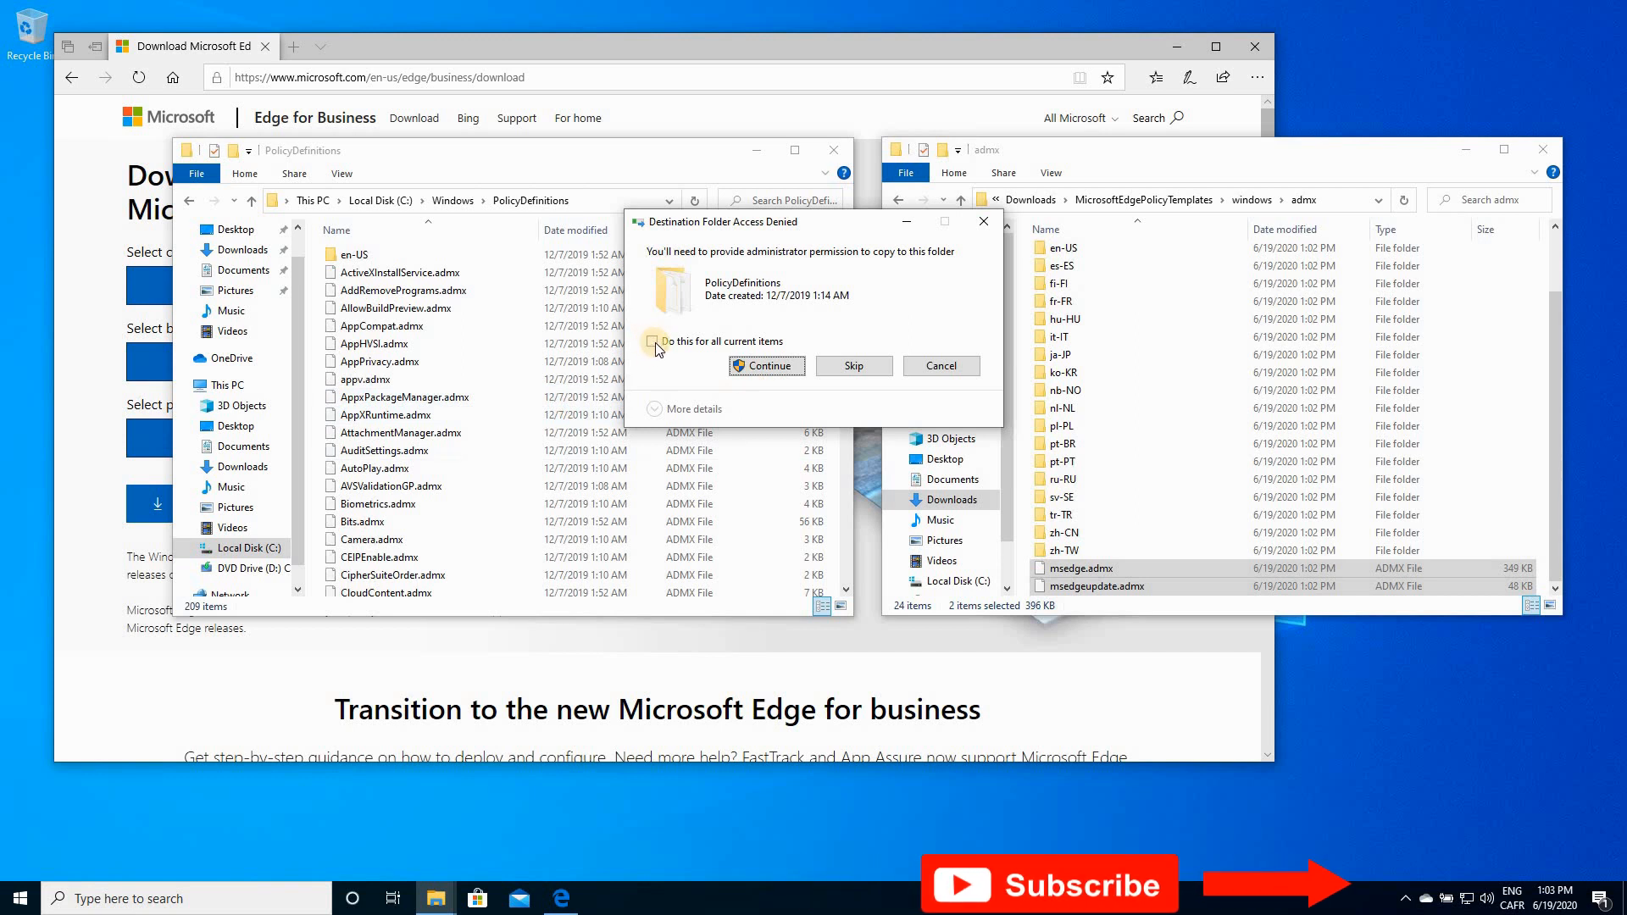
# Grant administrator permission for all items to finish copying the admx files.
pyautogui.click(654, 341)
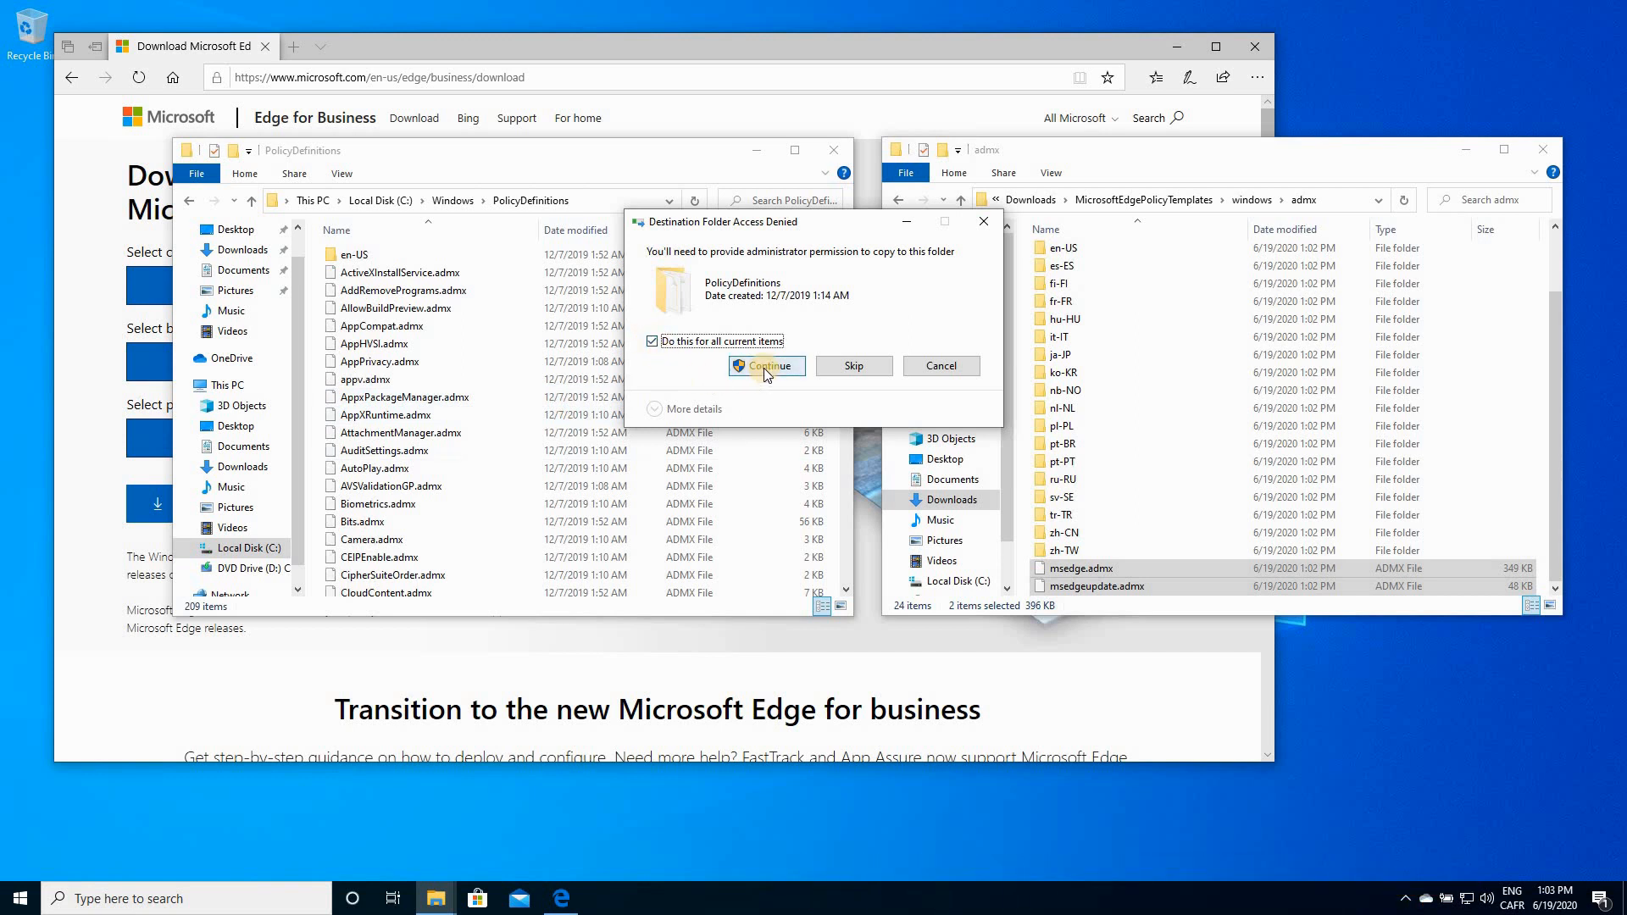
pyautogui.click(766, 366)
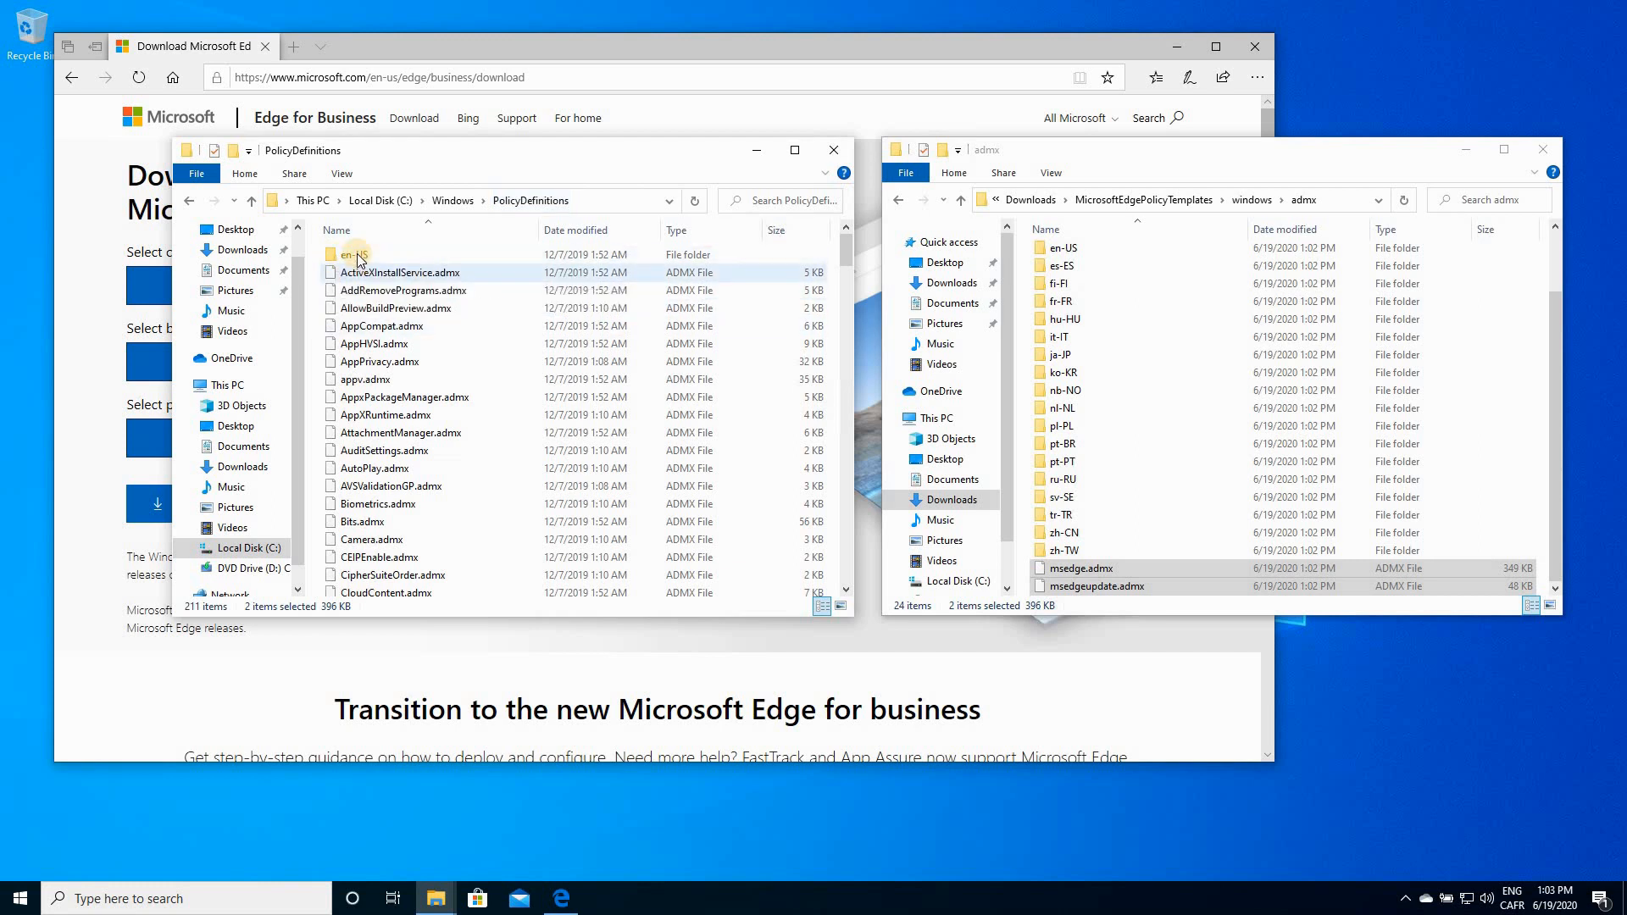
# Copy msedge.adml and msedgeupdate.adml from the templates' en-US into PolicyDefinitions\en-US.
pyautogui.click(353, 254)
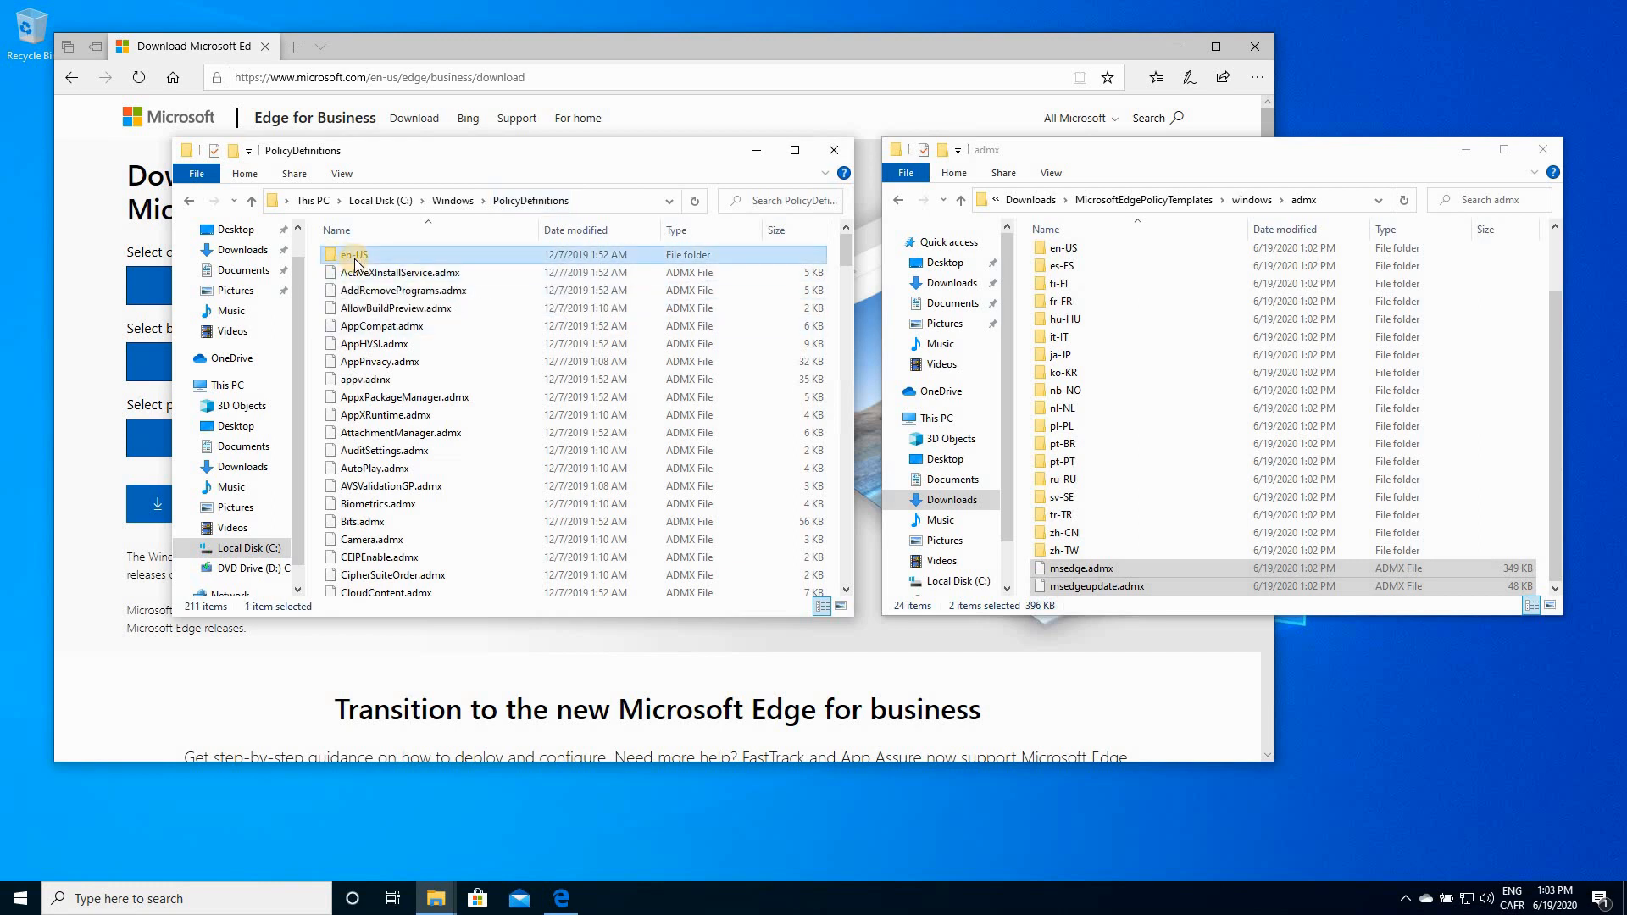
pyautogui.doubleClick(353, 255)
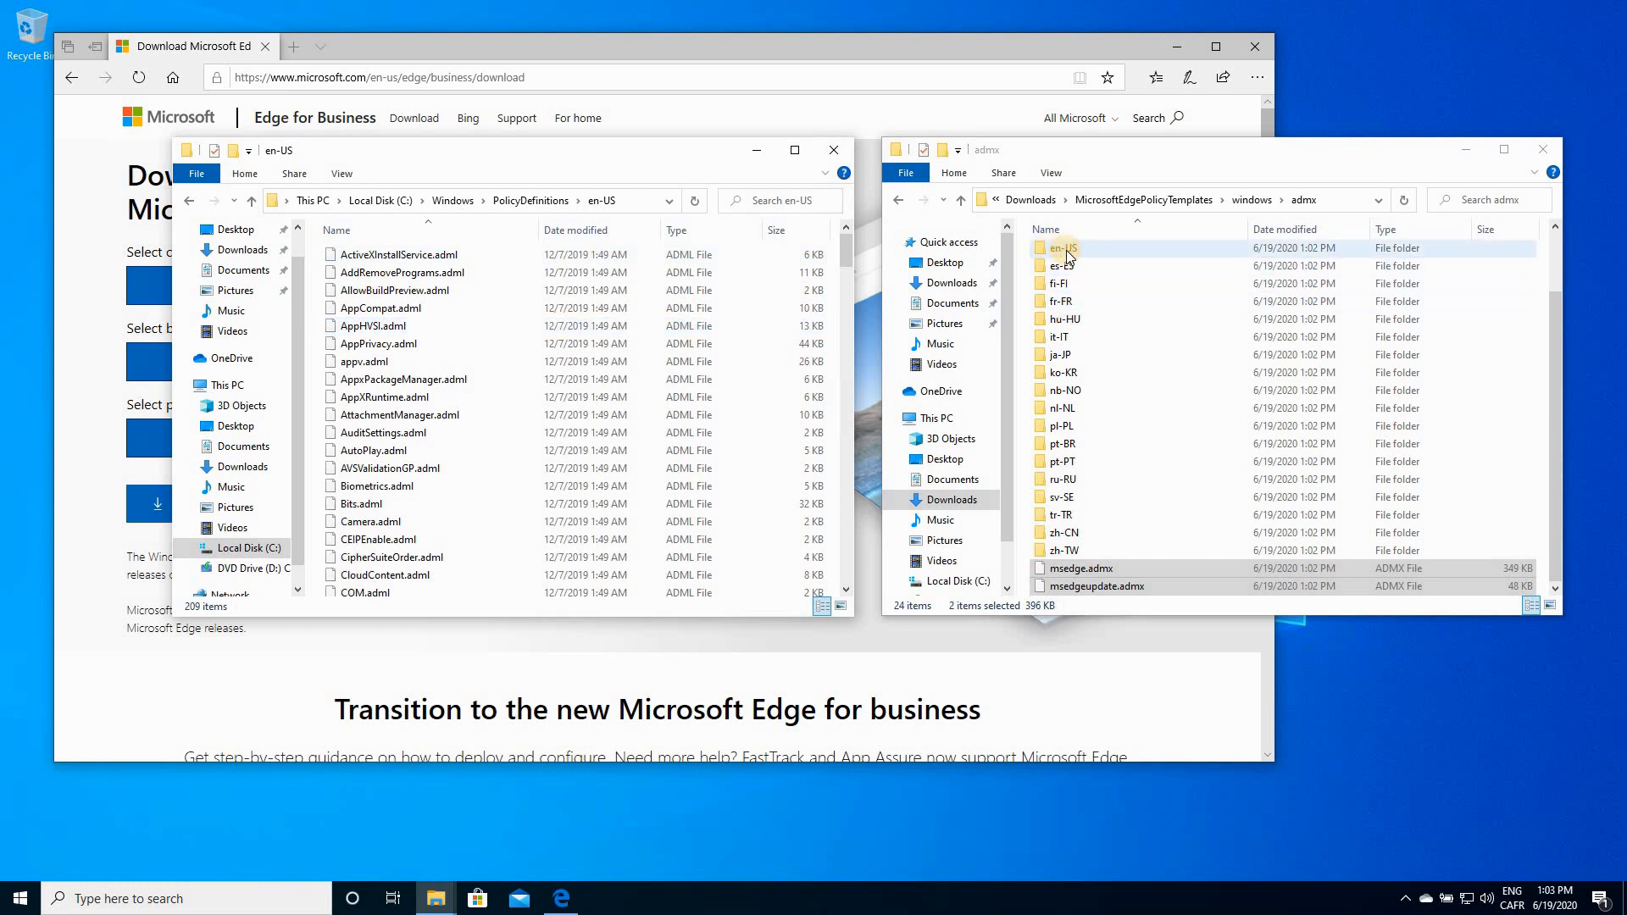
pyautogui.doubleClick(1061, 247)
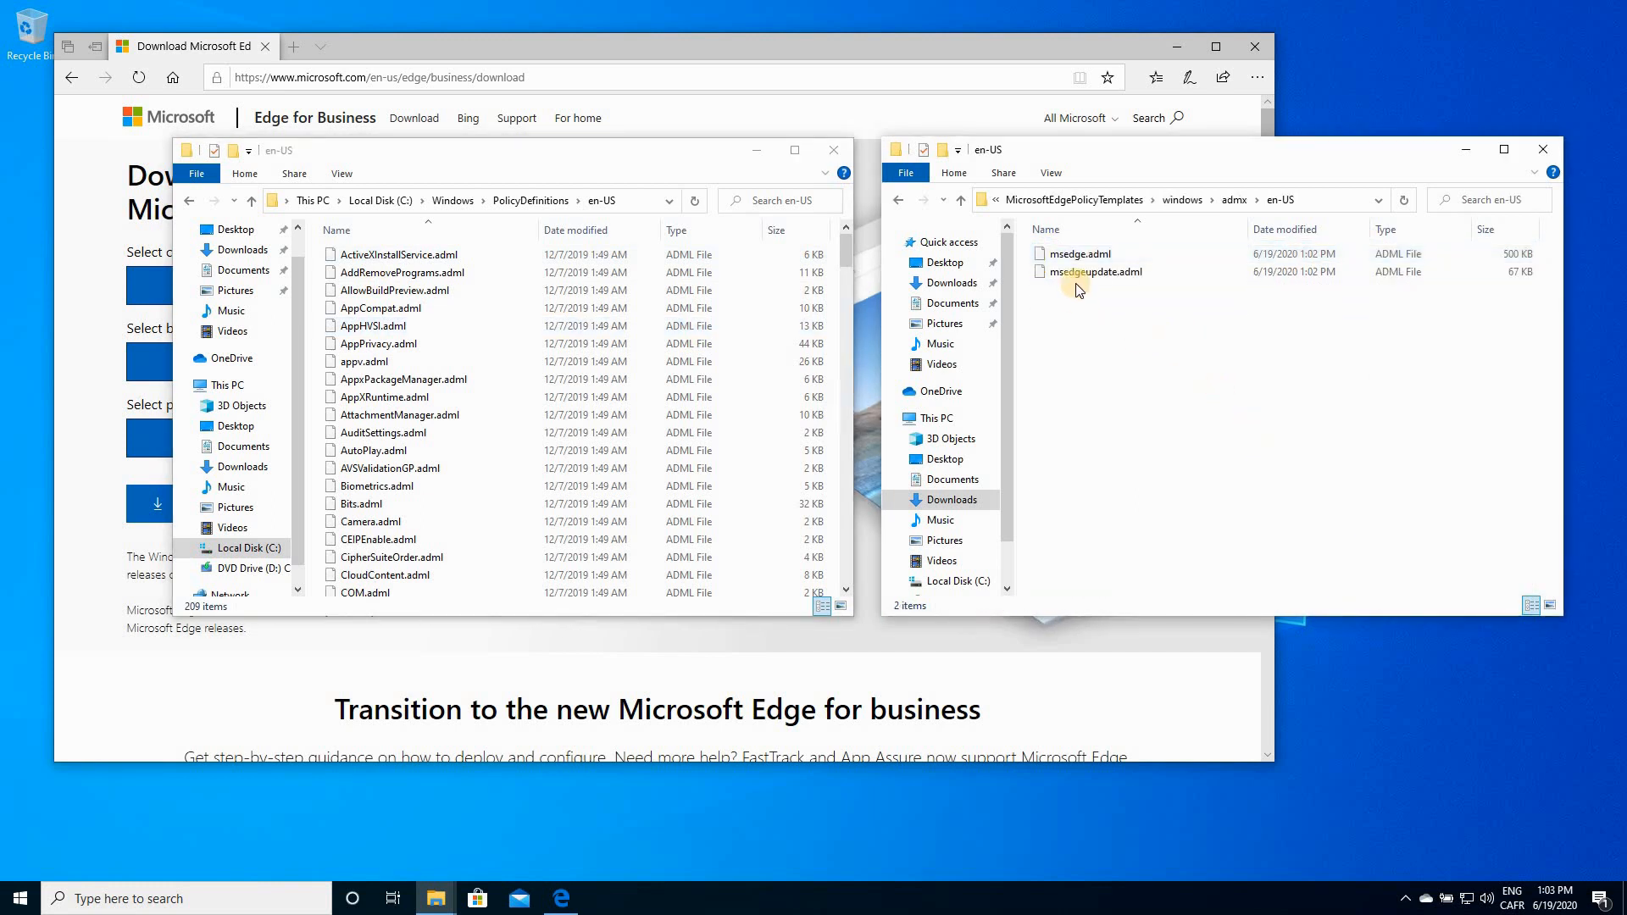
pyautogui.click(391, 290)
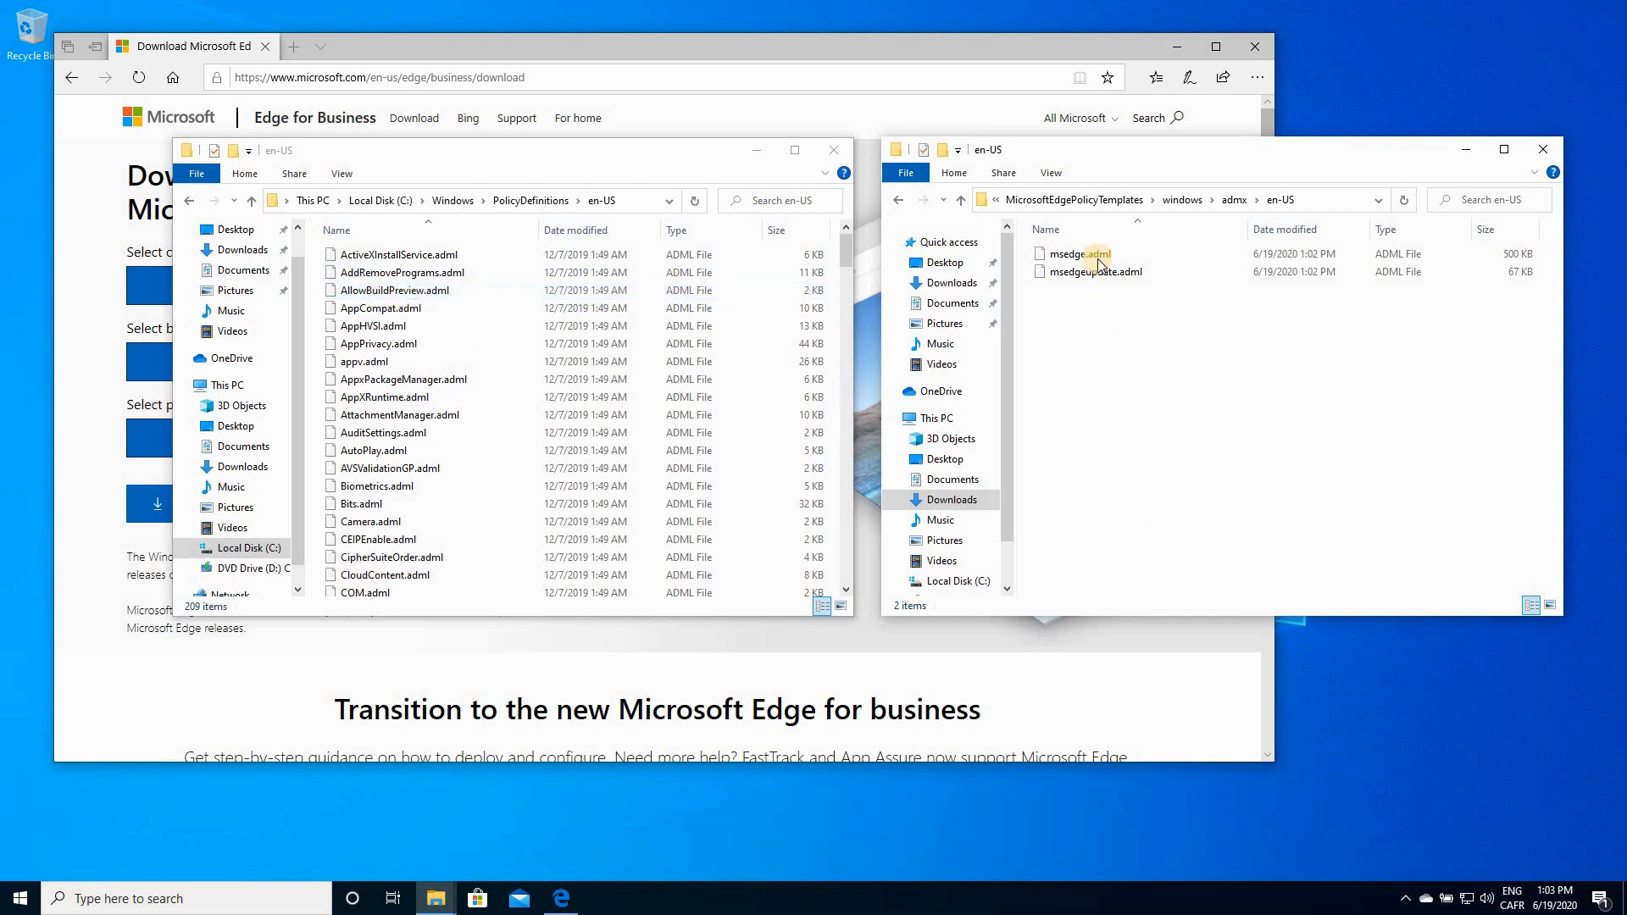
pyautogui.rightClick(1088, 254)
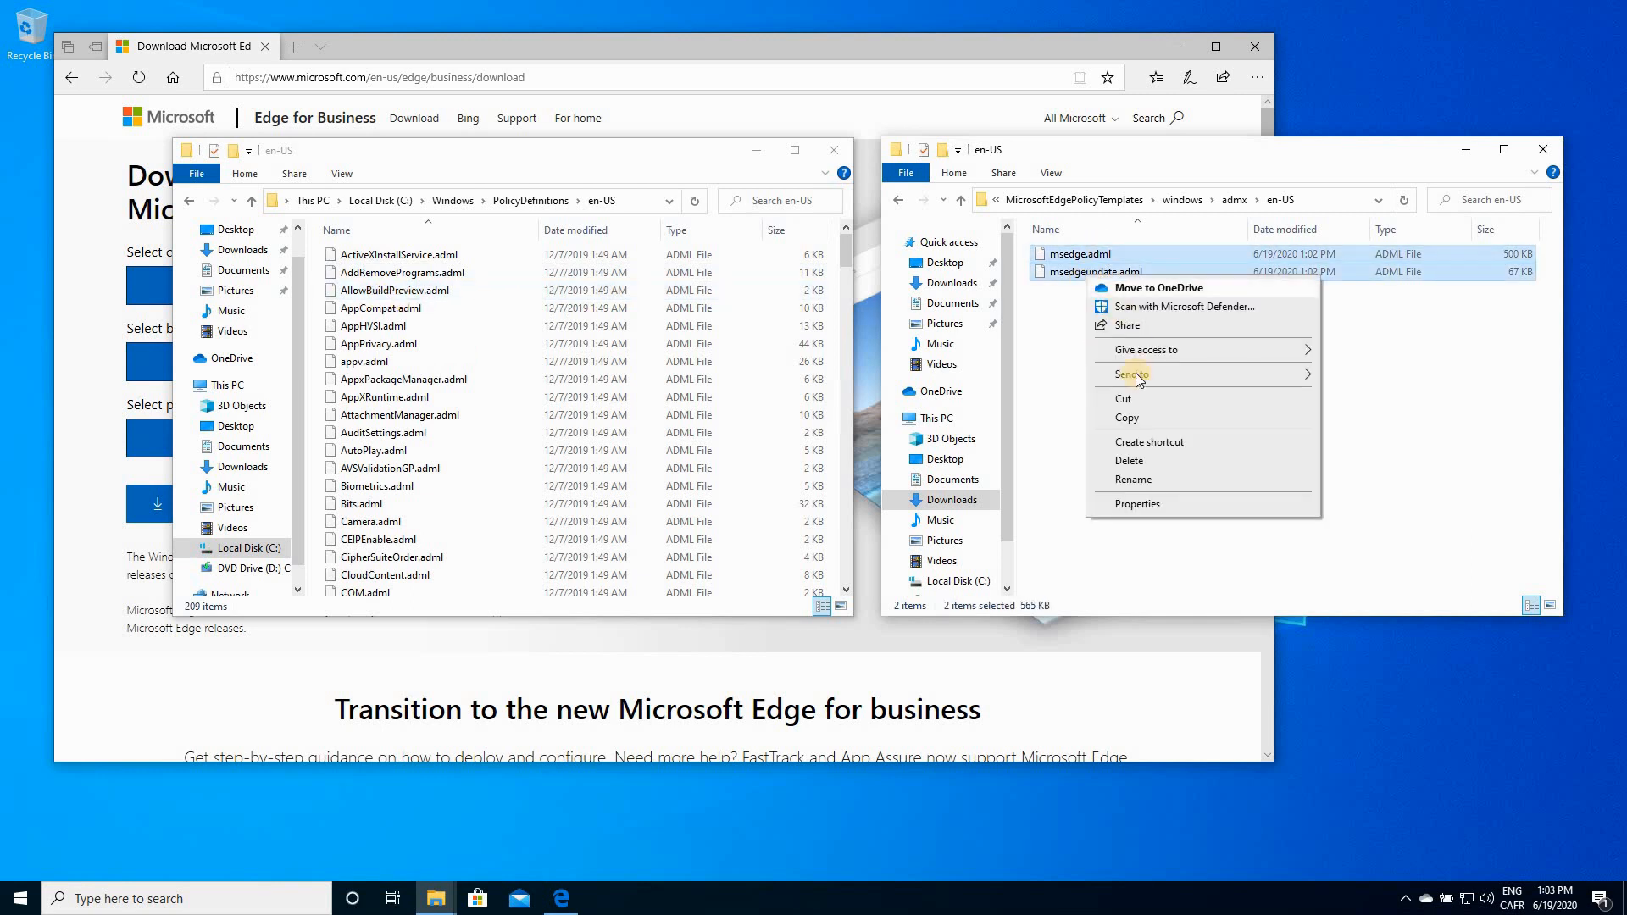
pyautogui.click(500, 163)
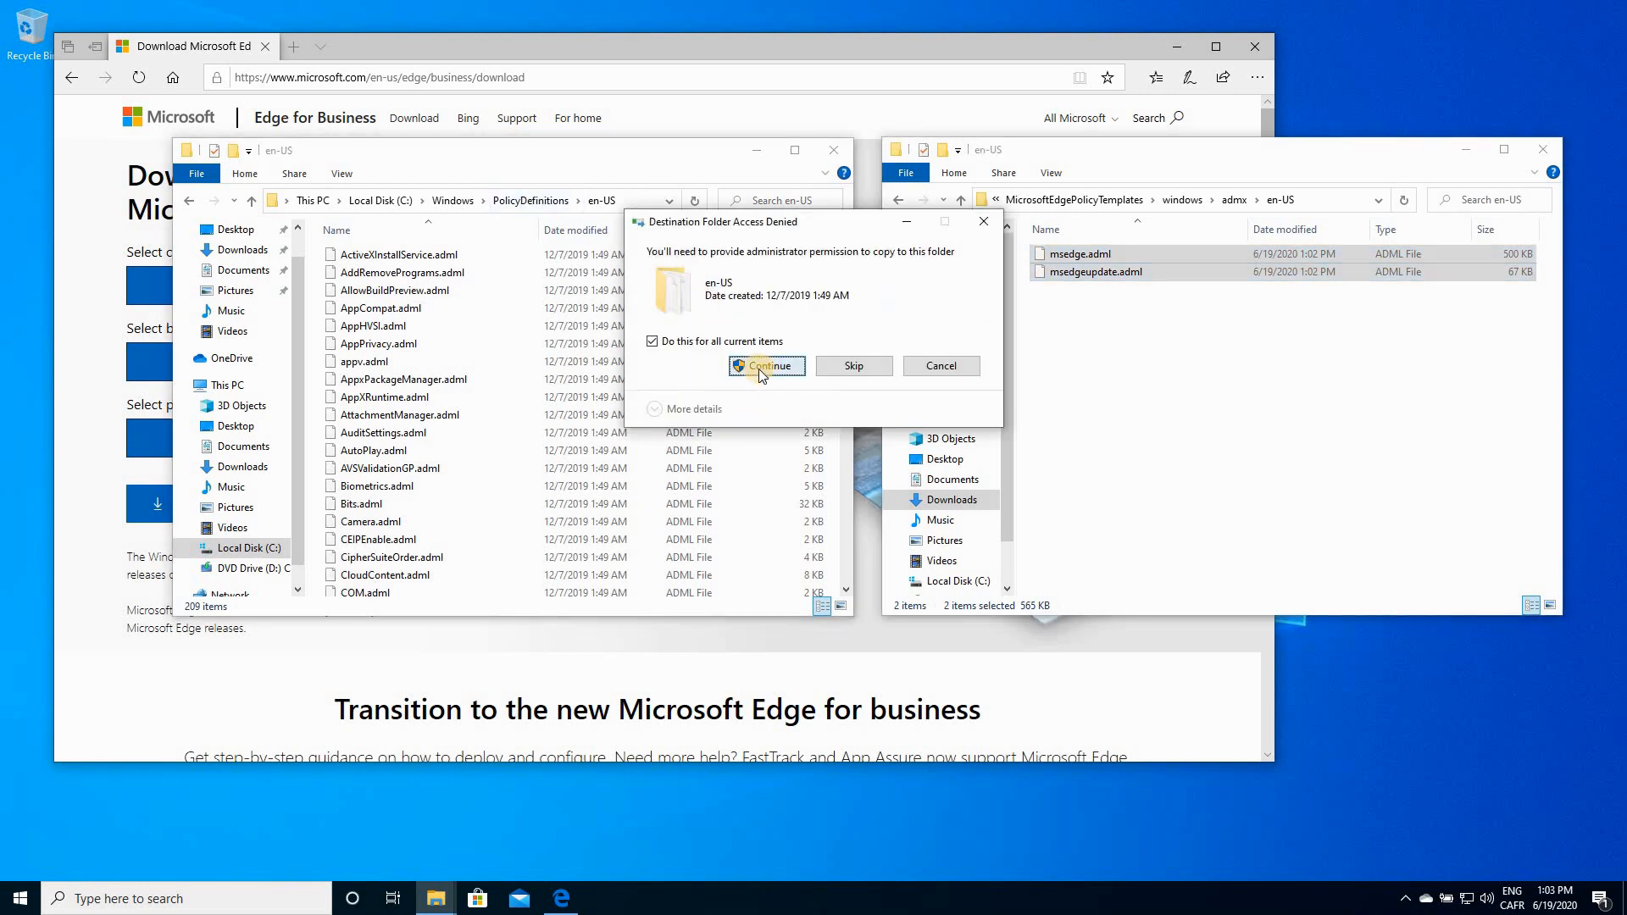
# Grant administrator permission for the copy and close the Explorer window.
pyautogui.click(766, 366)
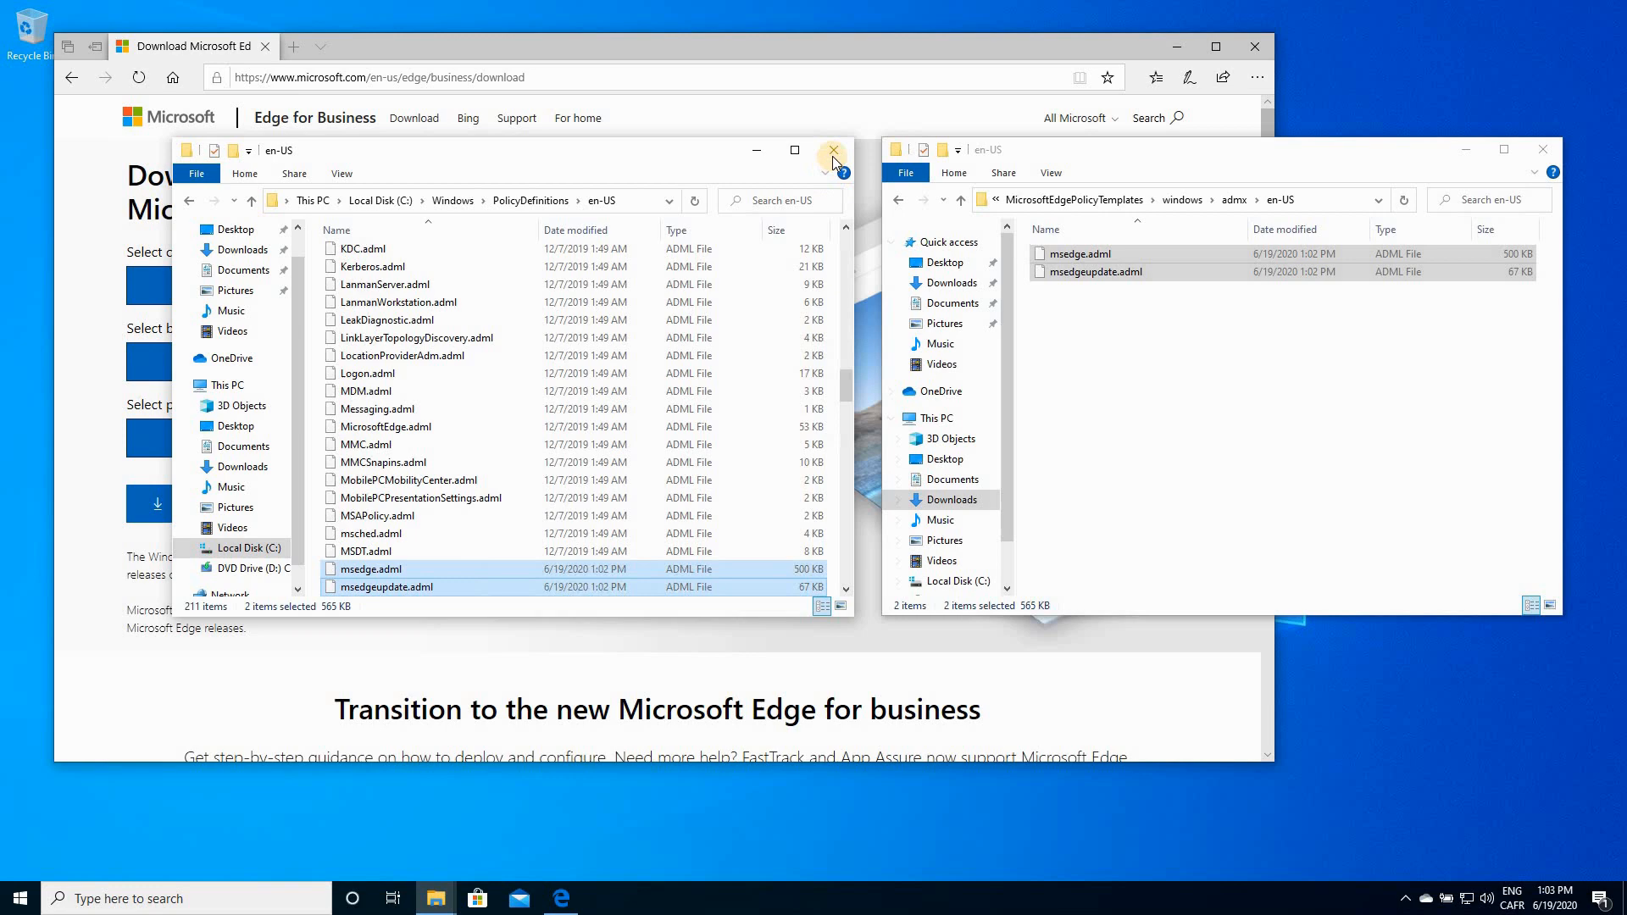
pyautogui.click(834, 150)
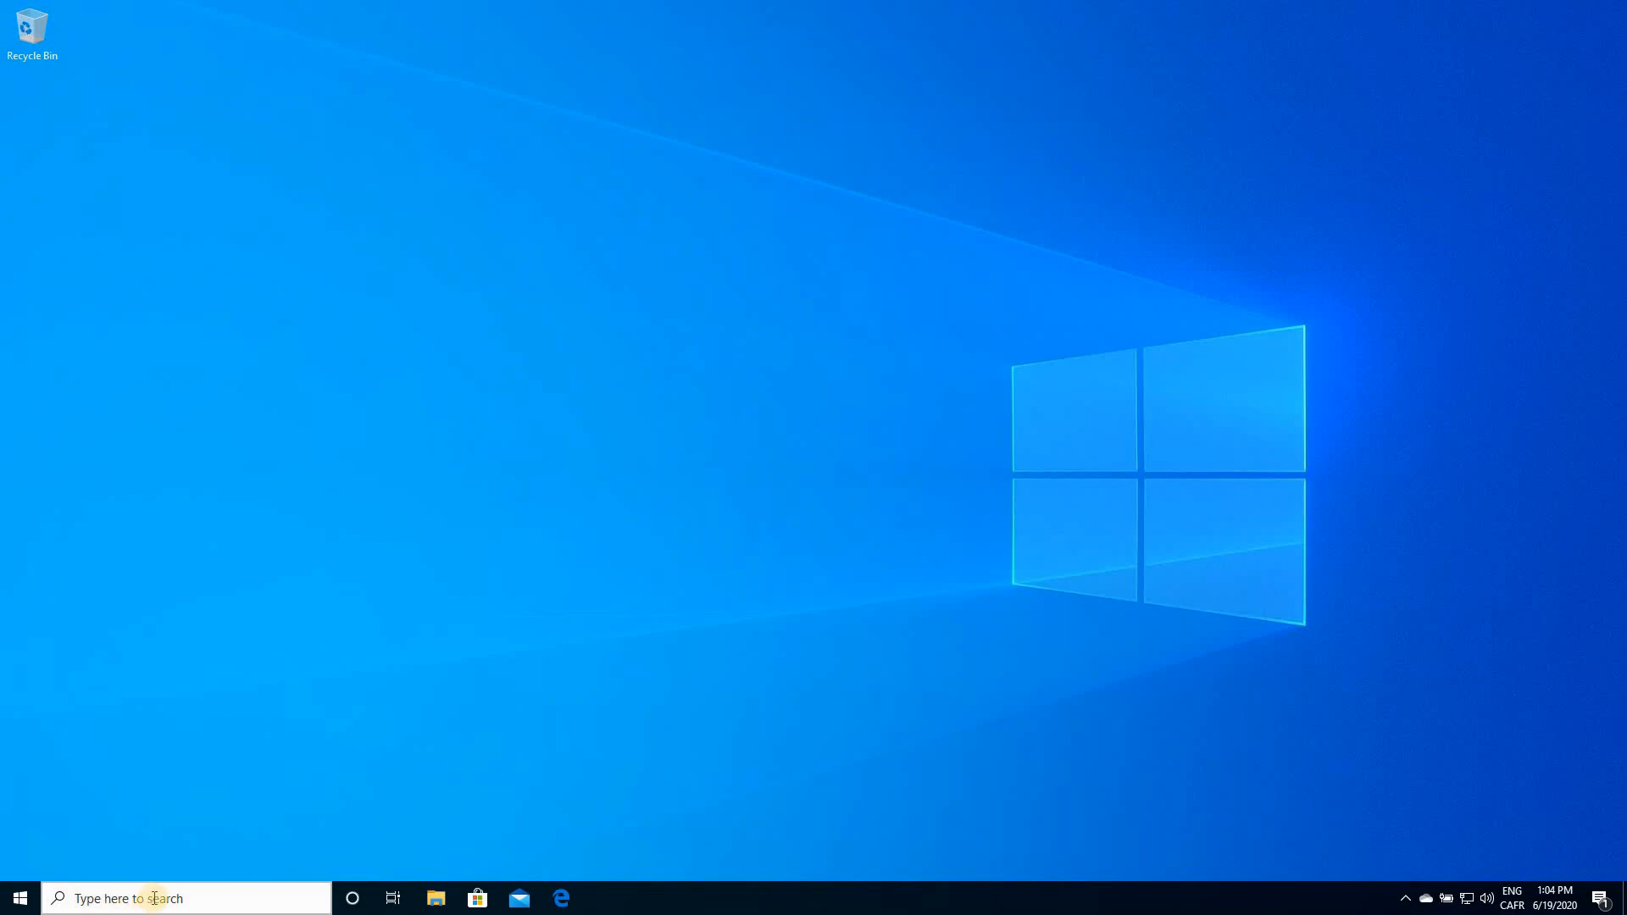
# Search for gpedit and launch the Local Group Policy Editor.
pyautogui.click(156, 898)
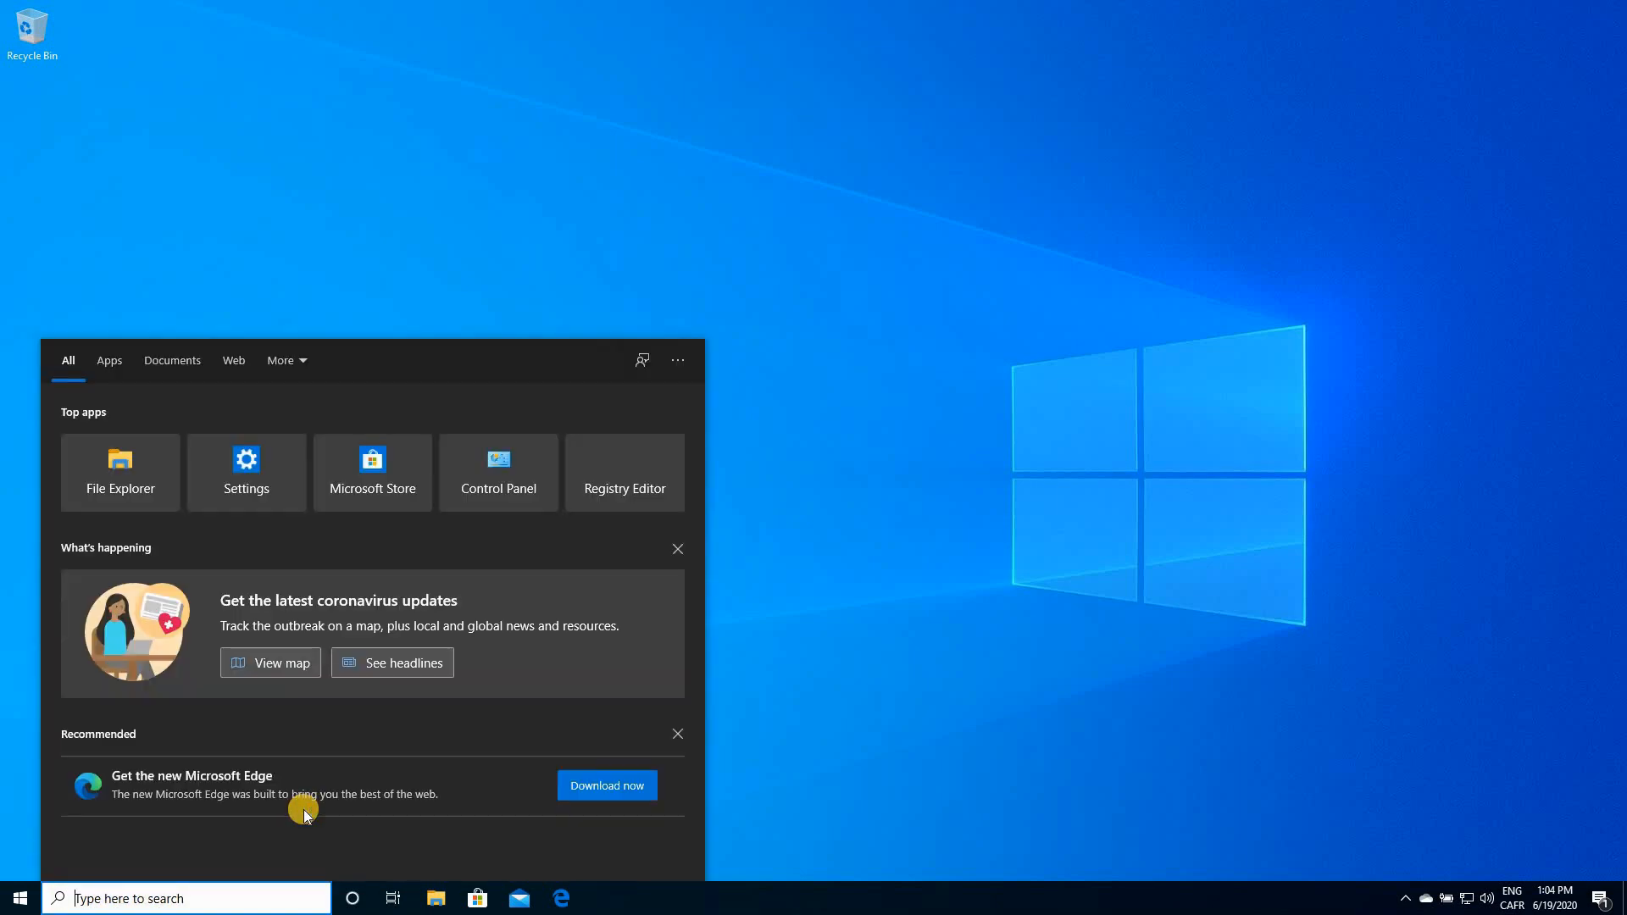
pyautogui.write('gpedit')
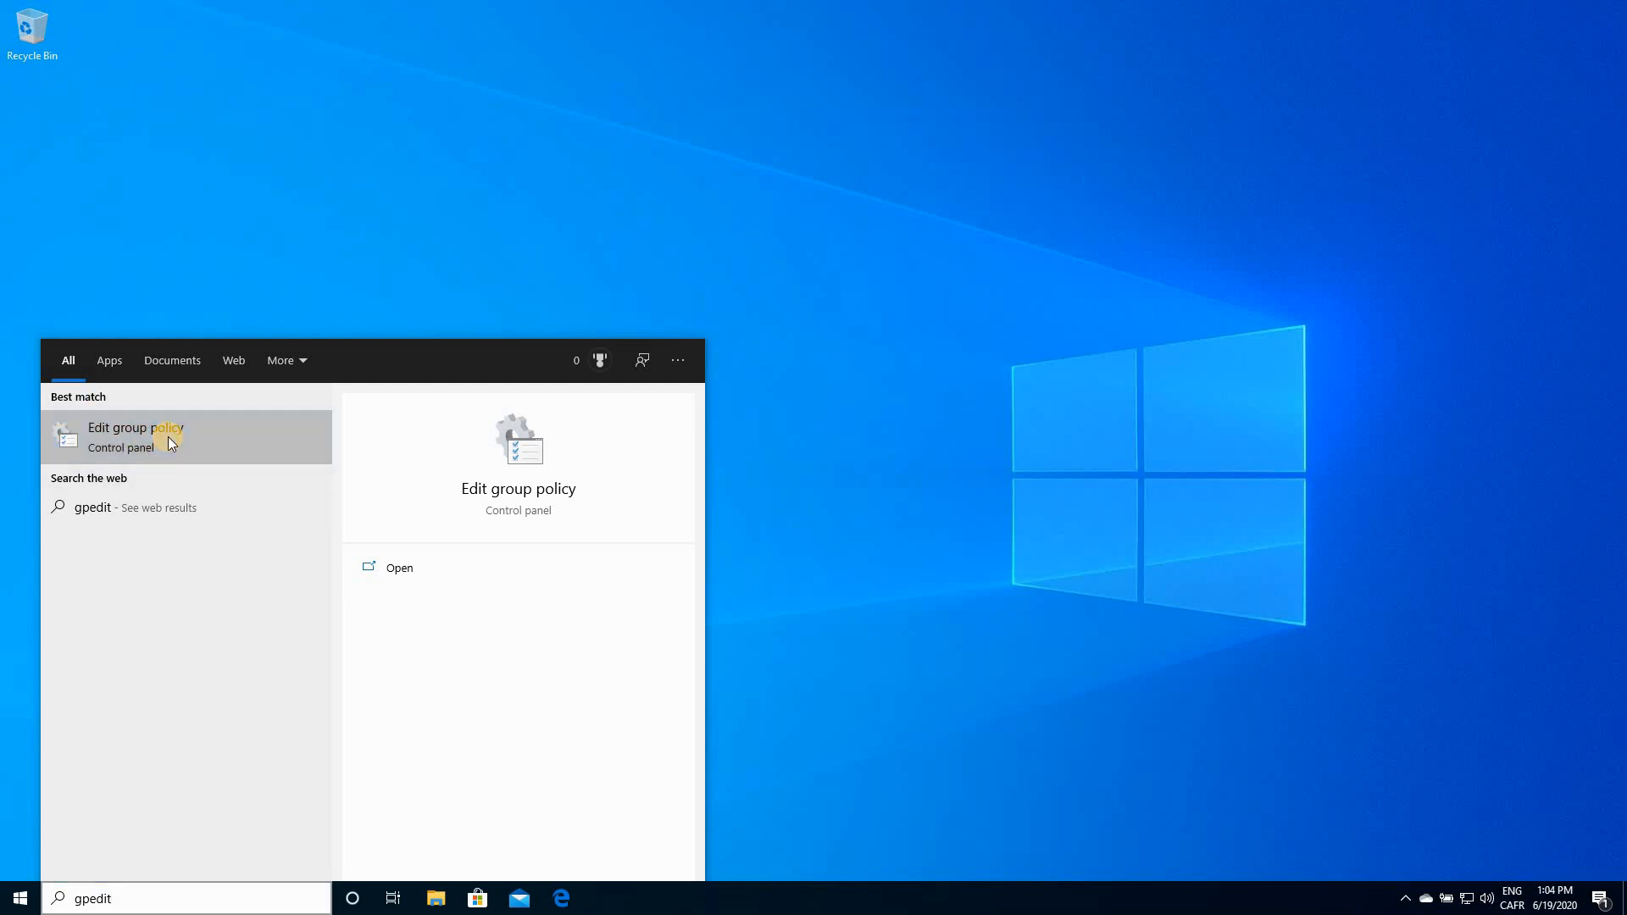
pyautogui.click(132, 435)
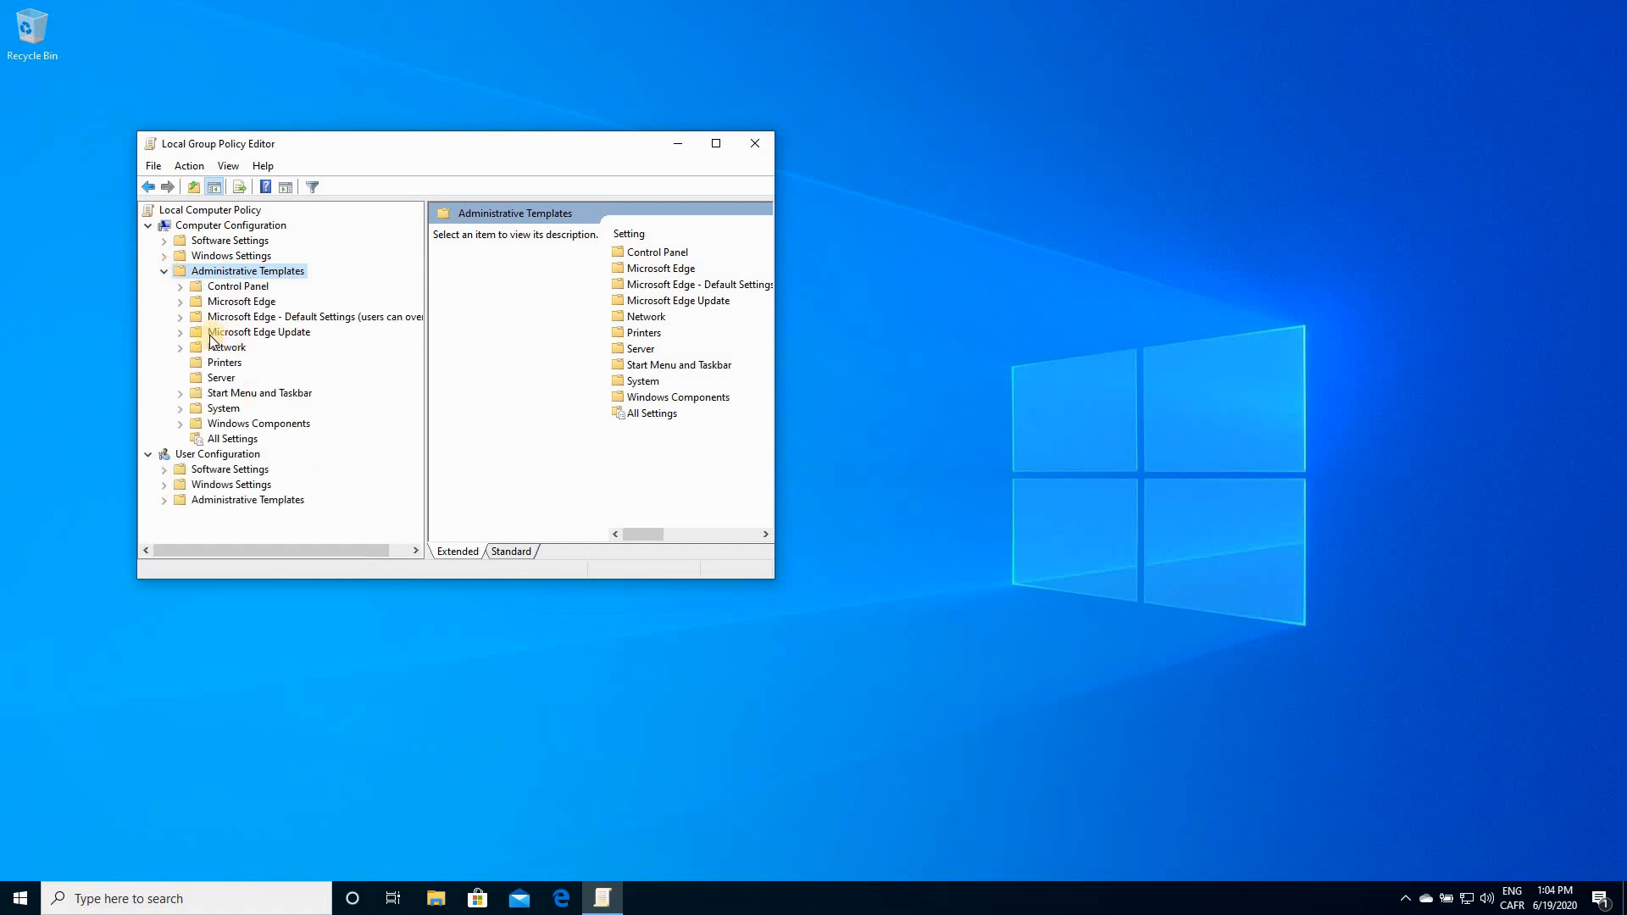
# Browse to Microsoft Edge Update > Applications policies.
pyautogui.click(261, 331)
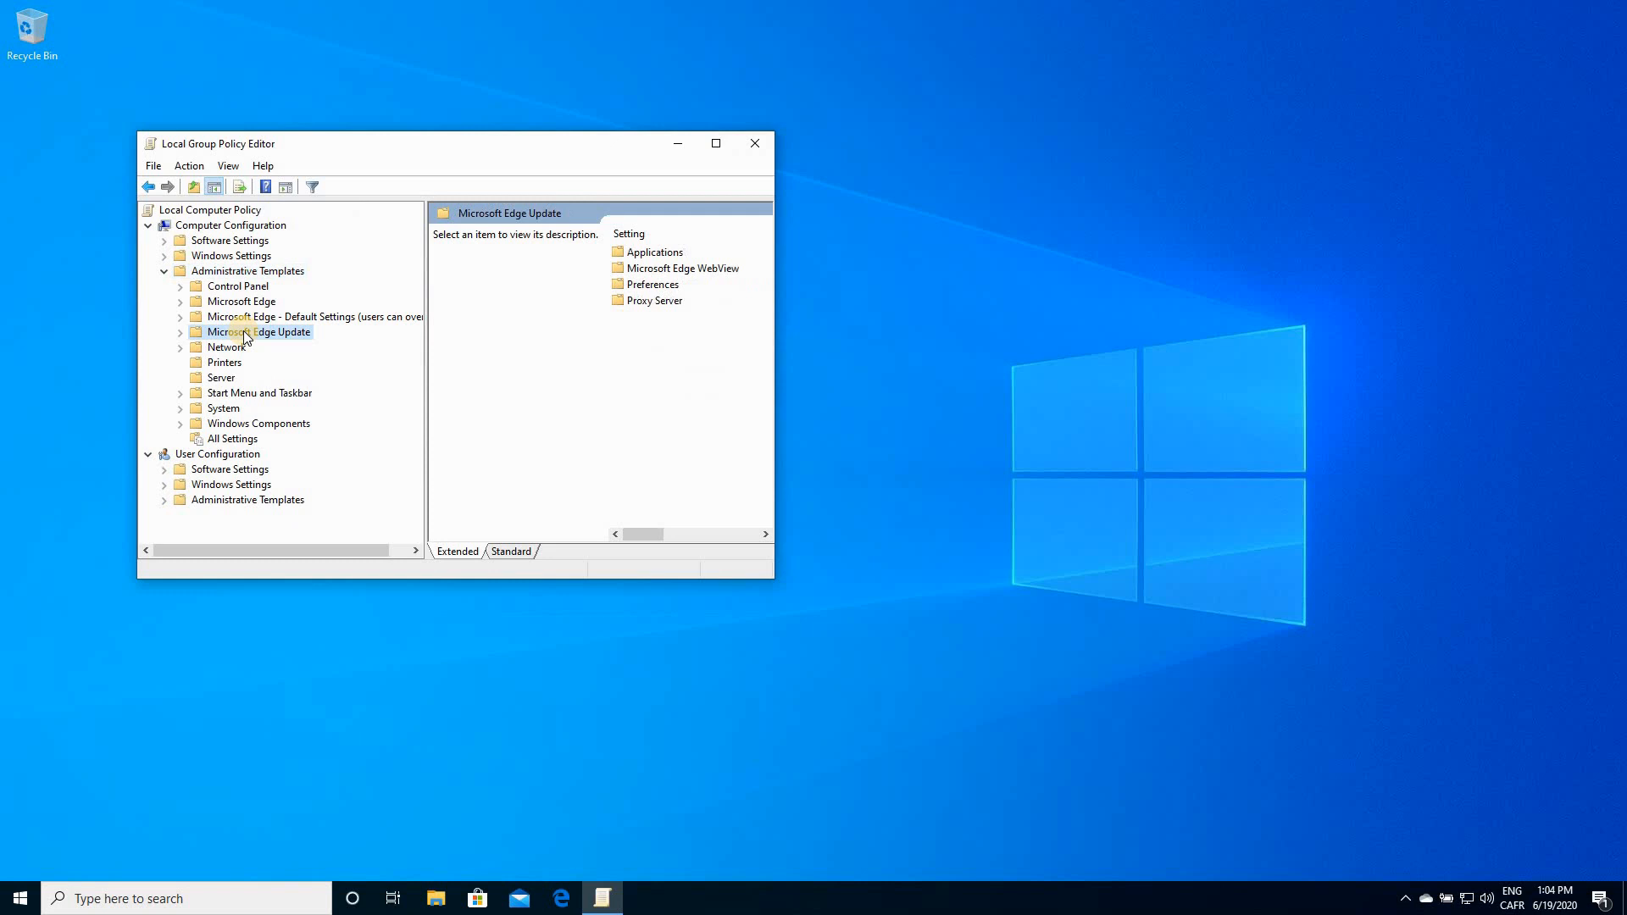
pyautogui.click(182, 330)
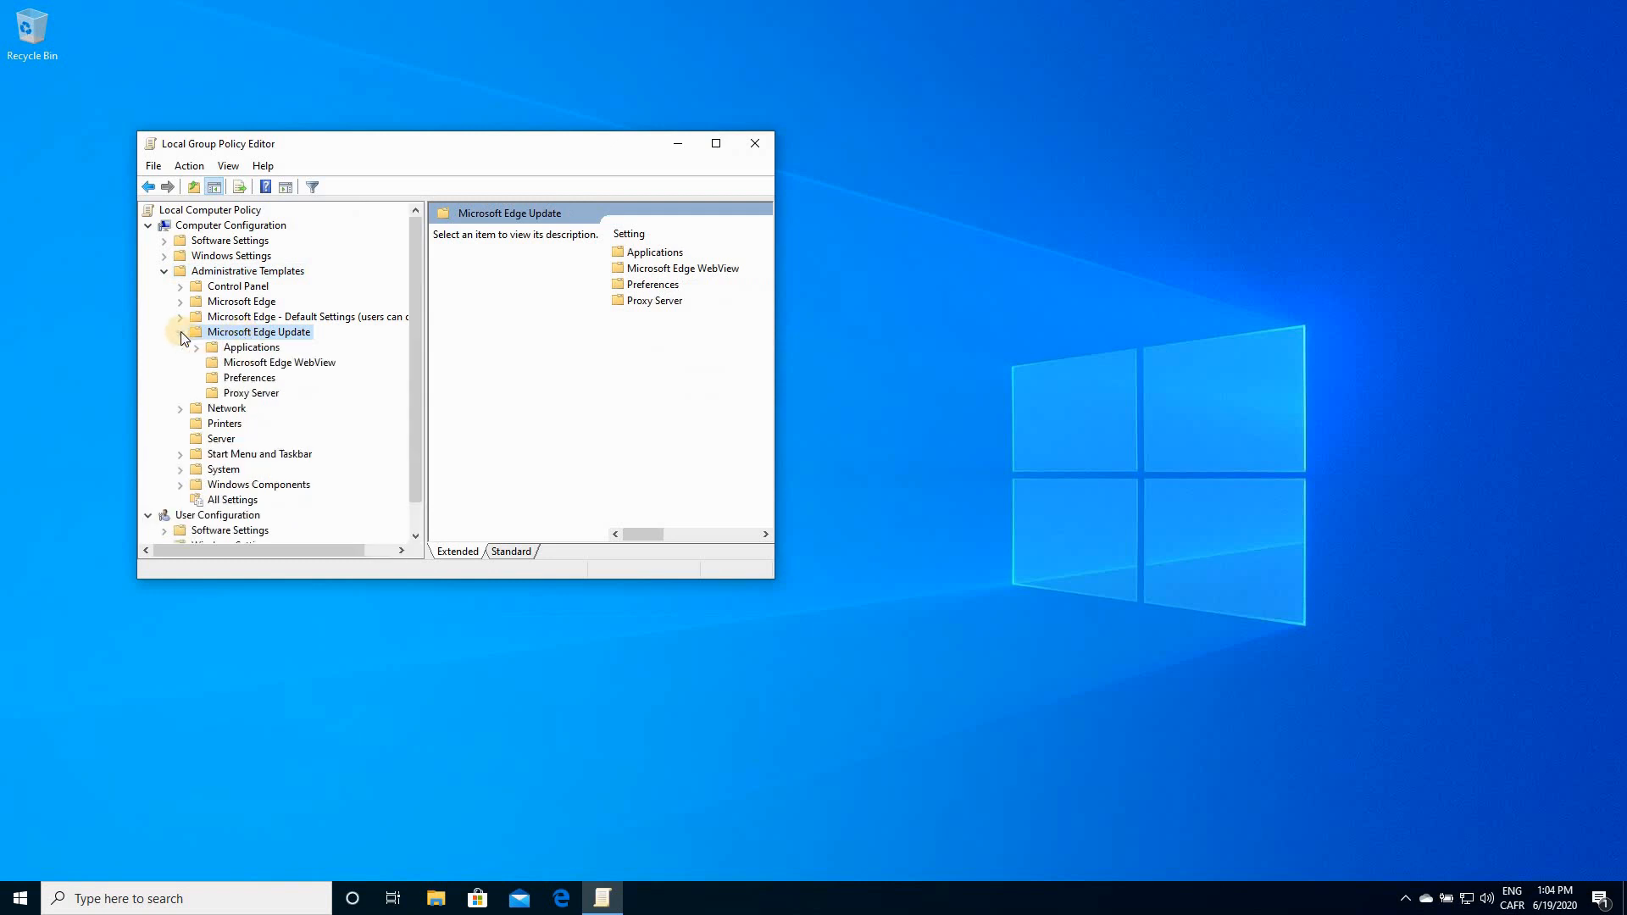
pyautogui.click(251, 346)
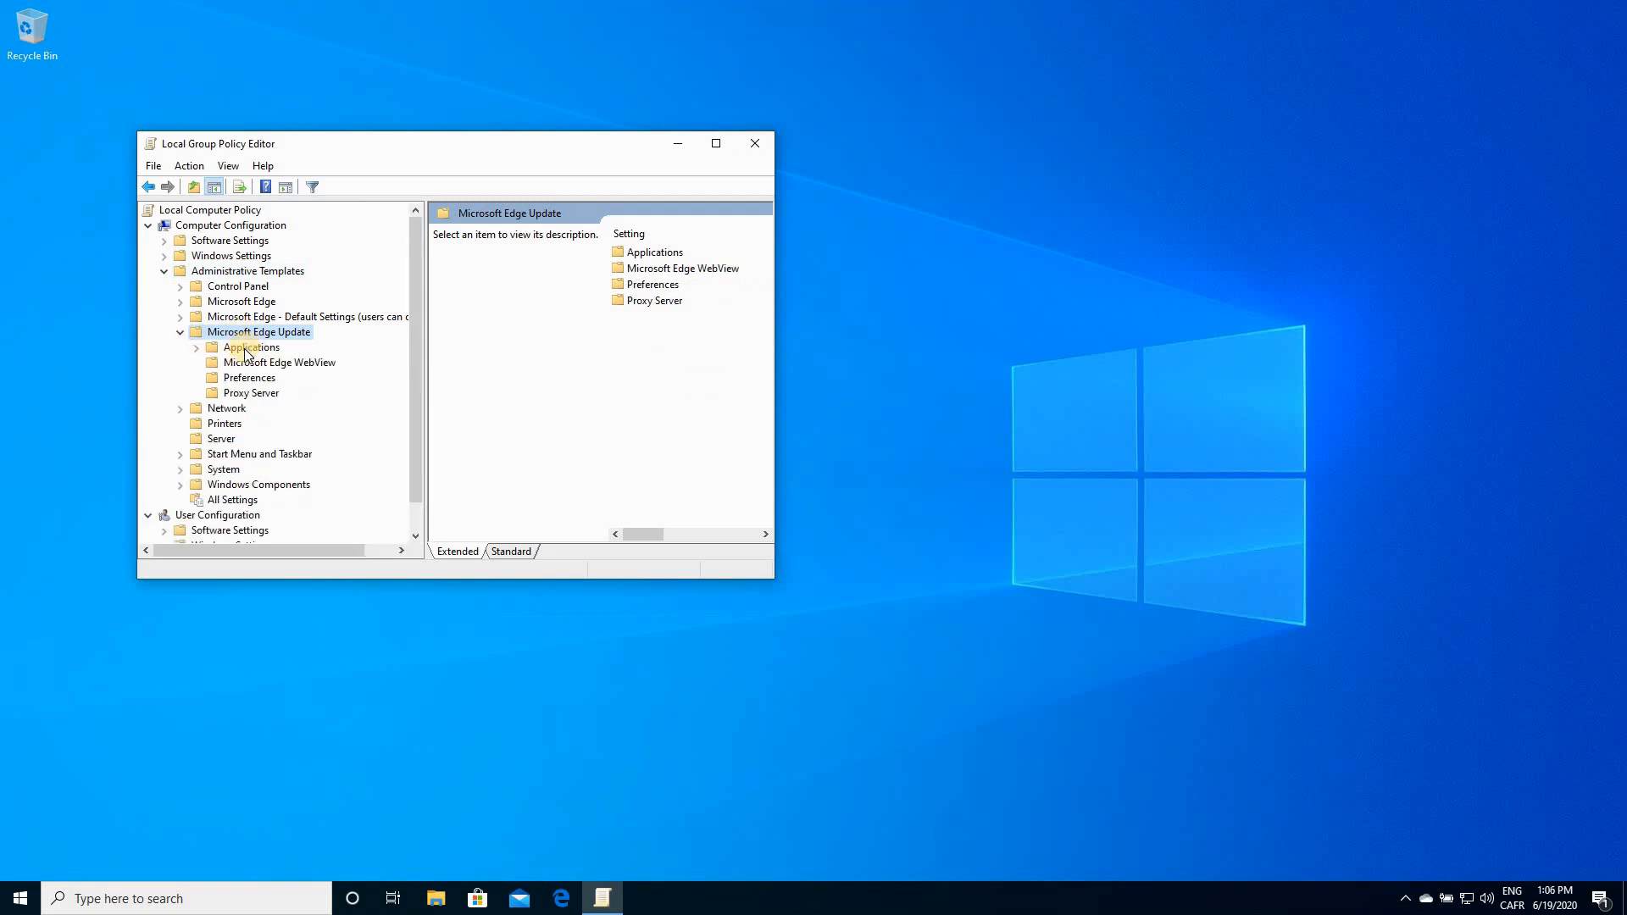
pyautogui.click(251, 346)
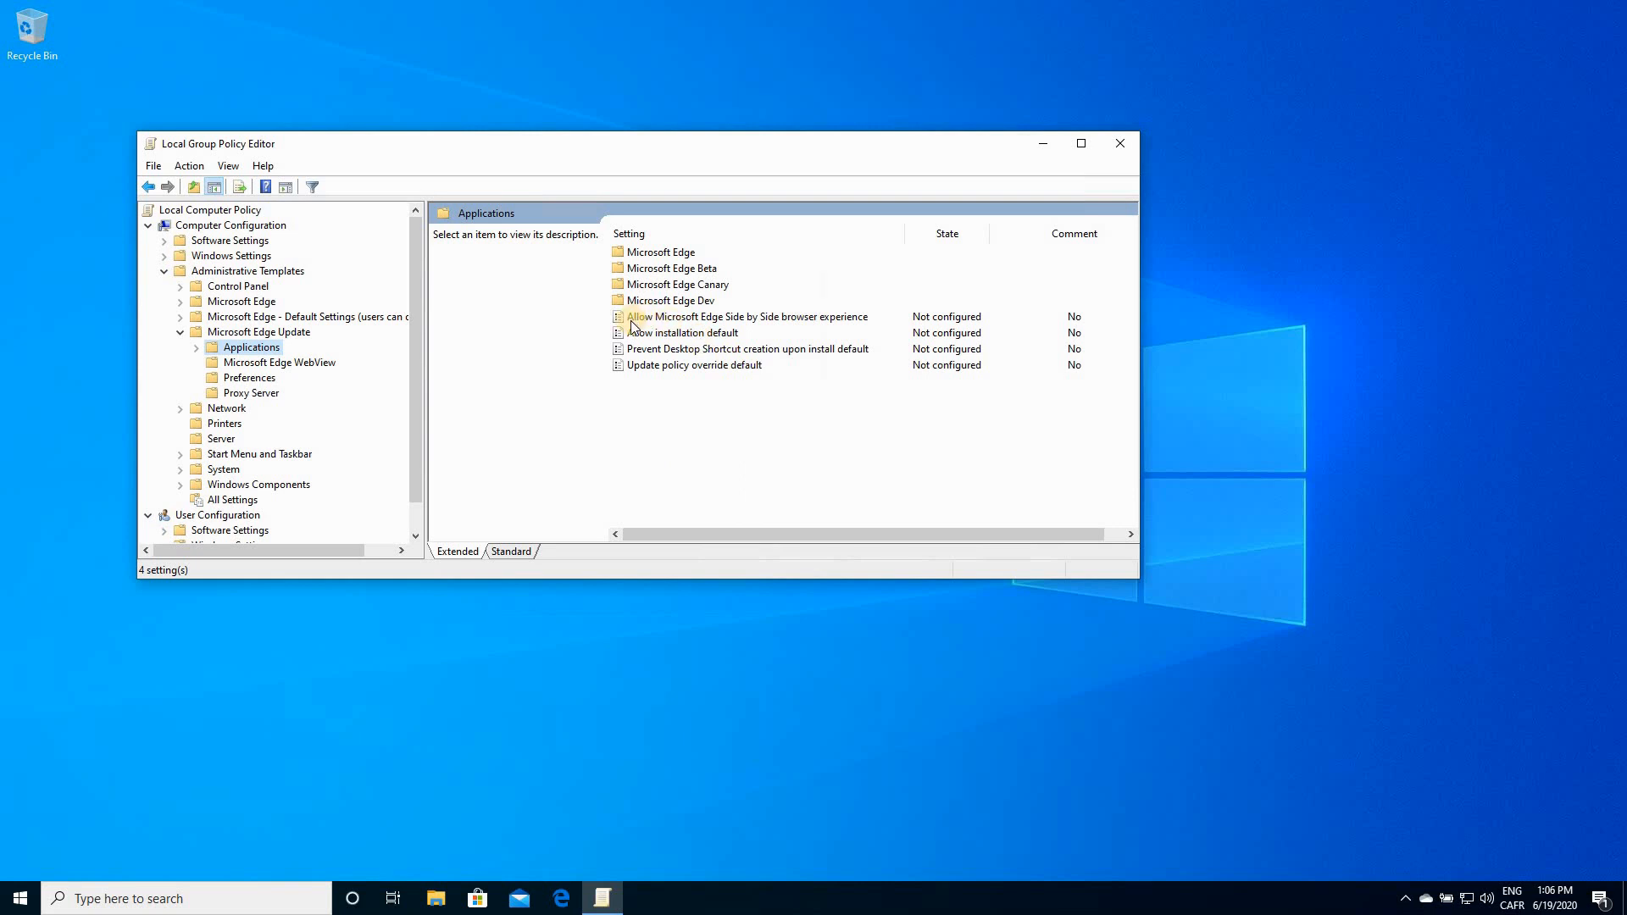
pyautogui.moveTo(749, 320)
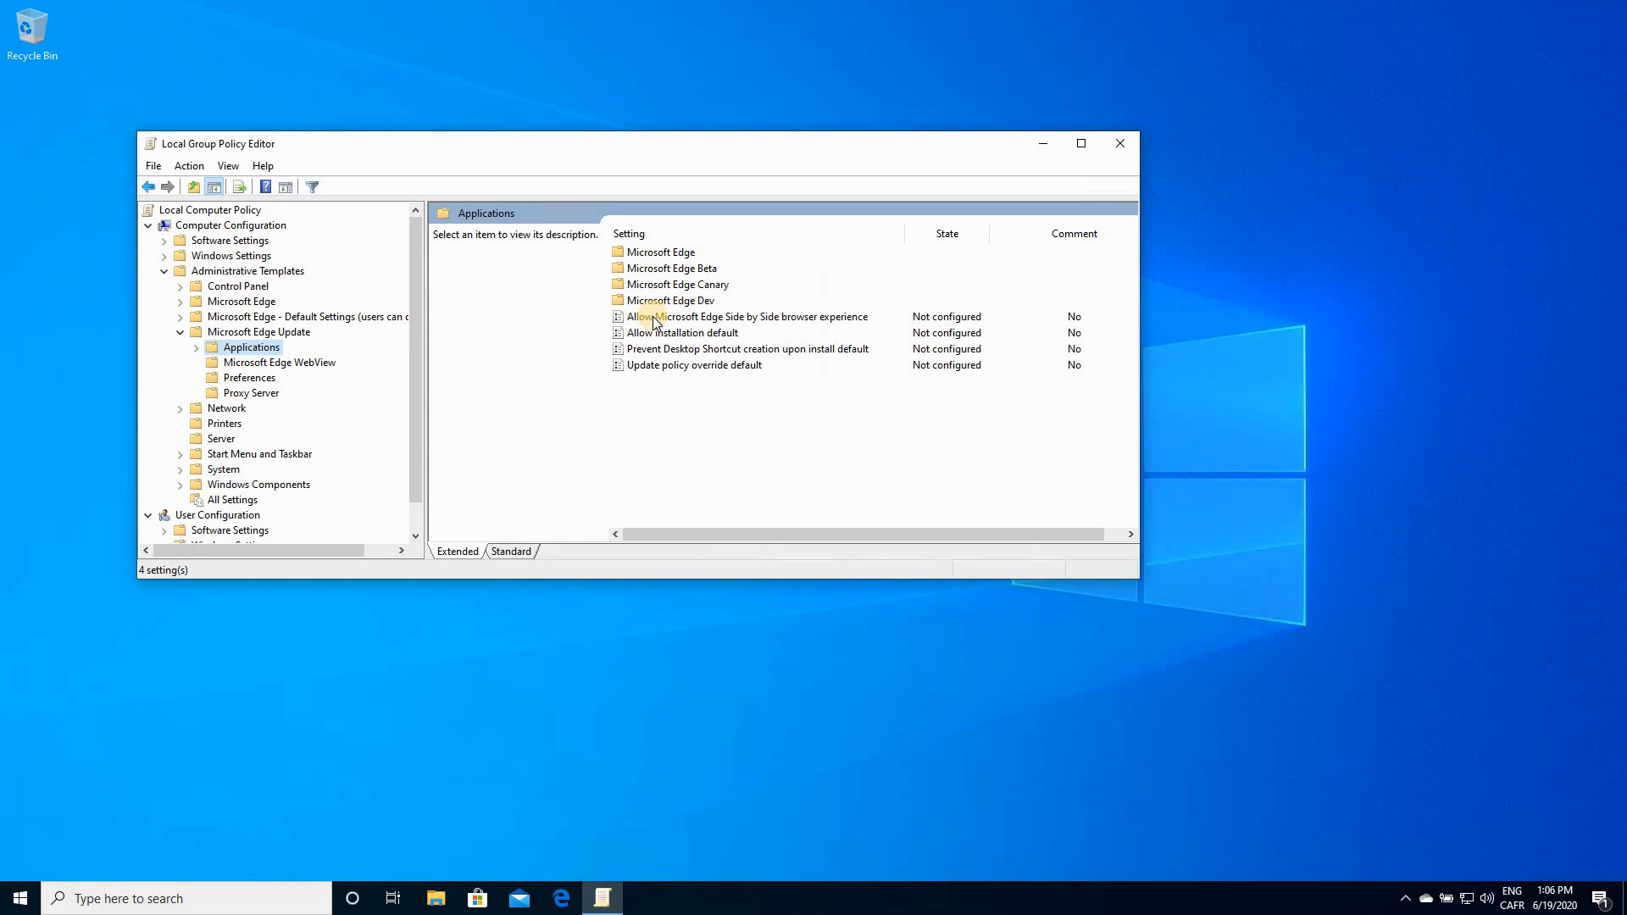
# Set 'Allow Microsoft Edge Side by Side browser experience' to Enabled and close the editor.
pyautogui.doubleClick(743, 317)
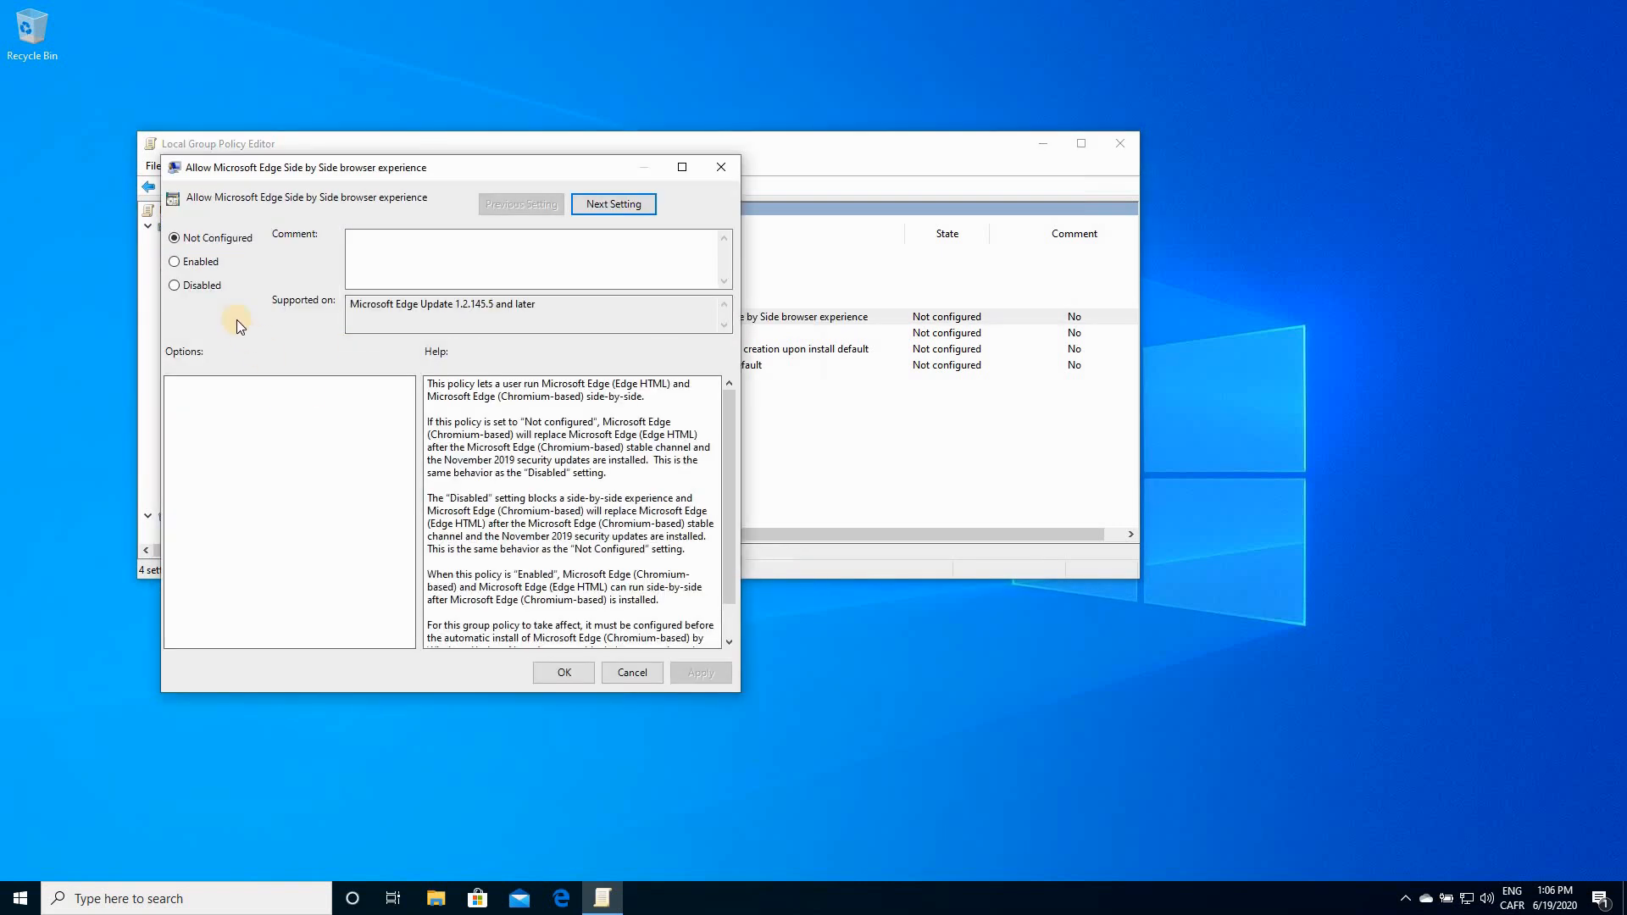
pyautogui.click(175, 261)
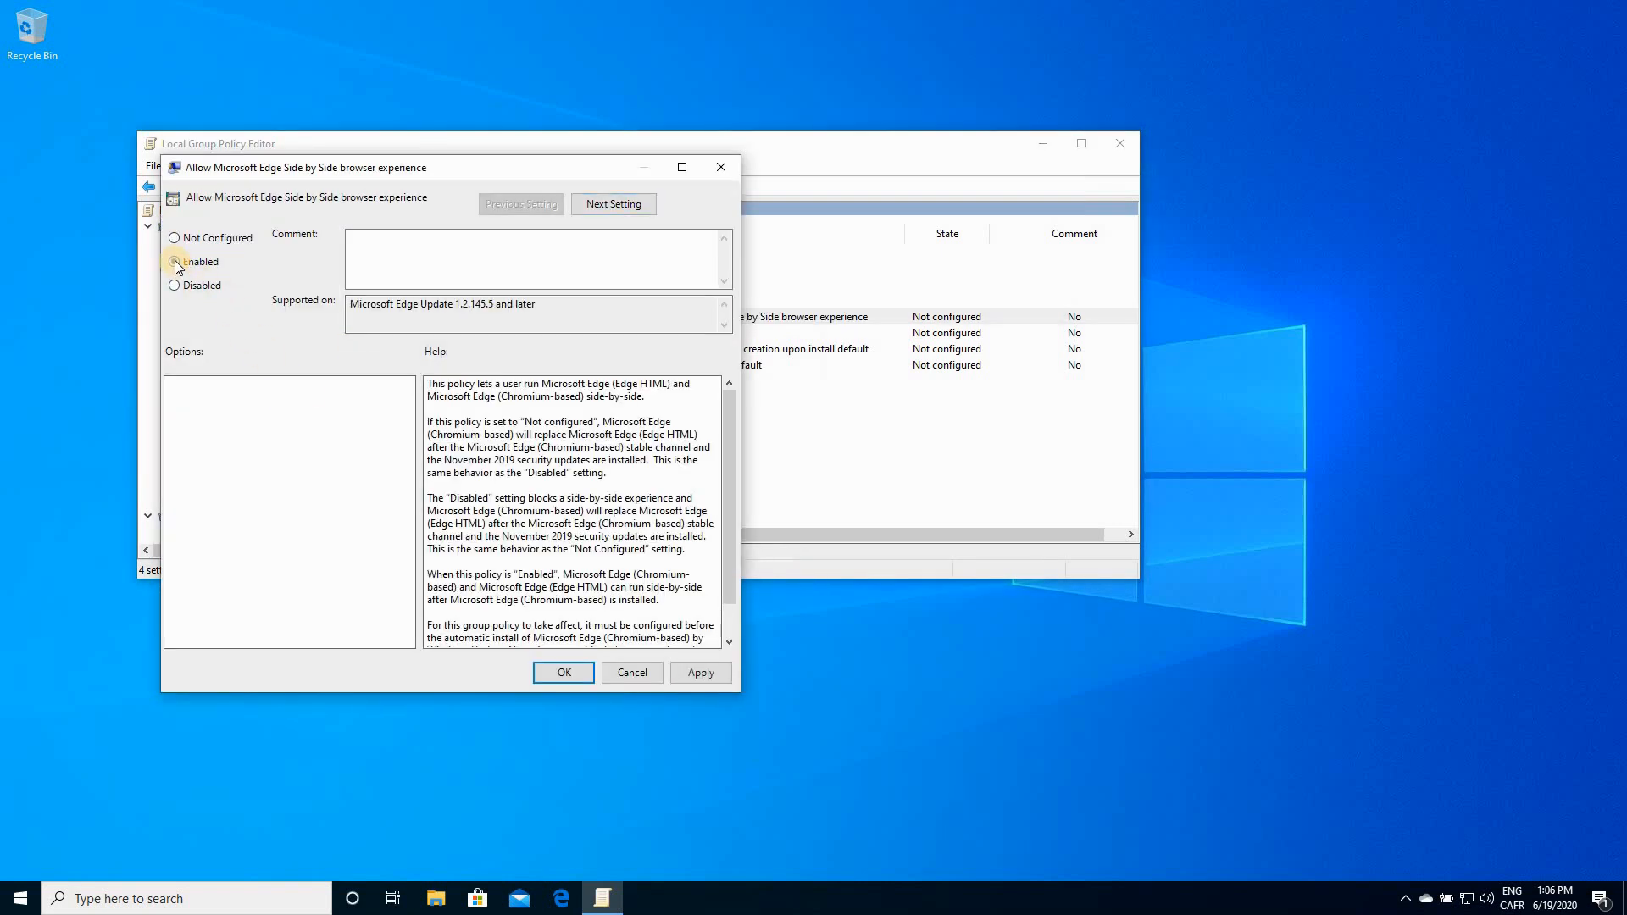
pyautogui.click(563, 672)
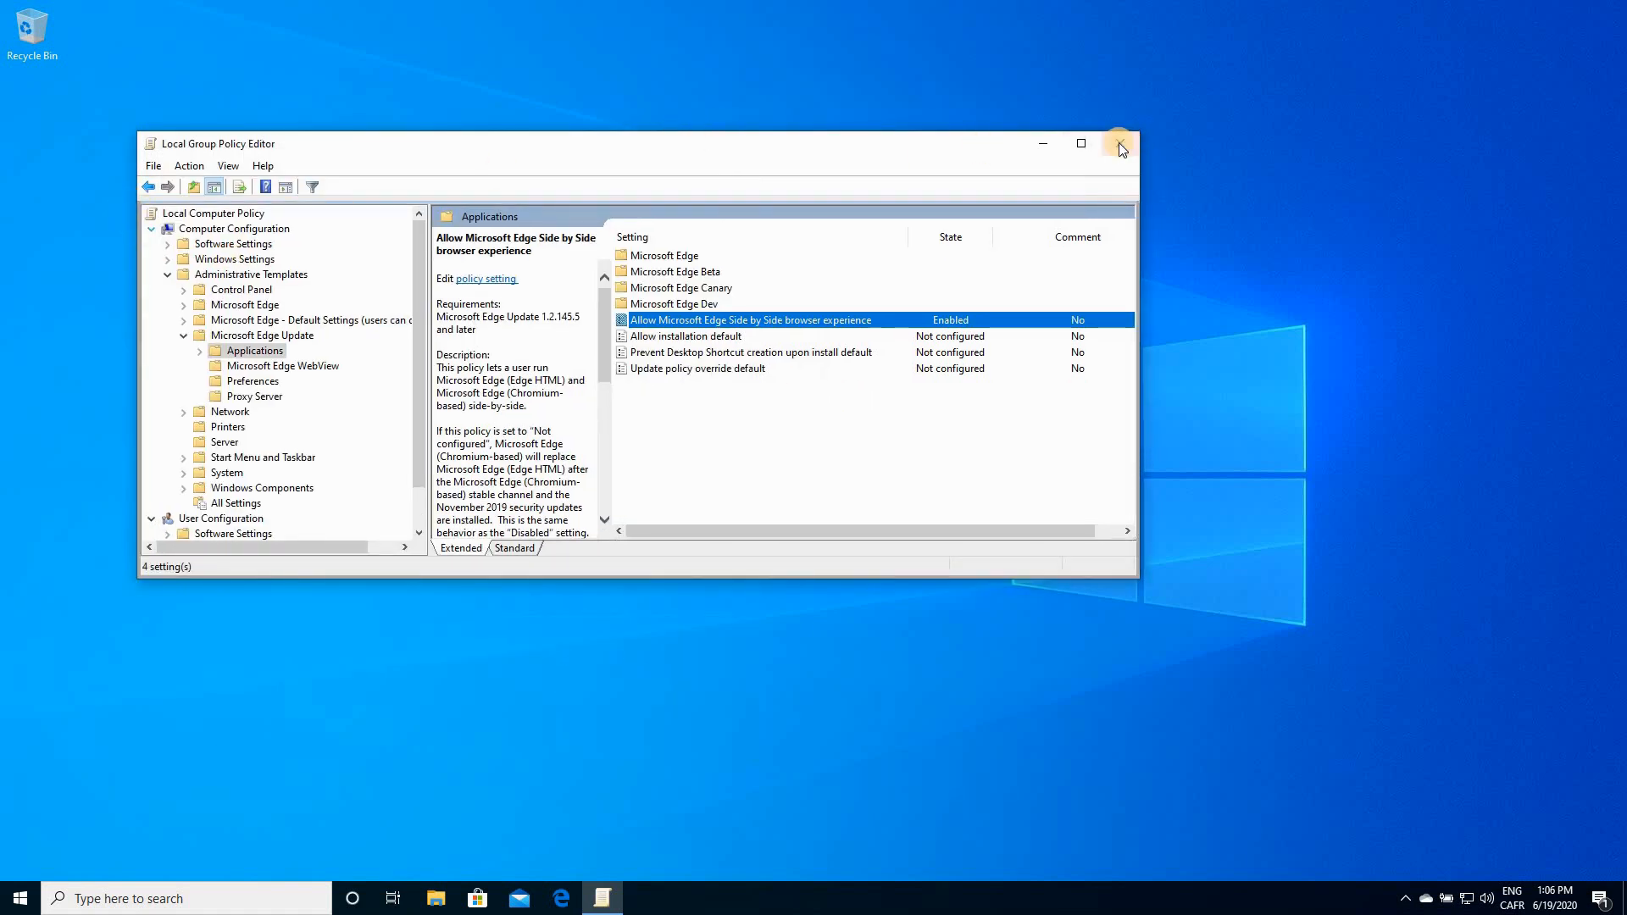
pyautogui.moveTo(1119, 142)
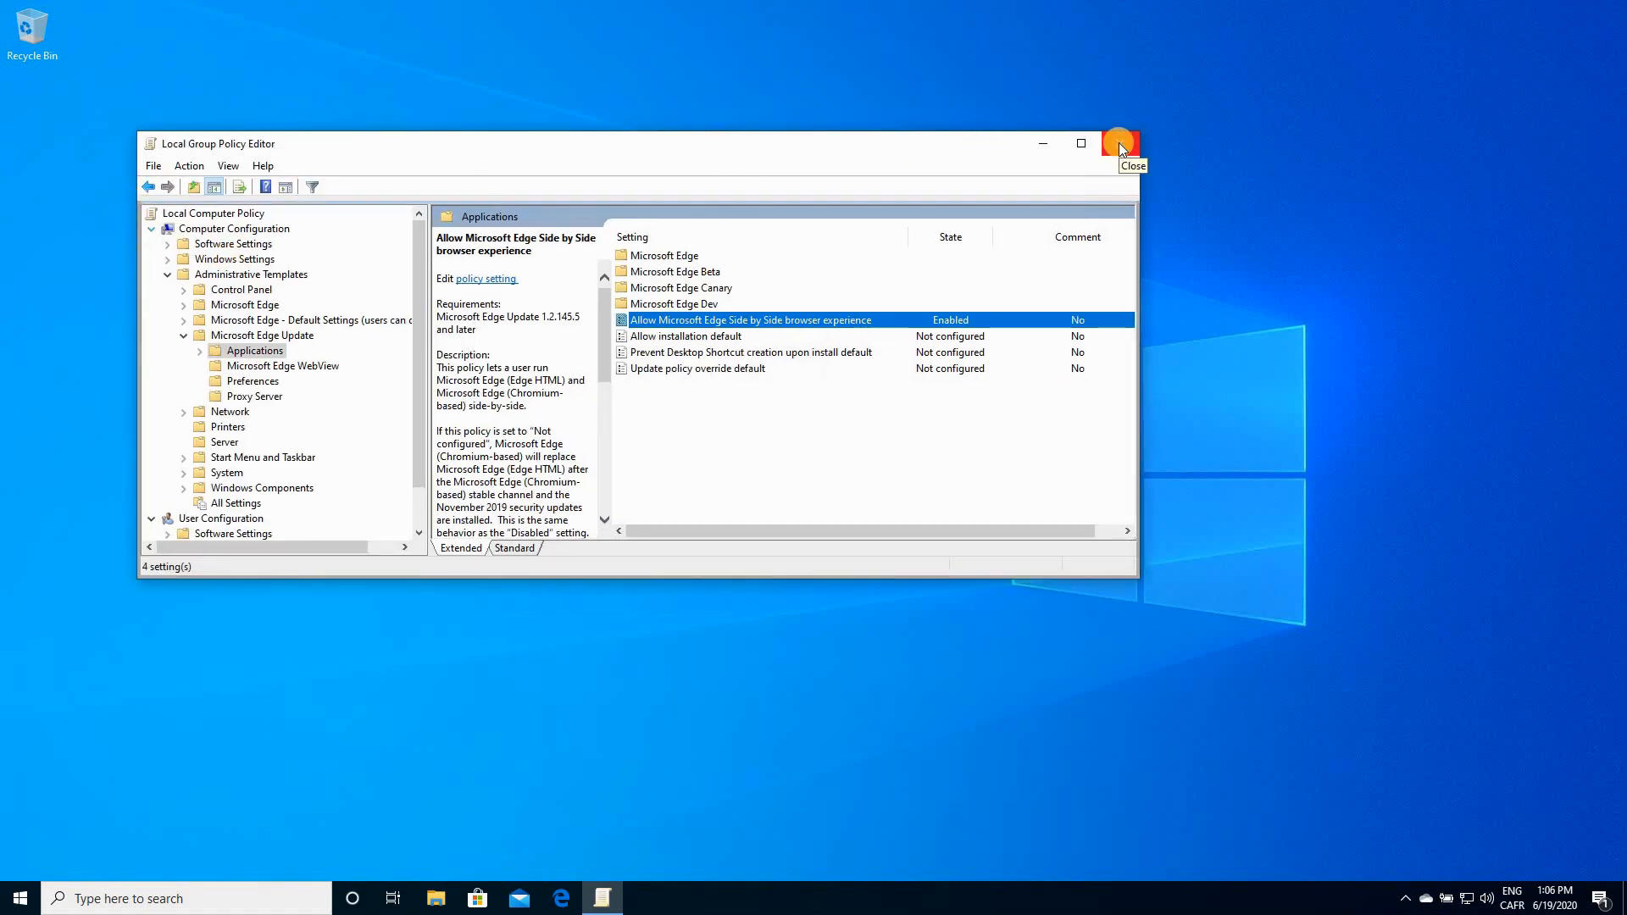
pyautogui.click(1120, 142)
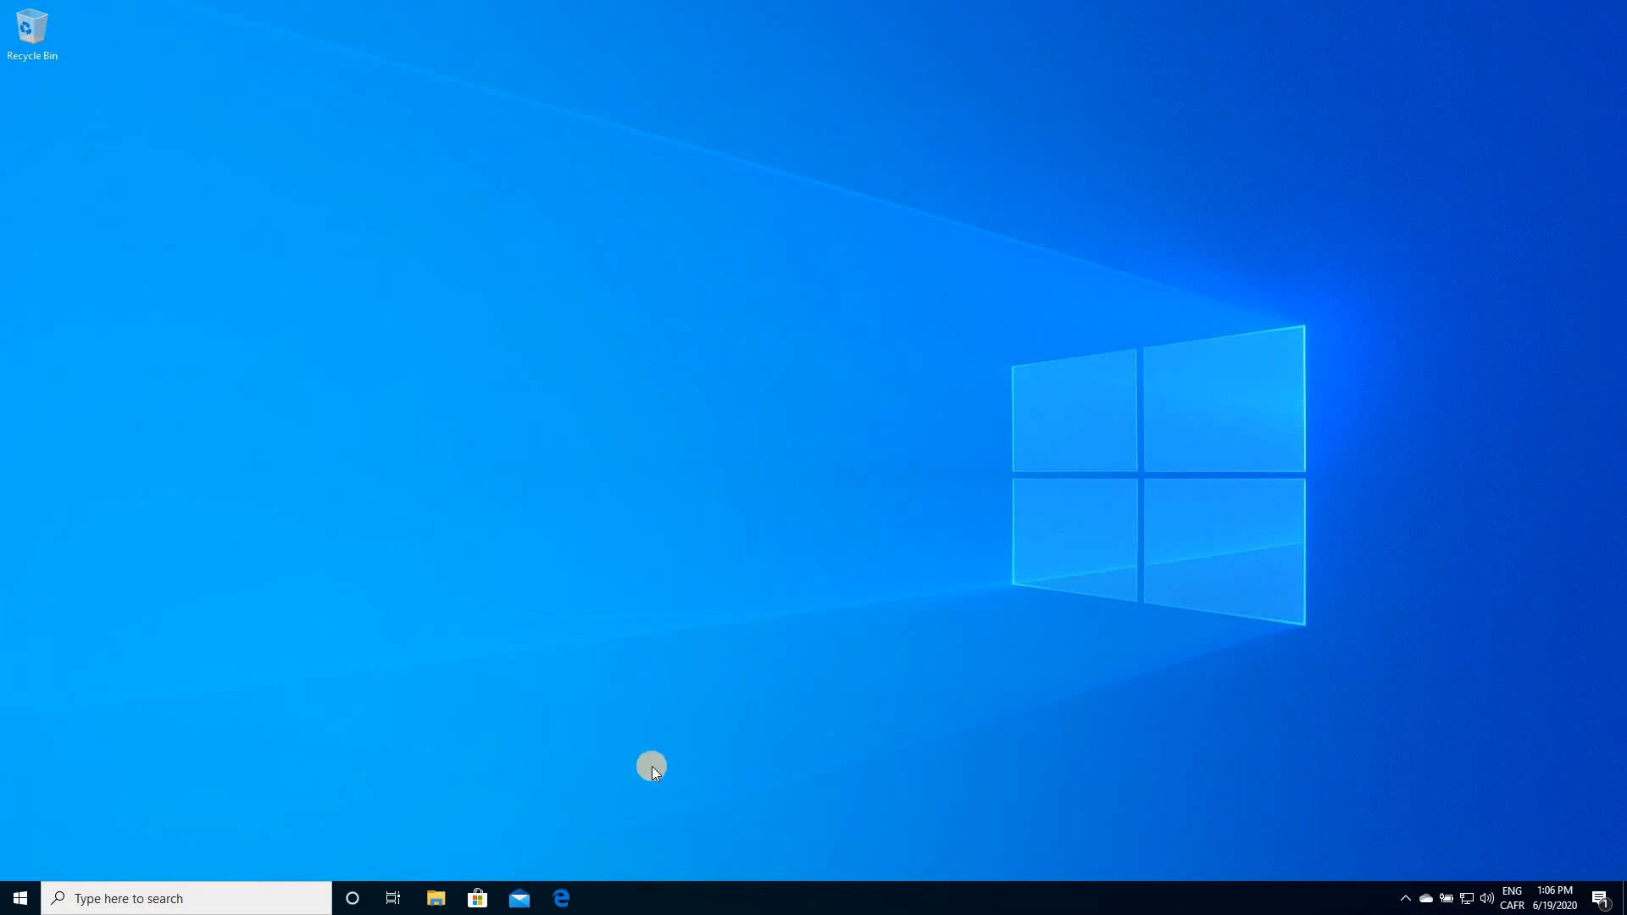
pyautogui.moveTo(638, 747)
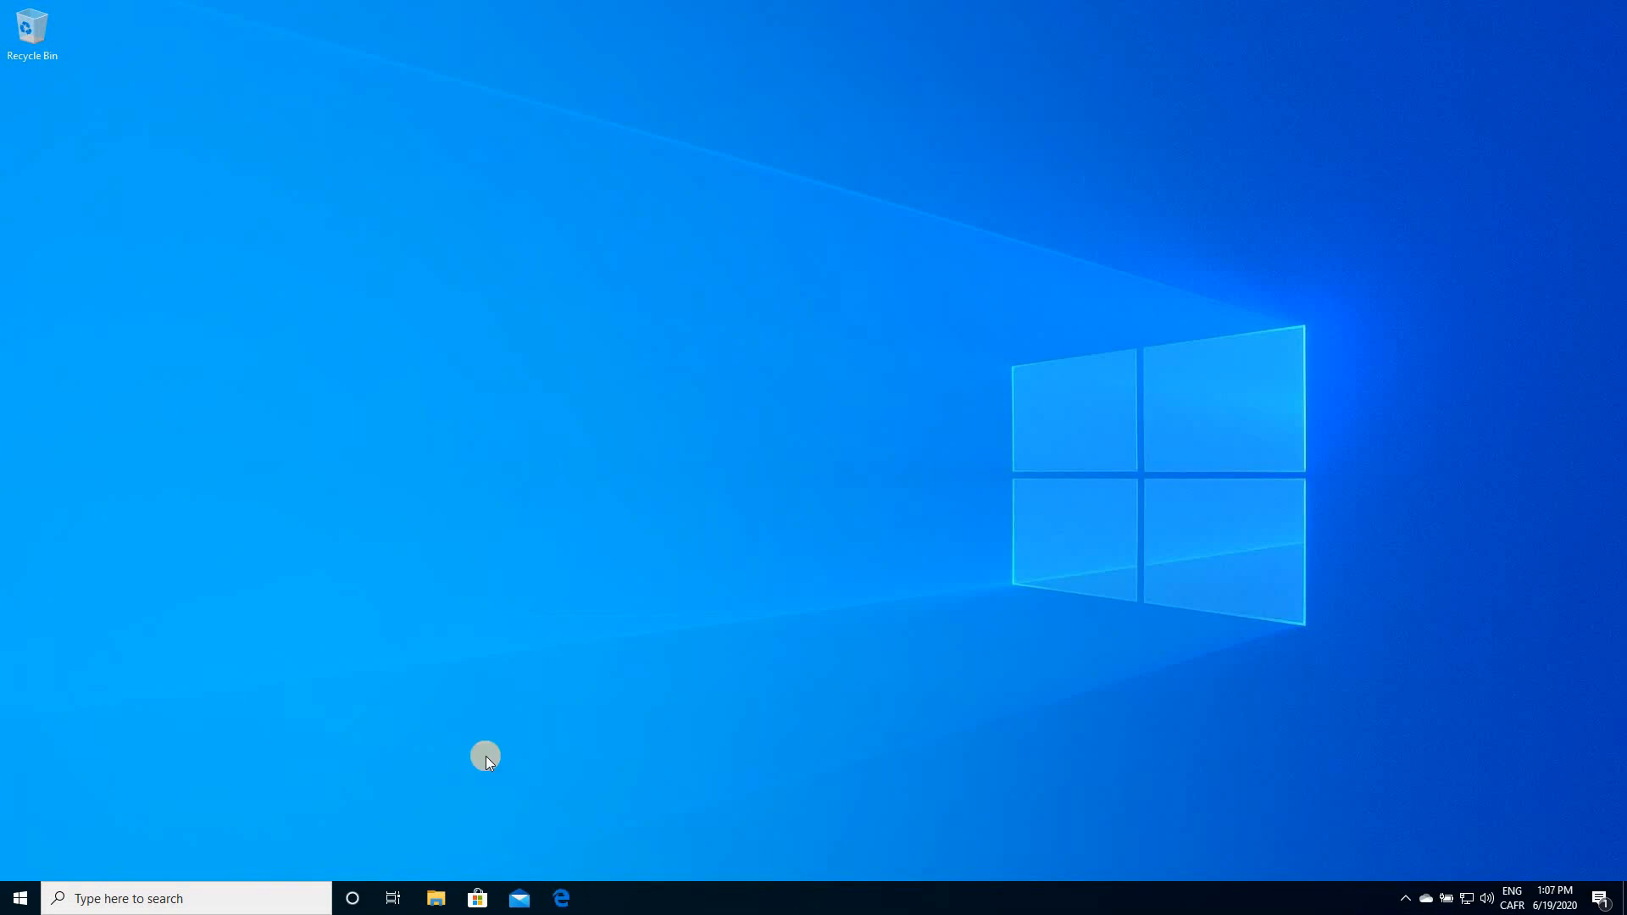
pyautogui.moveTo(566, 898)
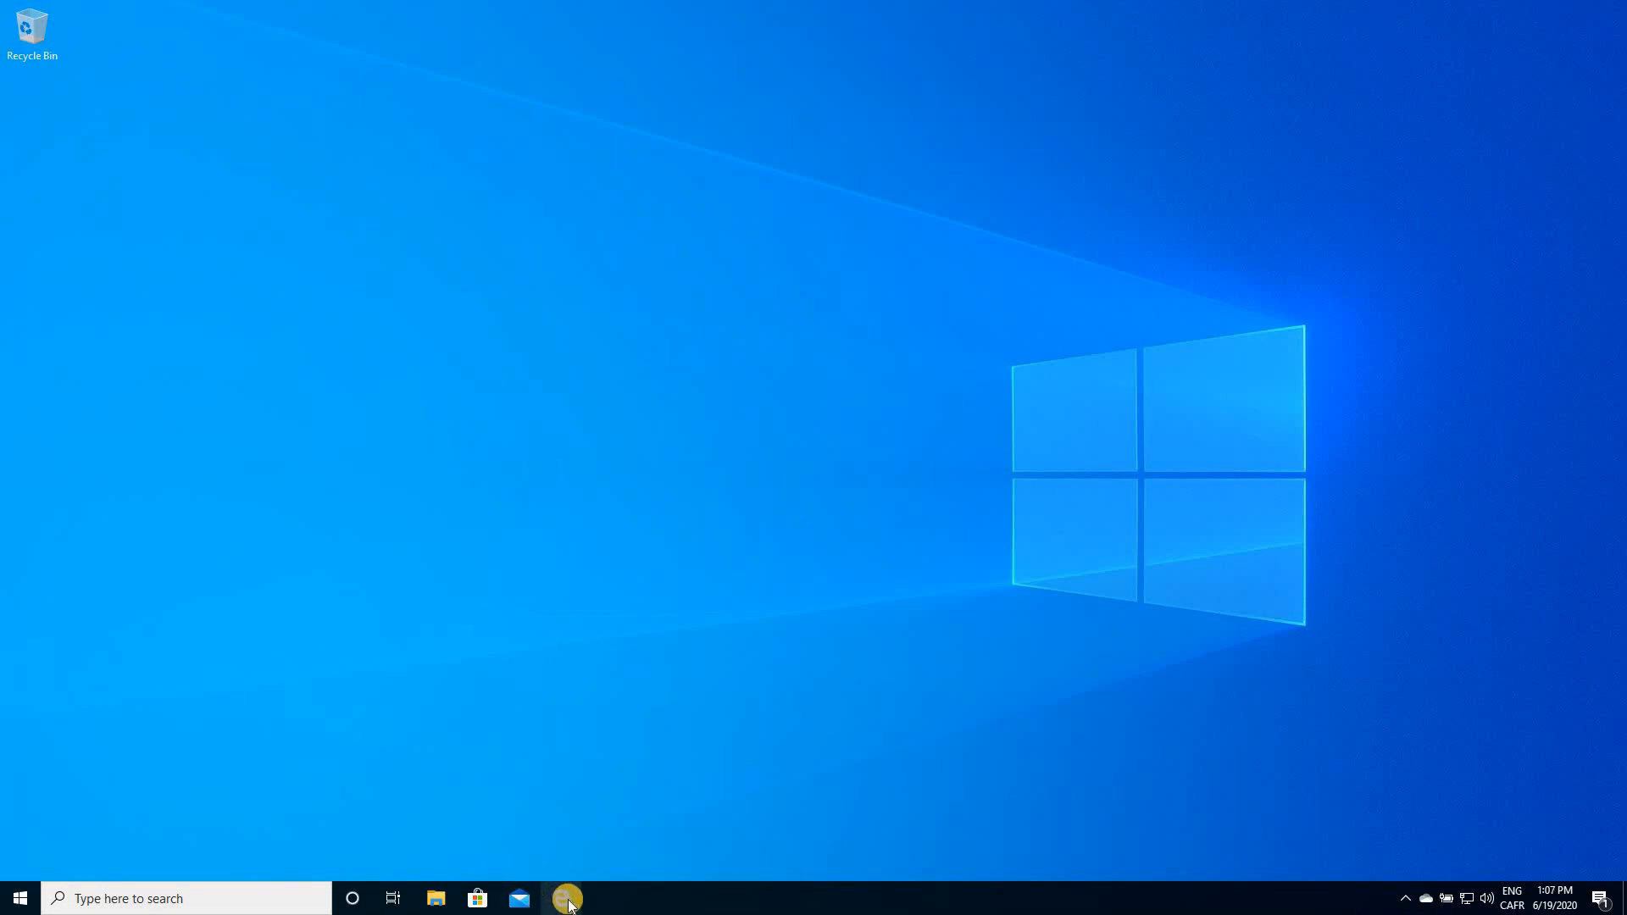
# In Edge Legacy, download the new Edge for Windows 10 from microsoft.com/edge.
pyautogui.click(566, 898)
pyautogui.write('microsoft.com/edge')
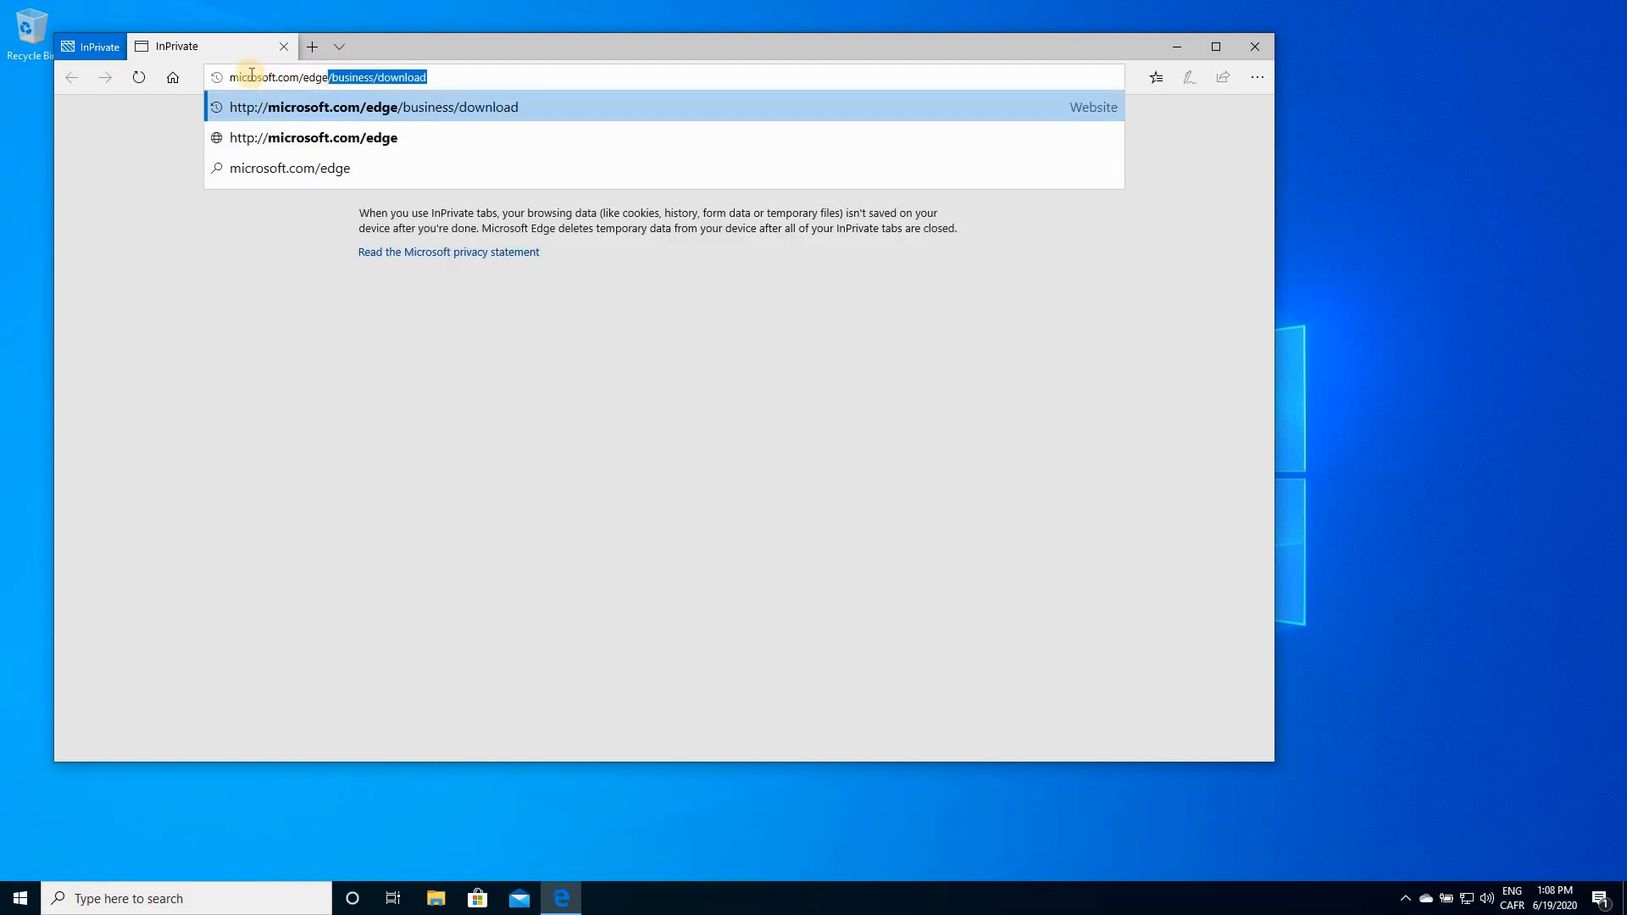
pyautogui.moveTo(454, 76)
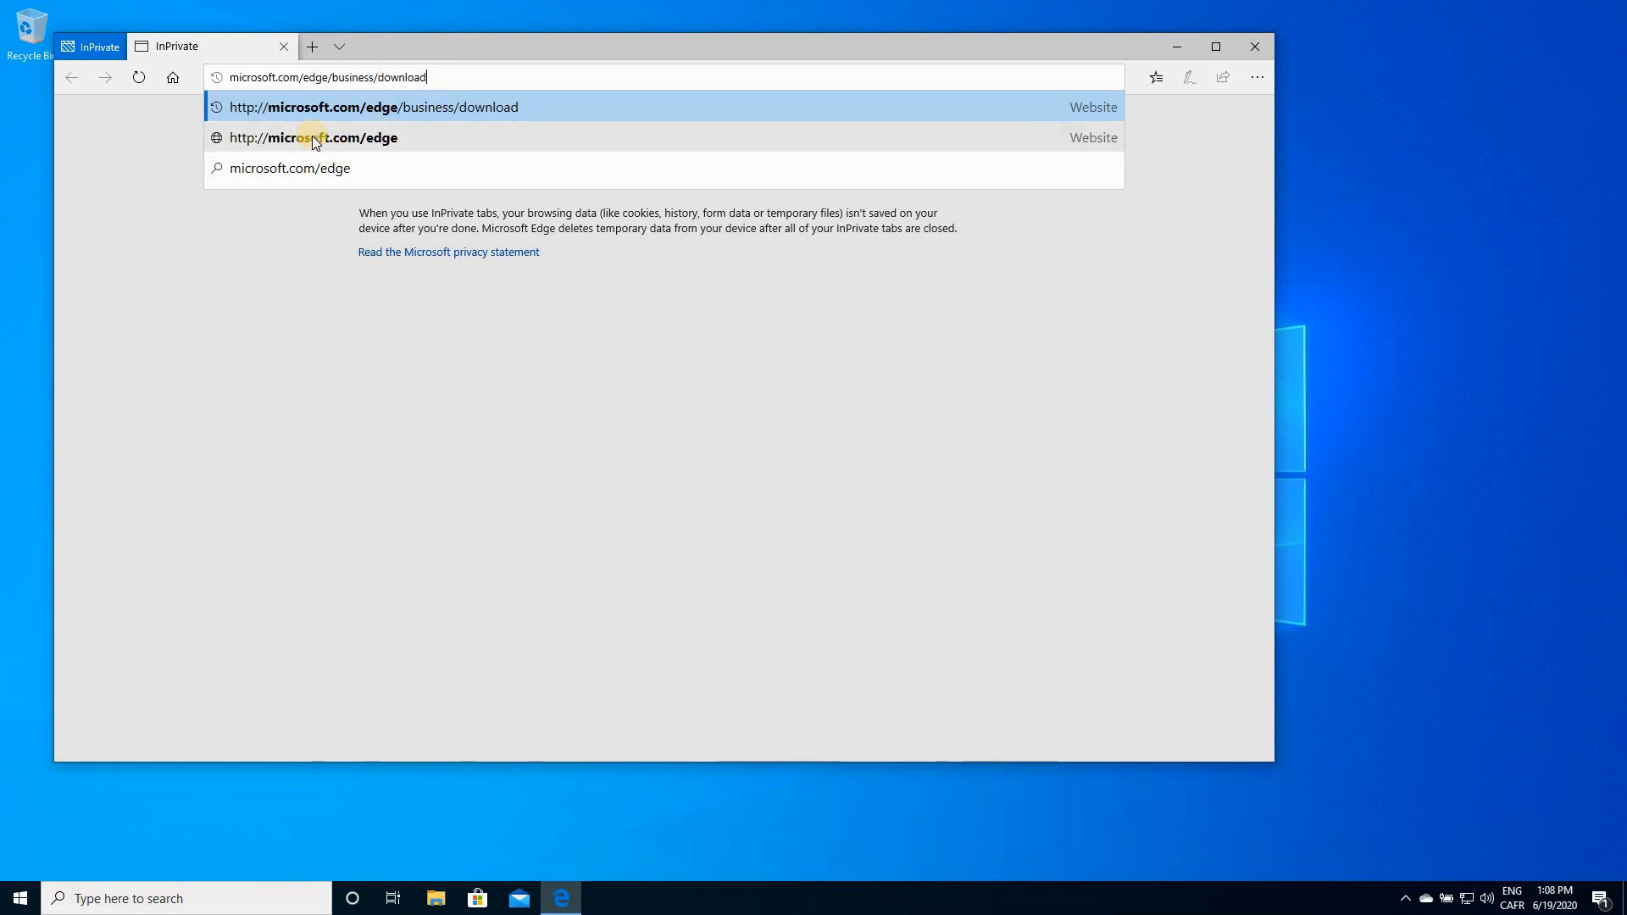
pyautogui.click(312, 137)
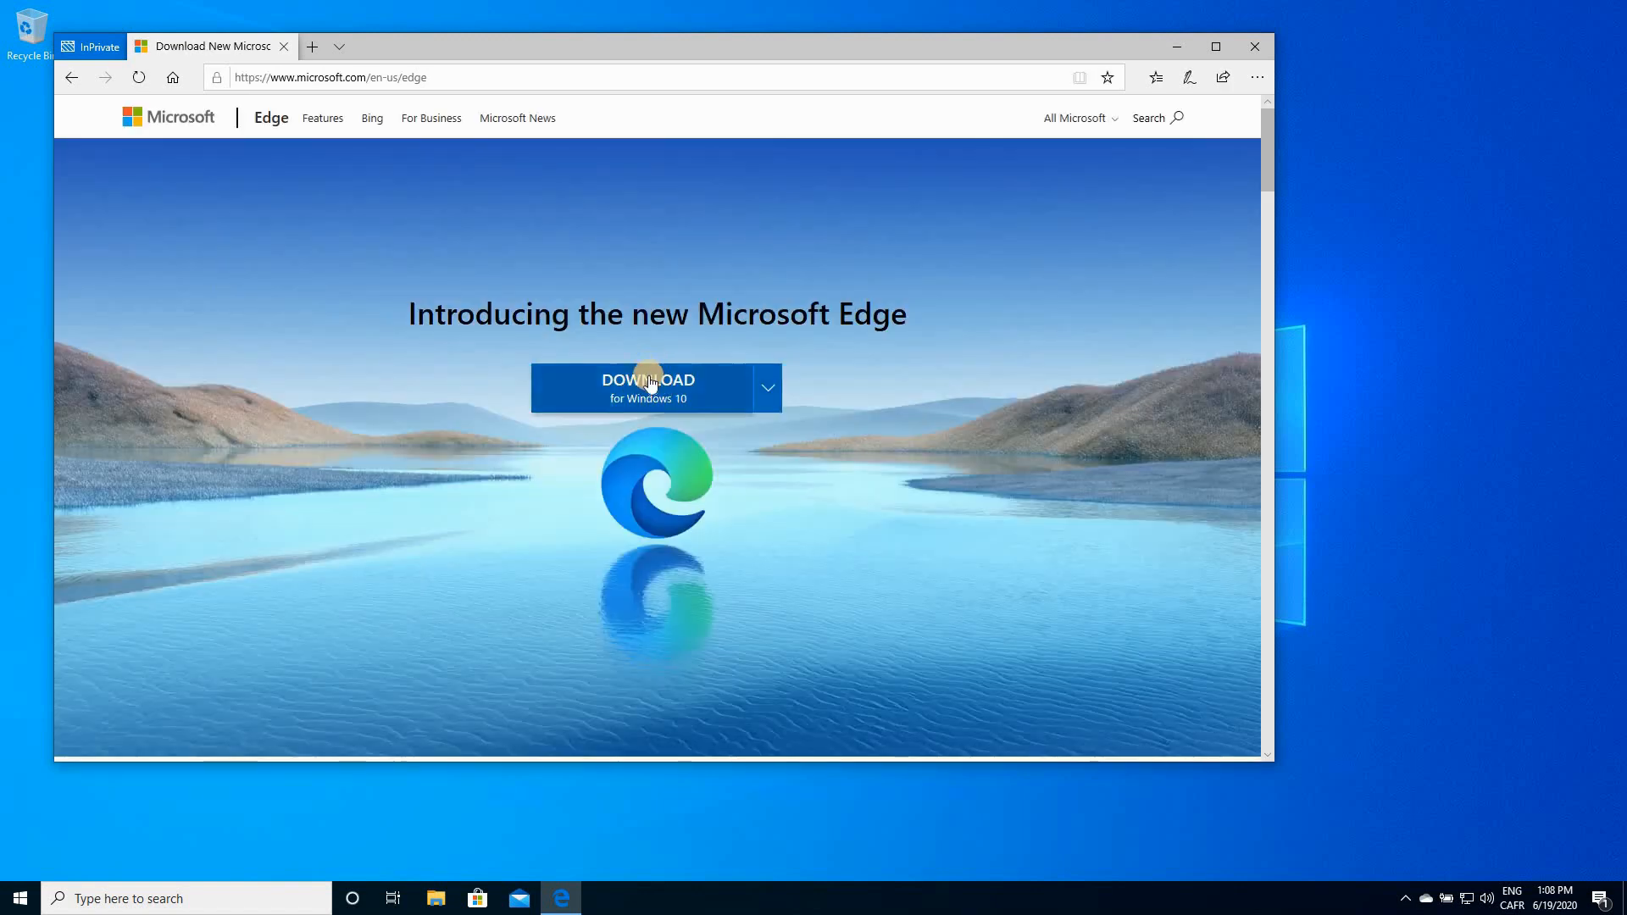
pyautogui.click(647, 386)
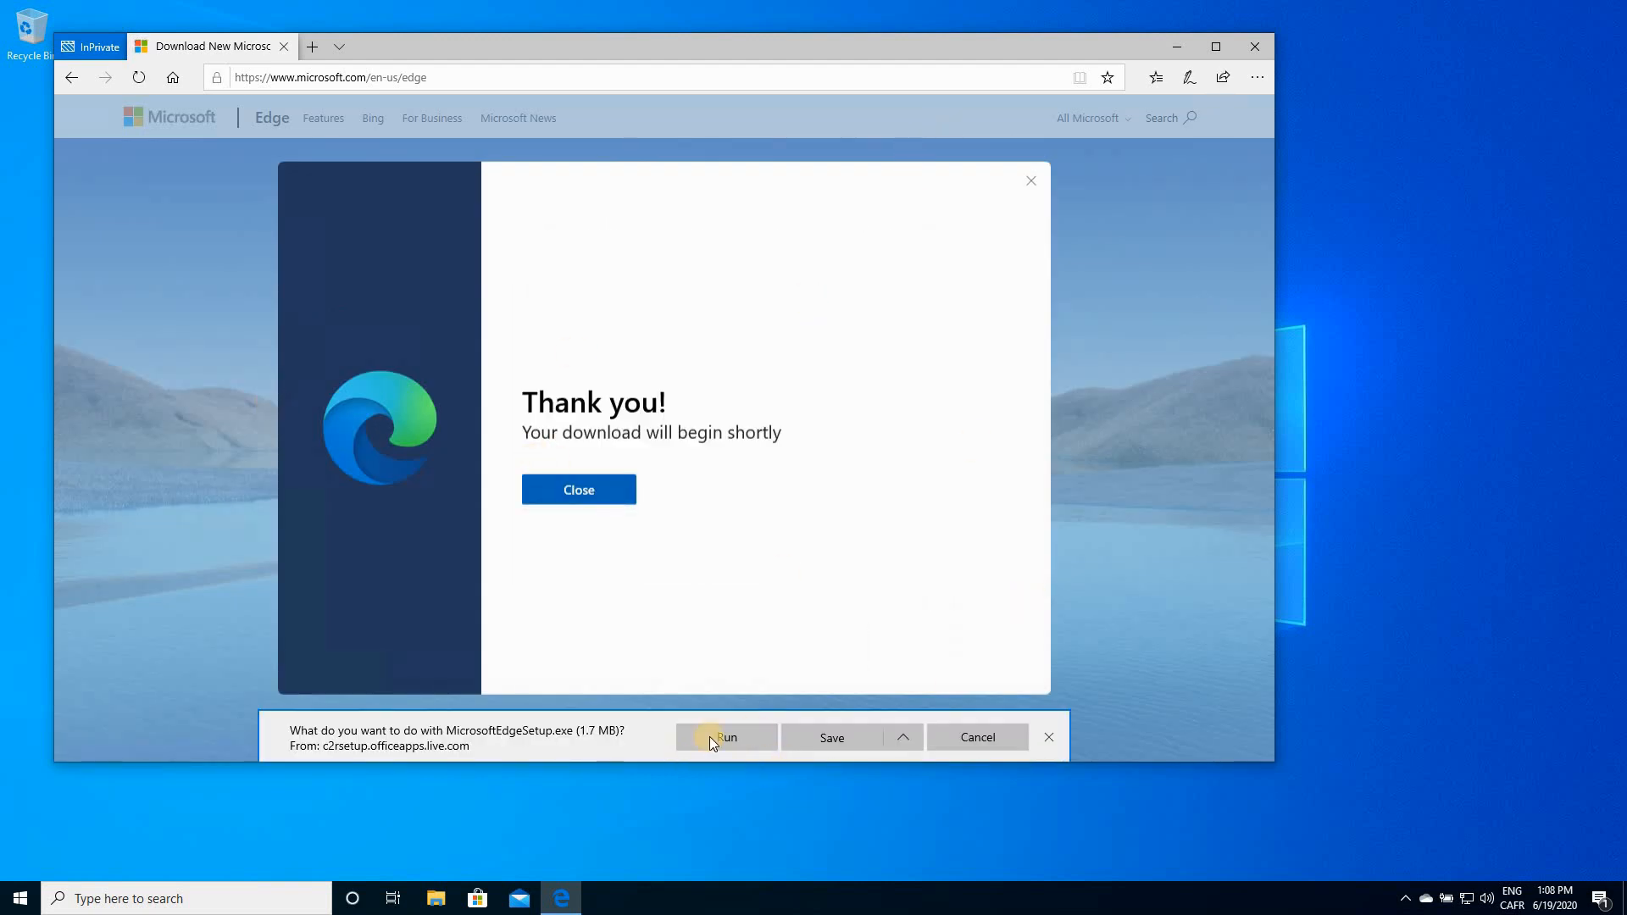
# Run MicrosoftEdgeSetup.exe and grant the installer permission in the UAC prompt.
pyautogui.click(725, 737)
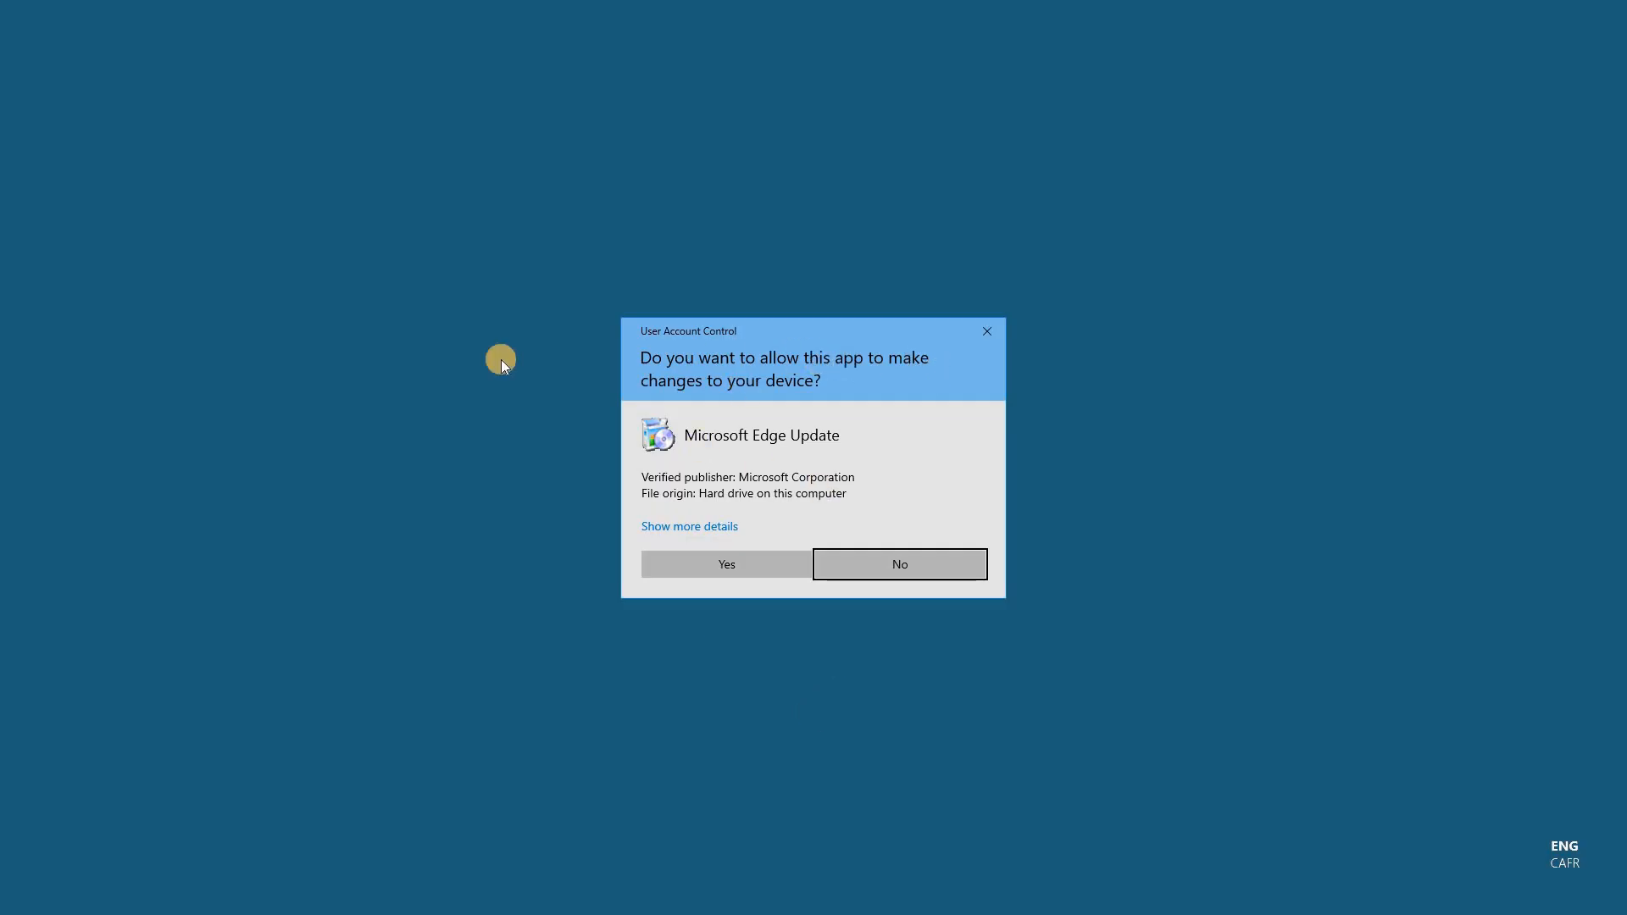
pyautogui.click(726, 562)
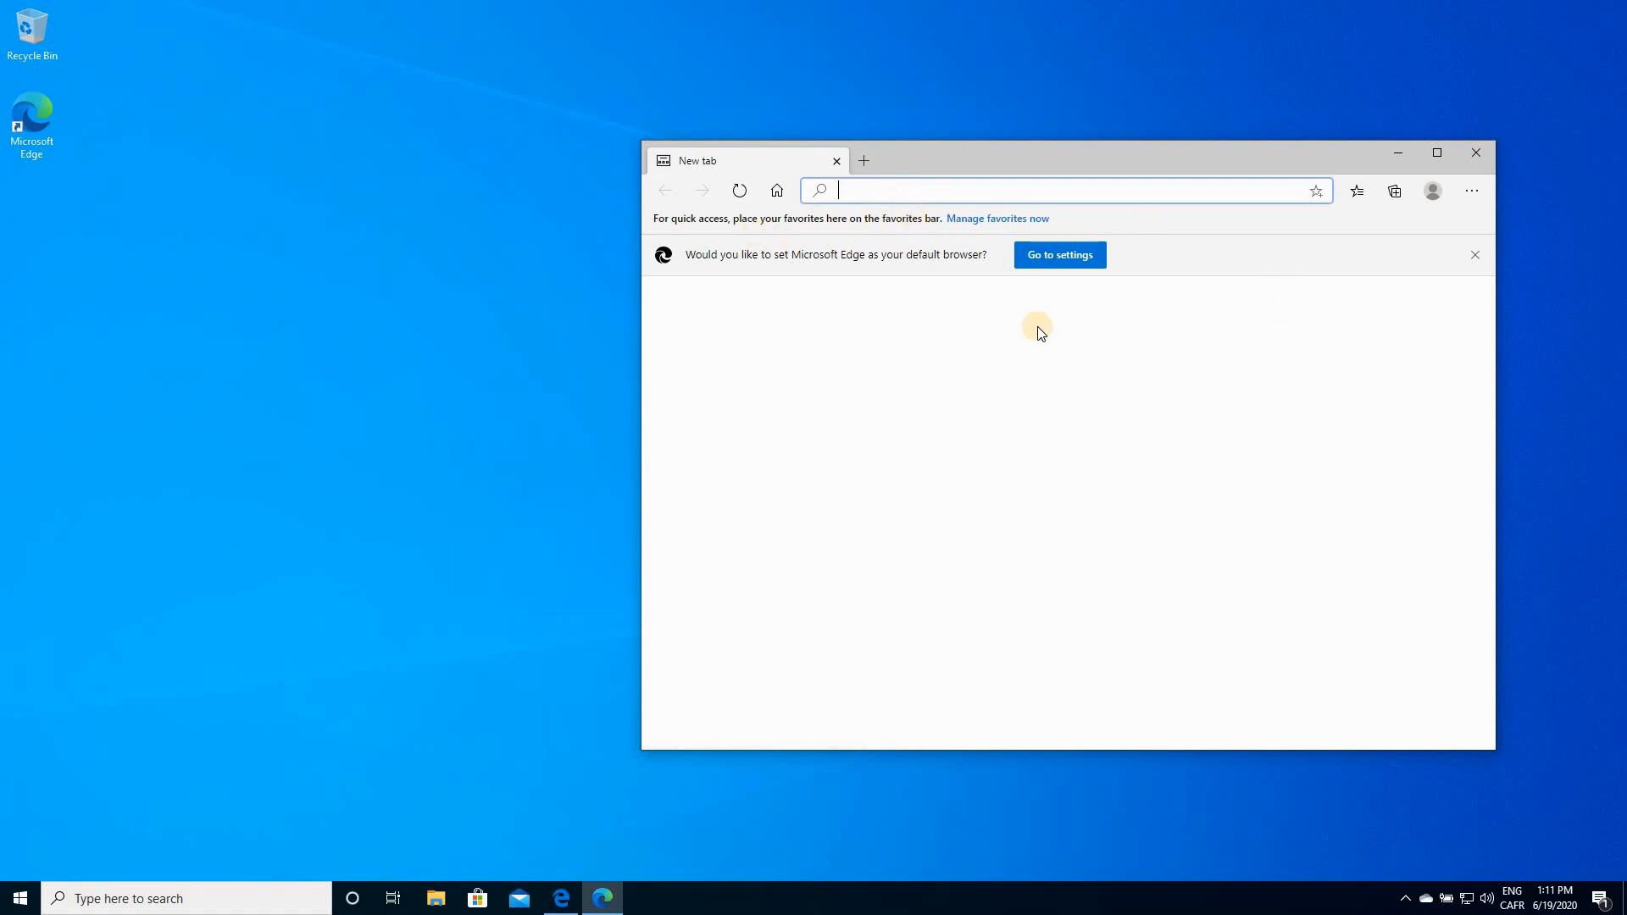
pyautogui.moveTo(239, 551)
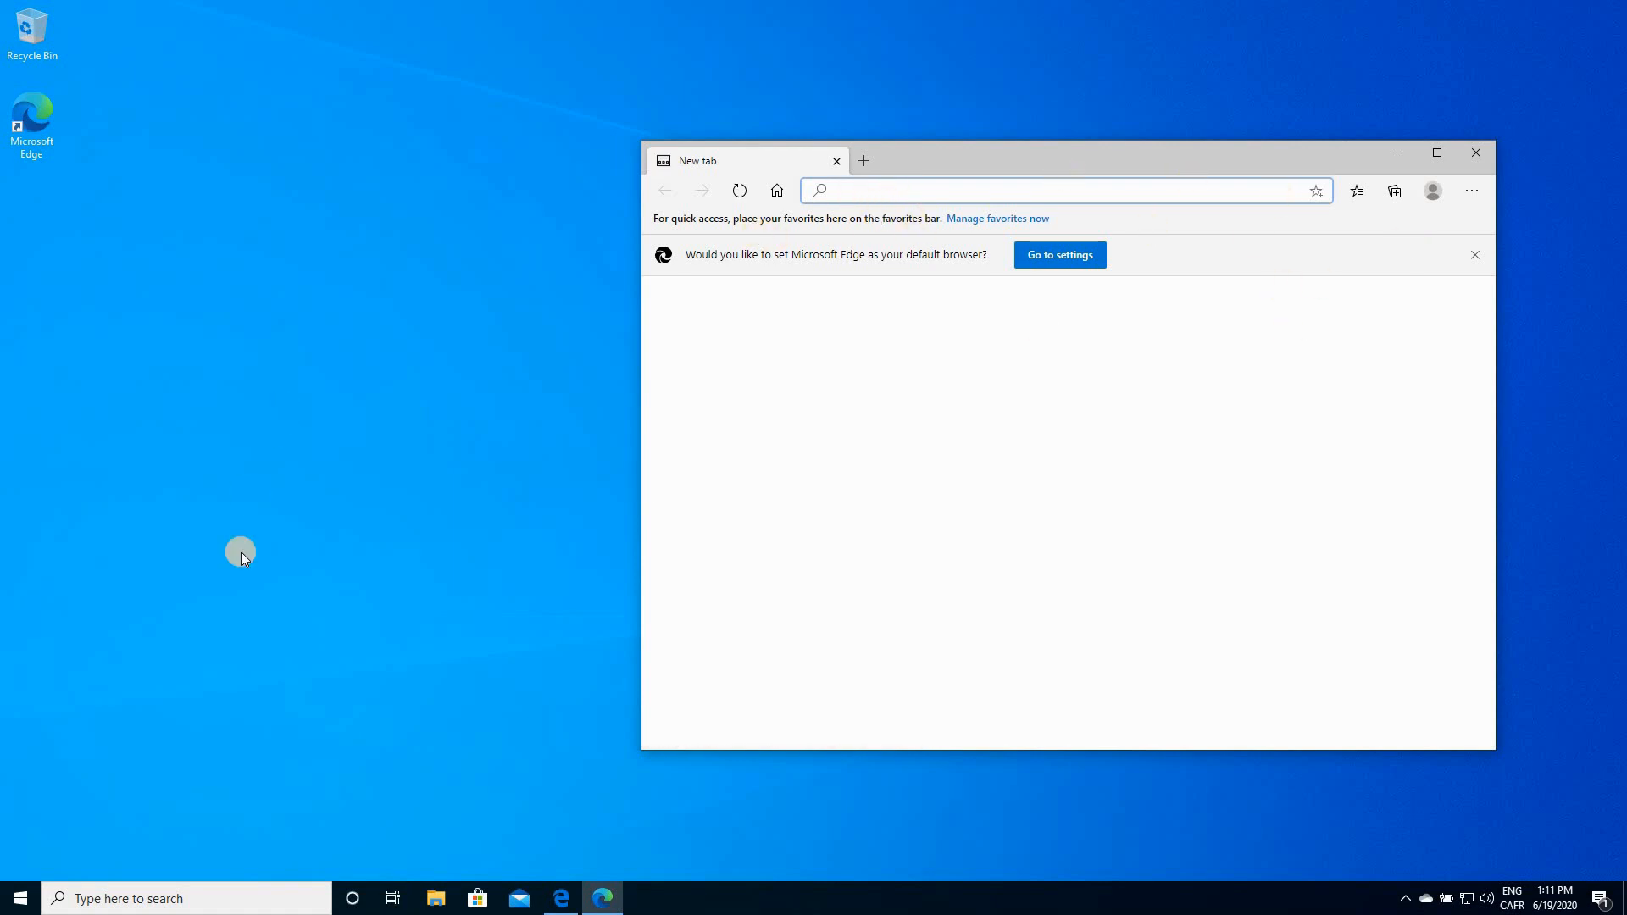
pyautogui.moveTo(208, 589)
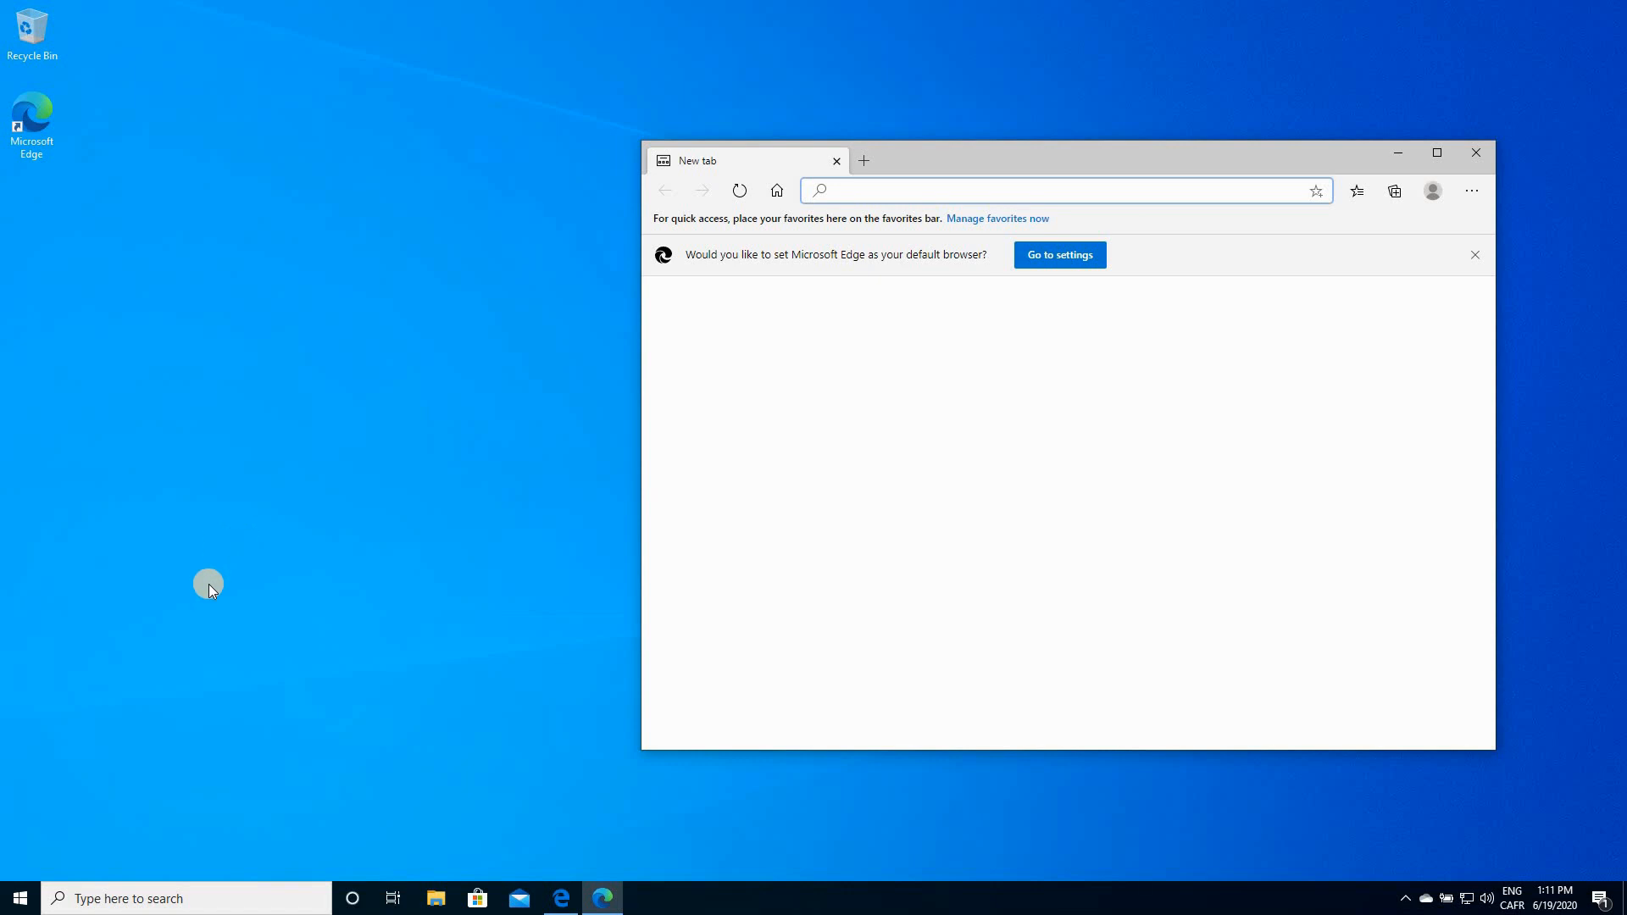
pyautogui.moveTo(1477, 154)
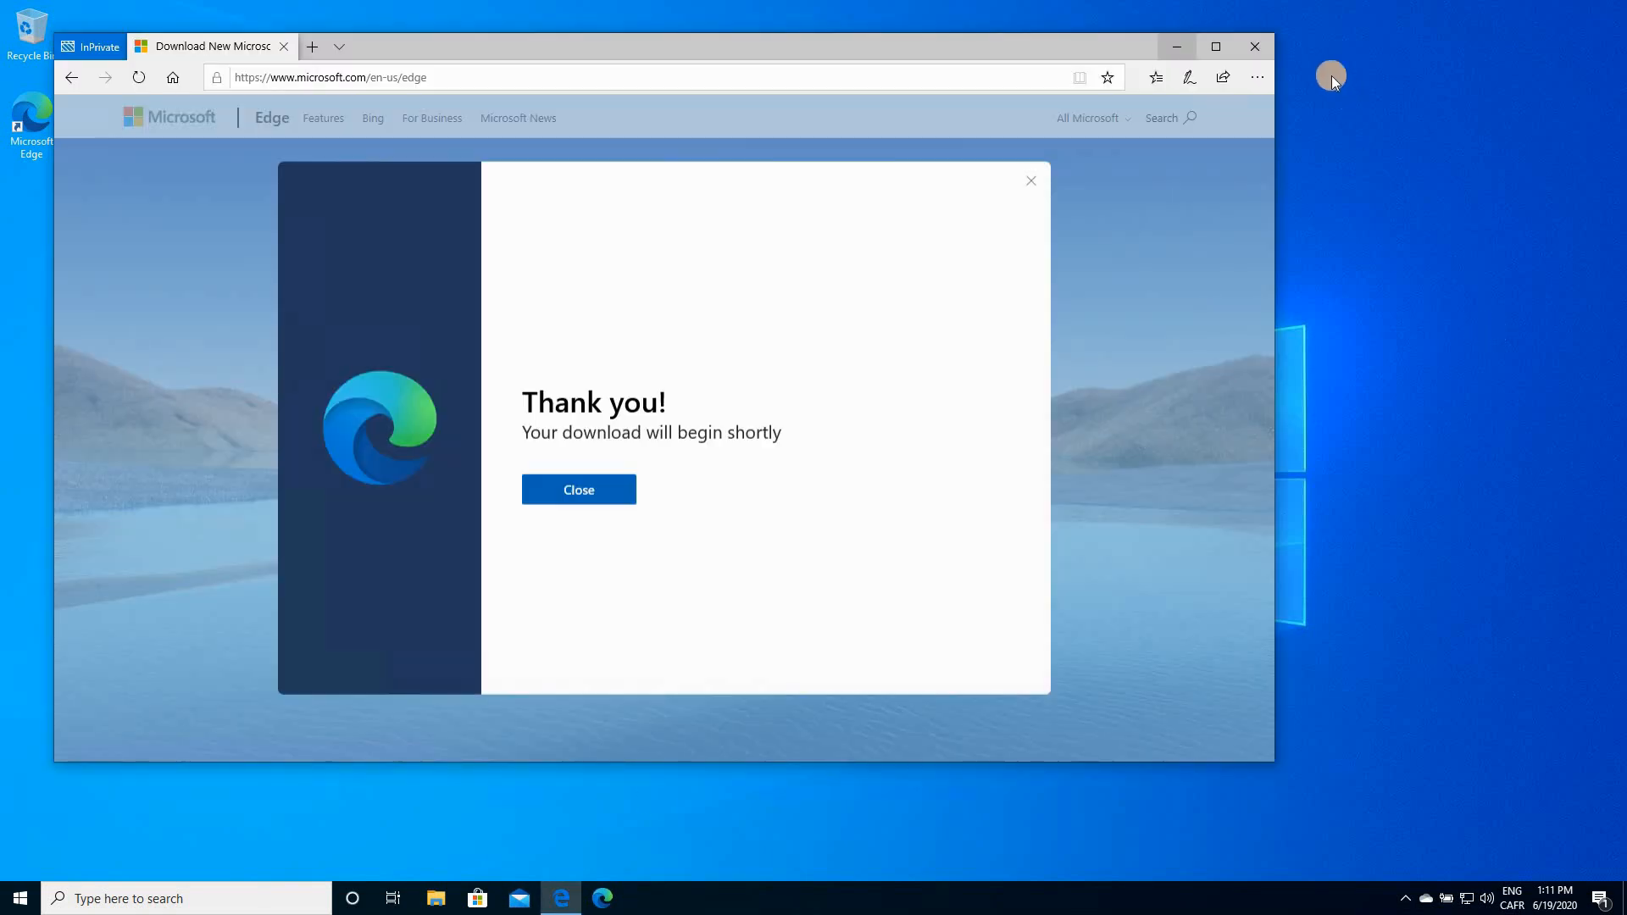
# Close the Edge Legacy download page window, leaving the desktop with the new Edge shortcut.
pyautogui.click(1254, 48)
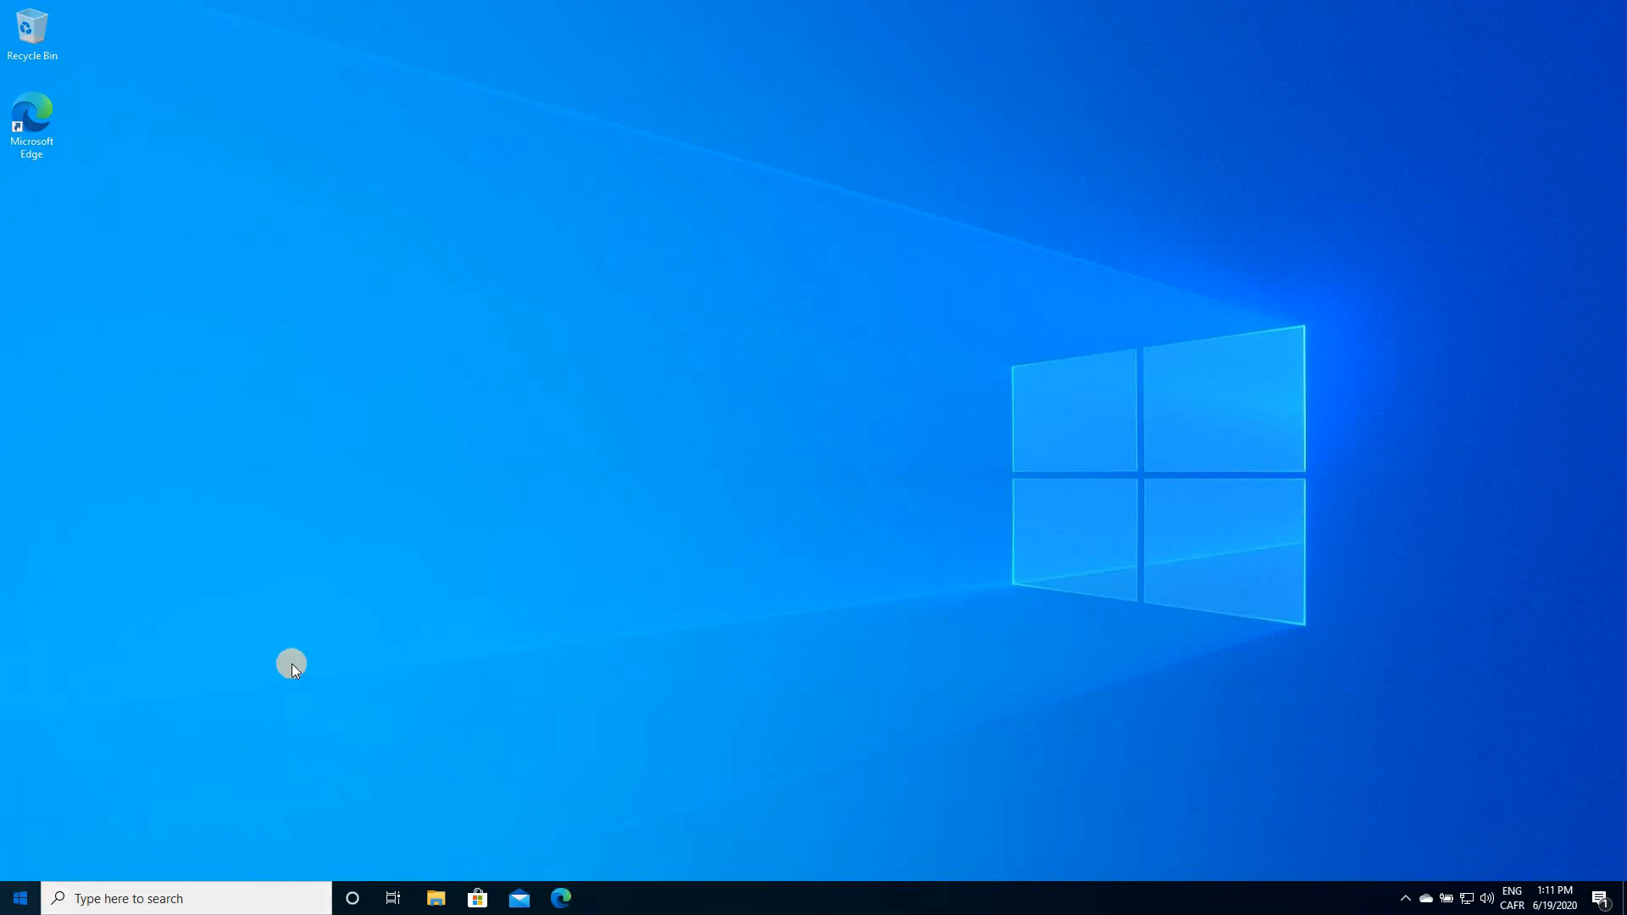
# Pin Microsoft Edge Legacy to the taskbar from the Start menu app list.
pyautogui.click(19, 898)
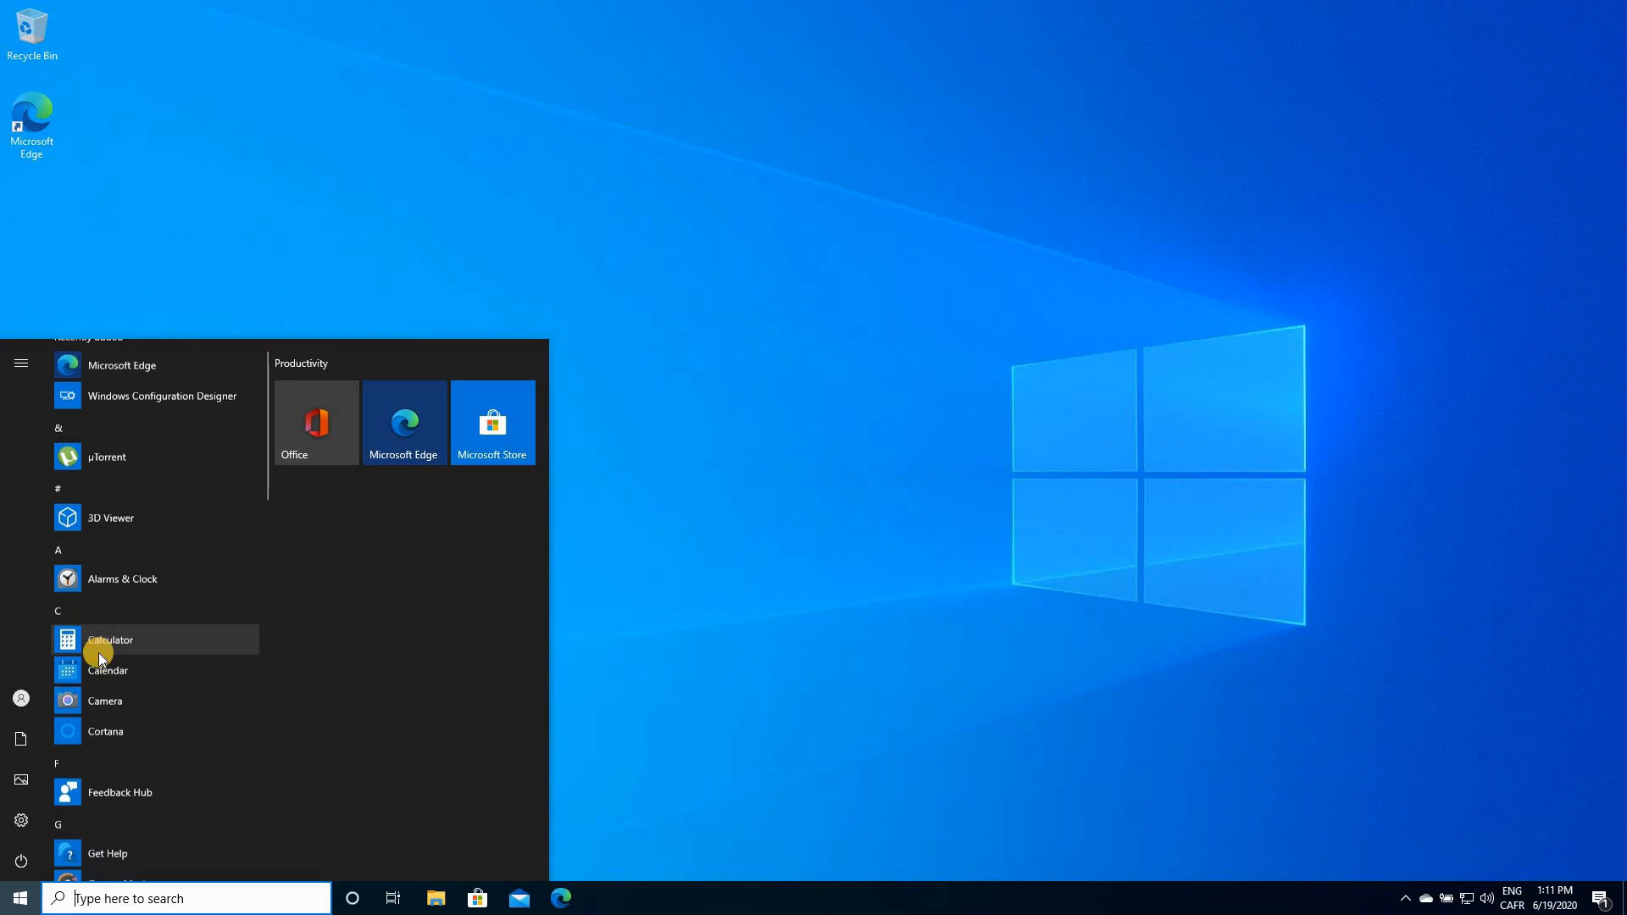
pyautogui.scroll(-3)
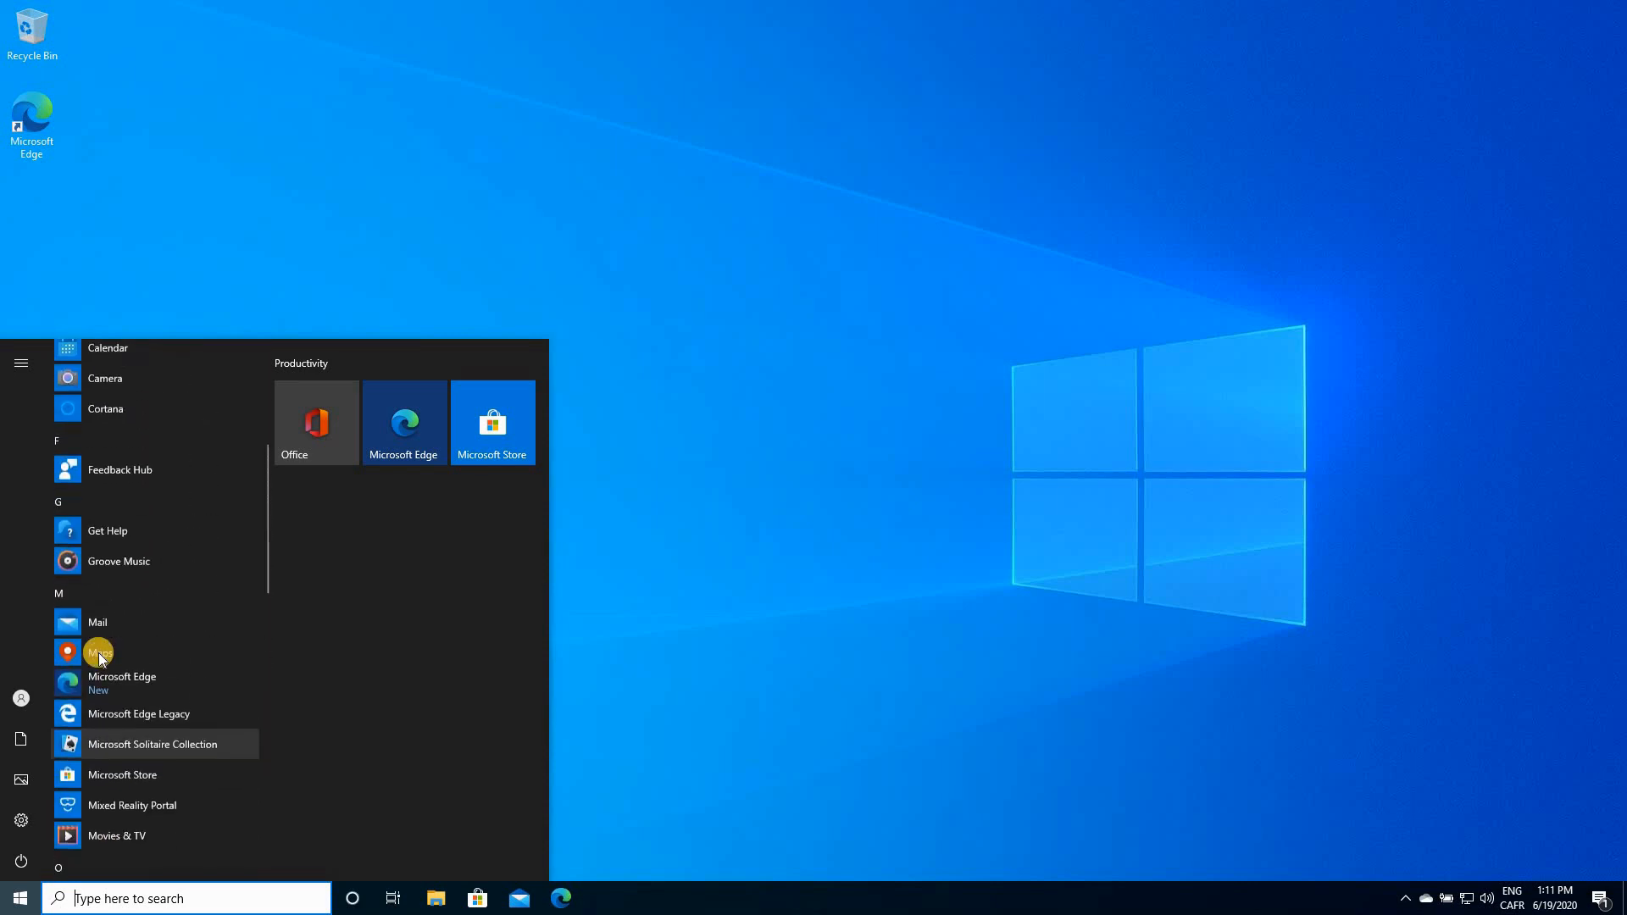
pyautogui.moveTo(98, 722)
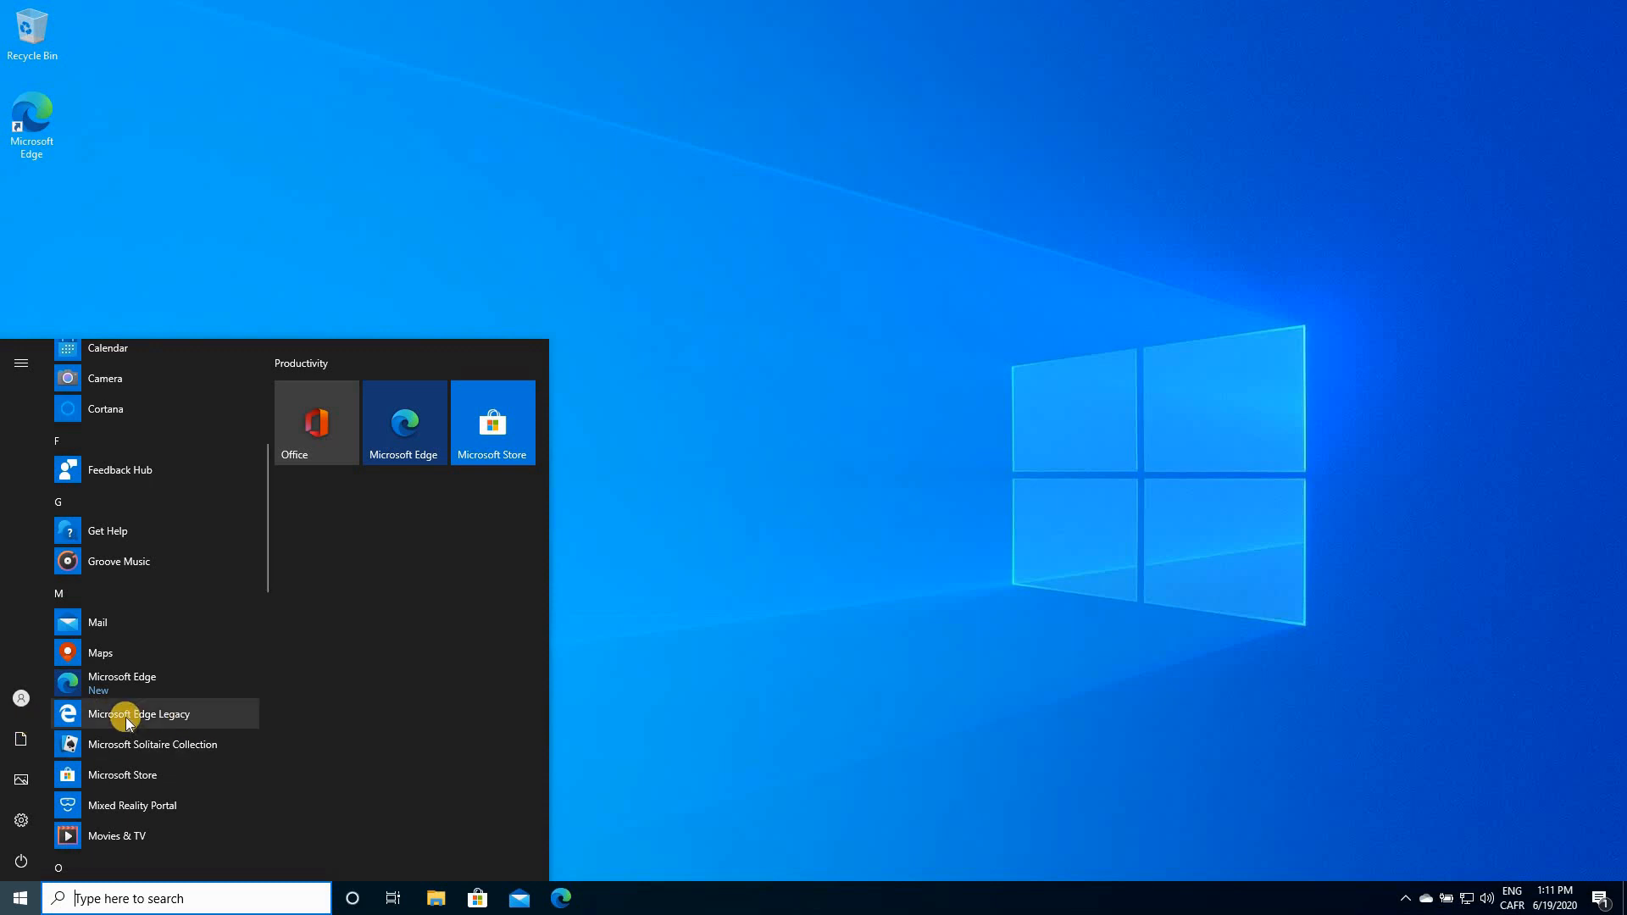
pyautogui.rightClick(138, 713)
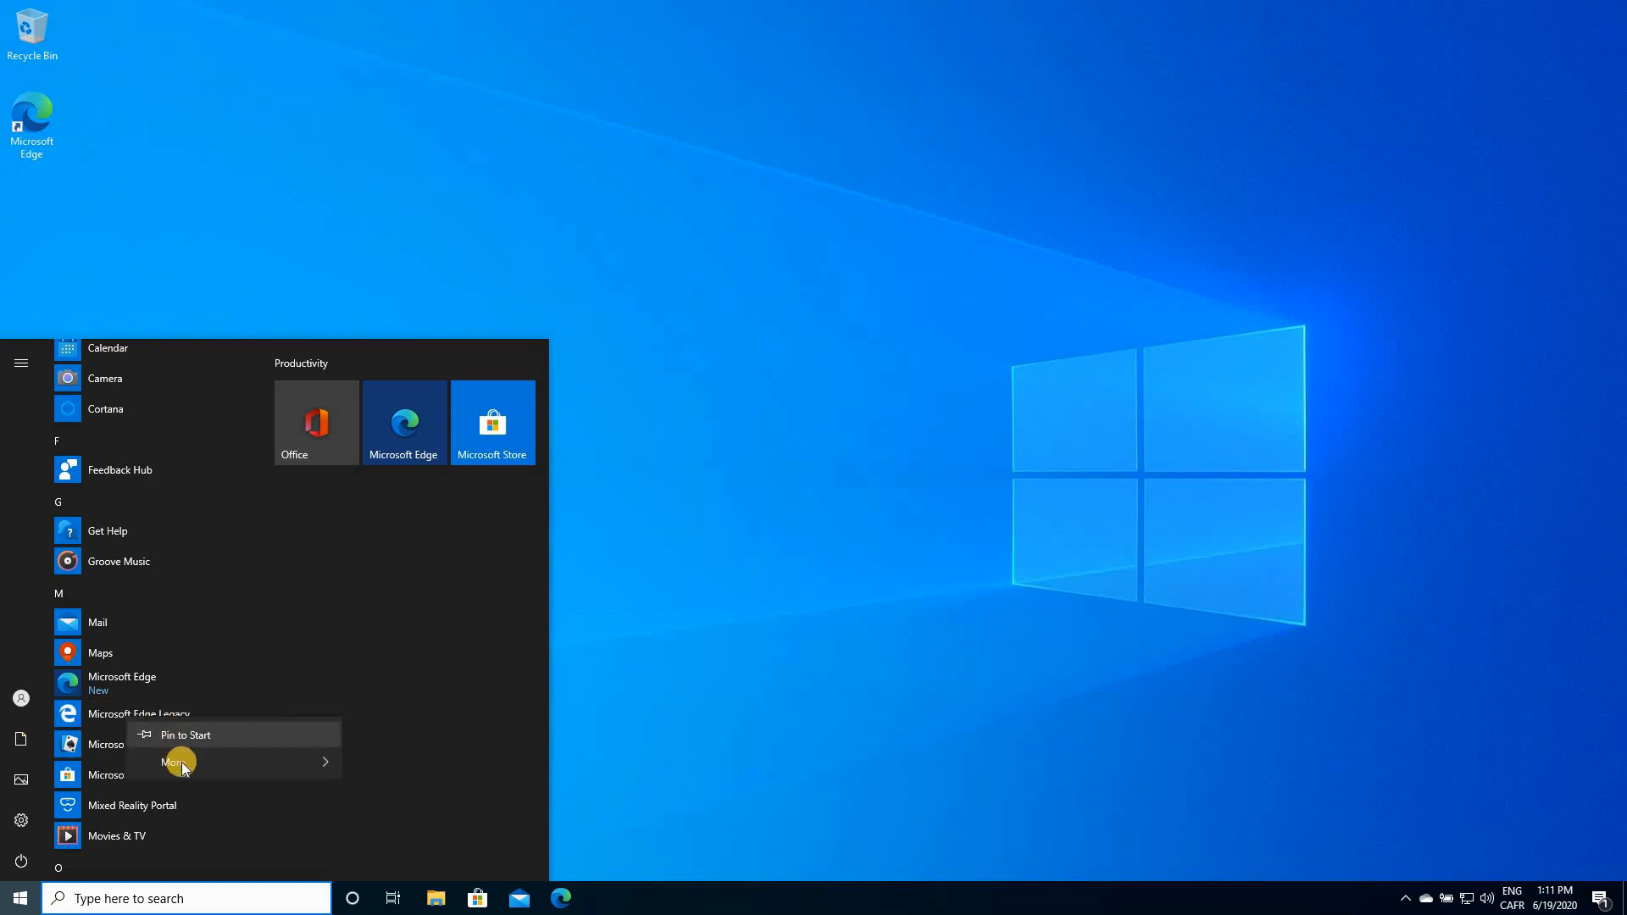
pyautogui.moveTo(173, 761)
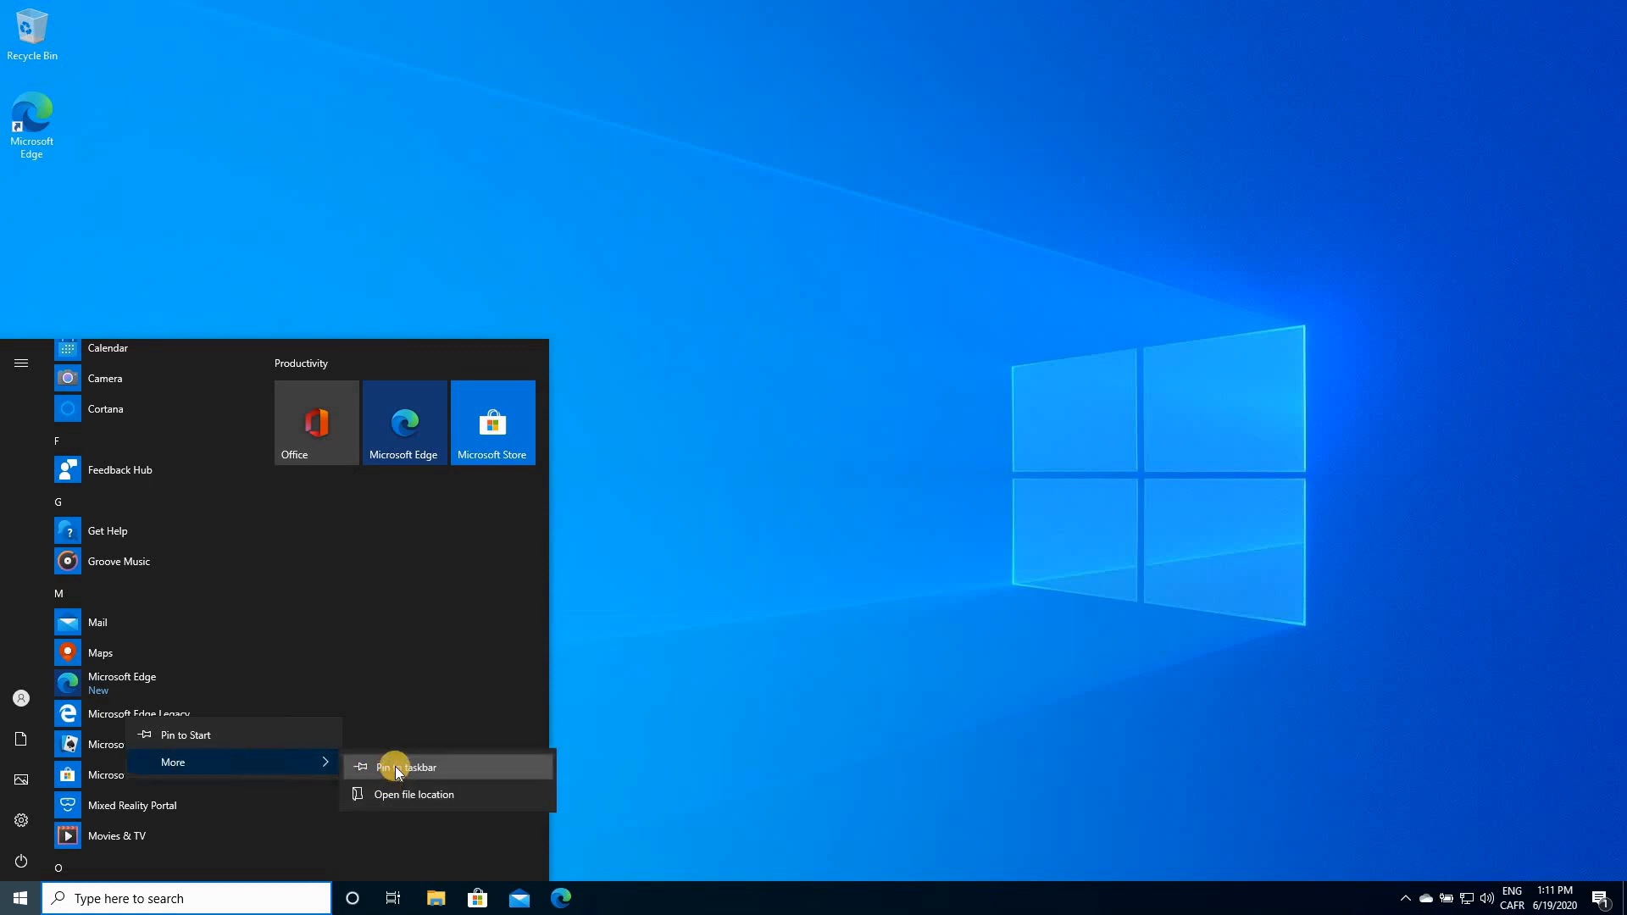
pyautogui.click(407, 766)
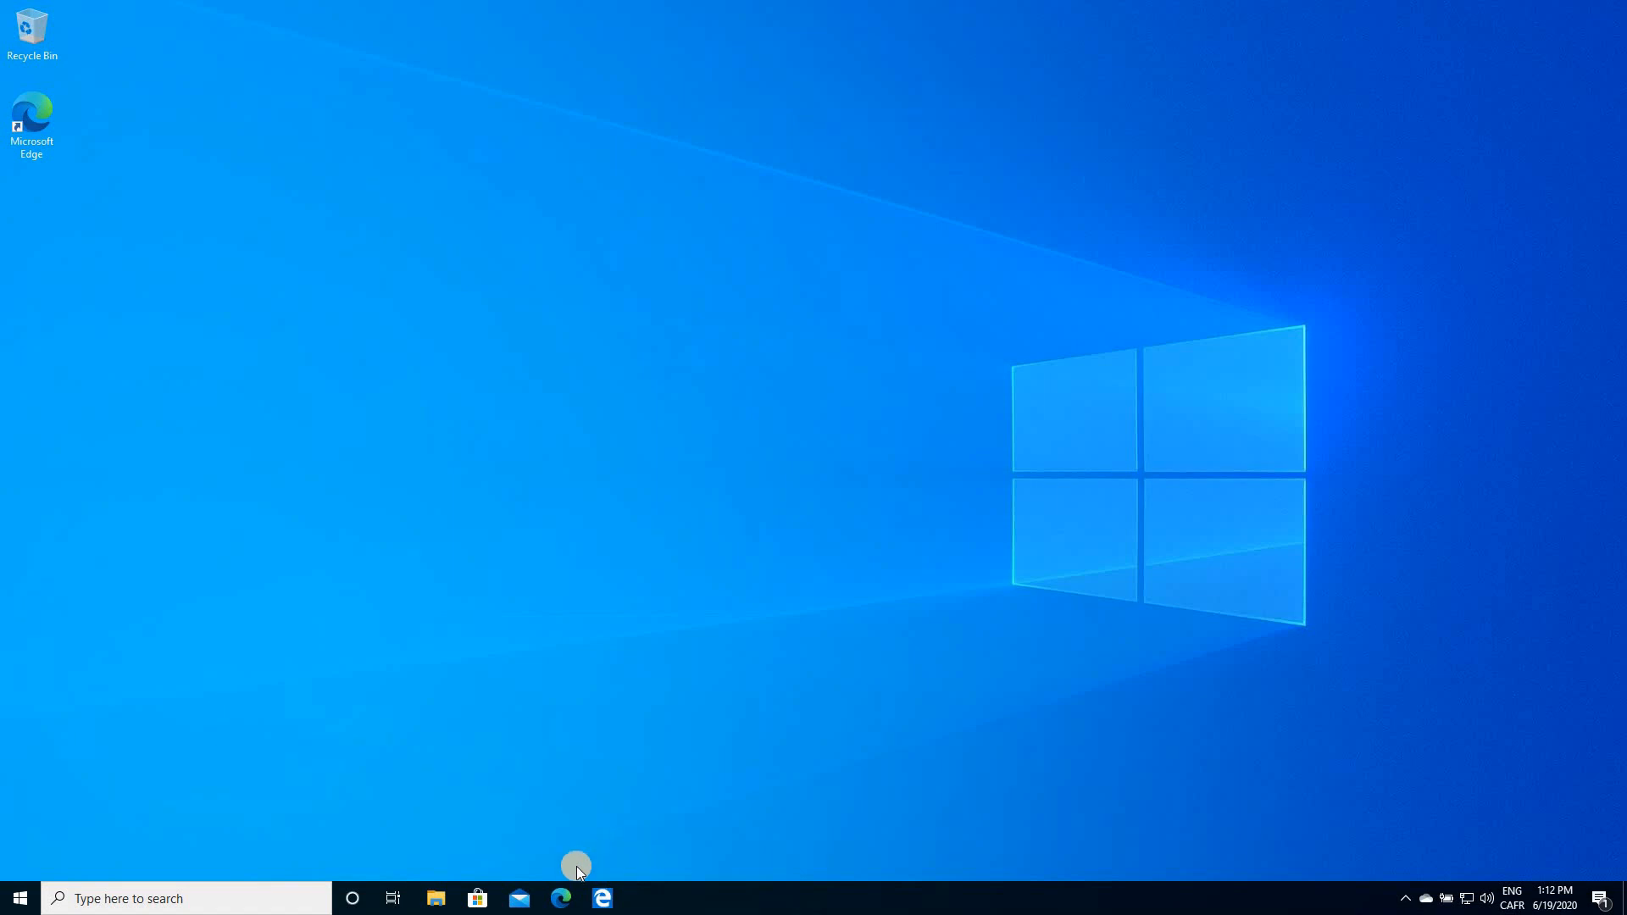
pyautogui.moveTo(557, 441)
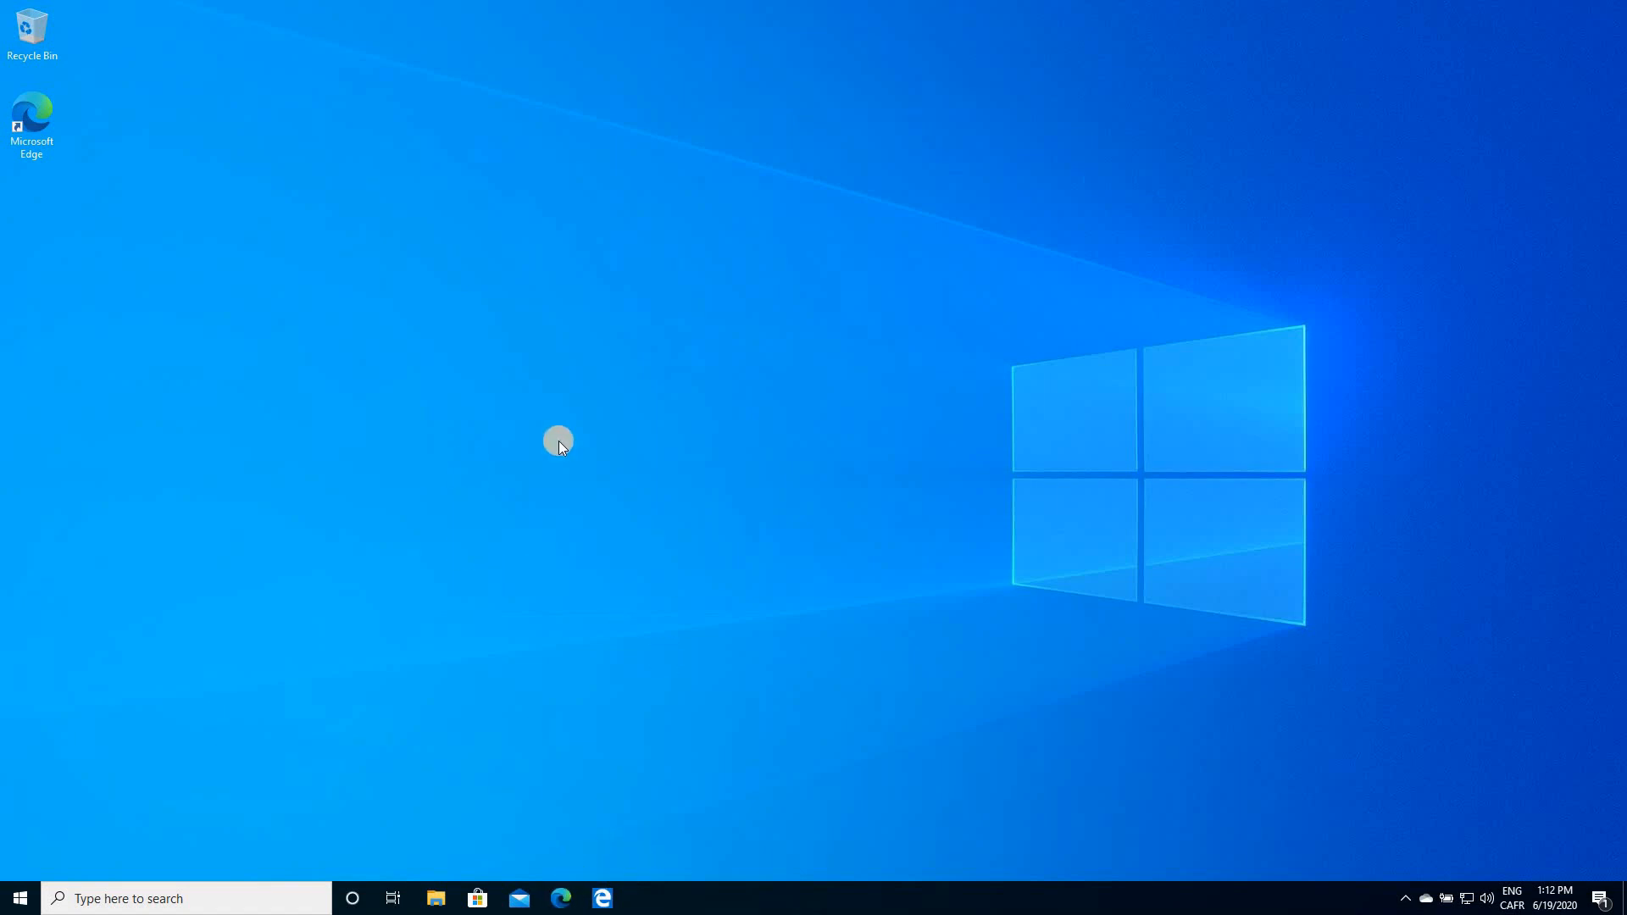
pyautogui.moveTo(688, 644)
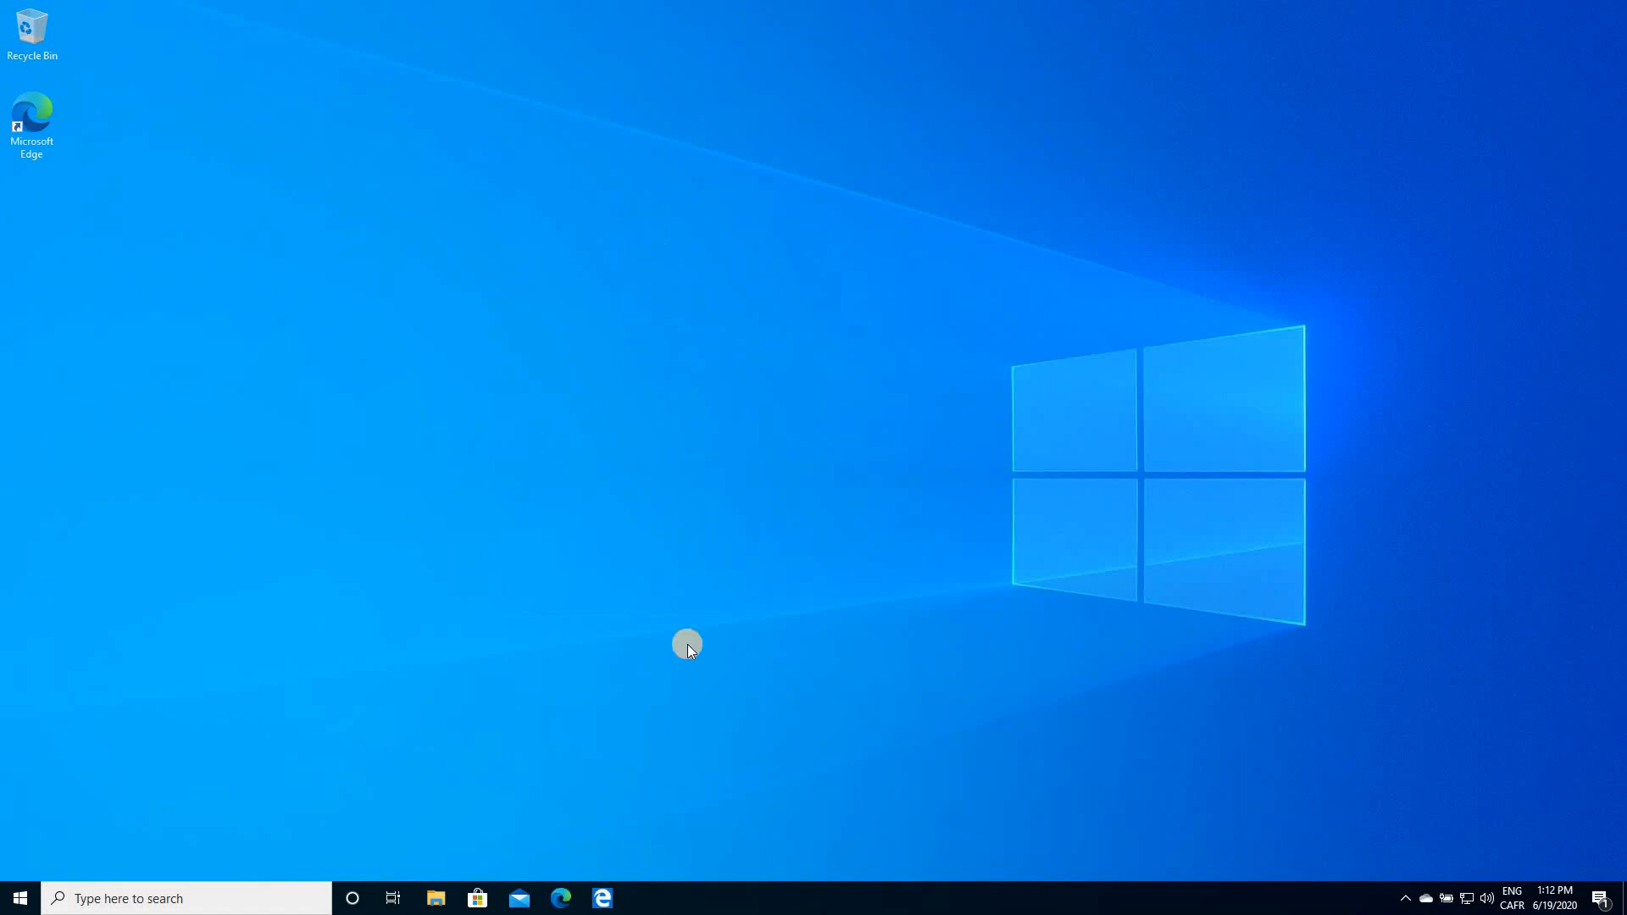
pyautogui.moveTo(802, 322)
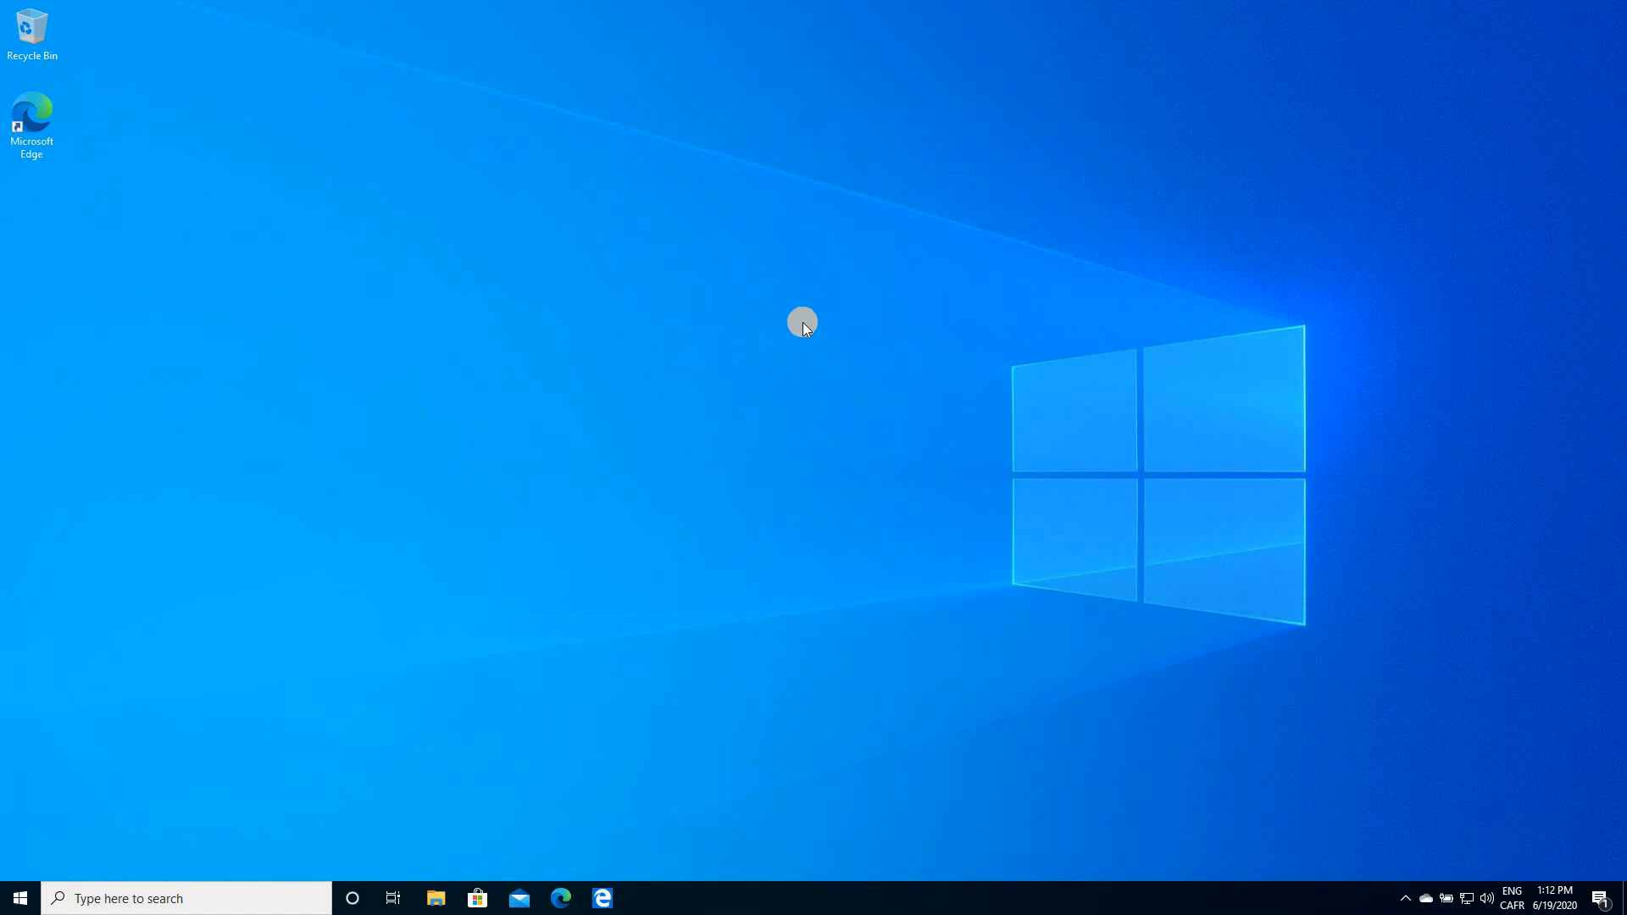
pyautogui.moveTo(549, 547)
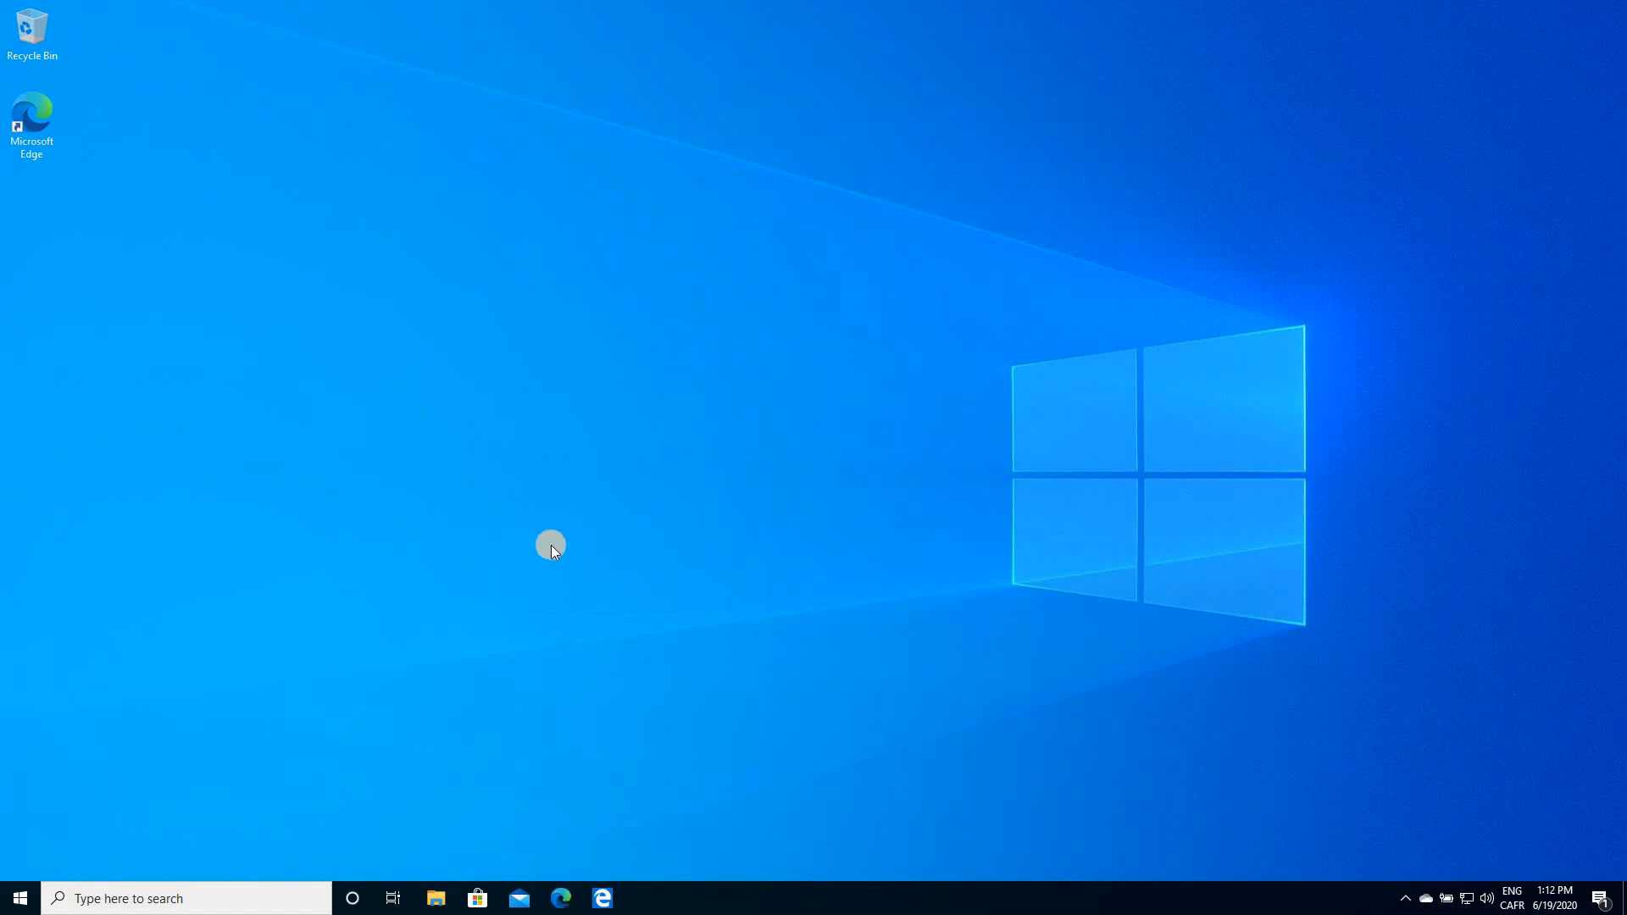
# Launch the other Edge browser from the taskbar so Legacy and new Edge run side by side.
pyautogui.click(559, 898)
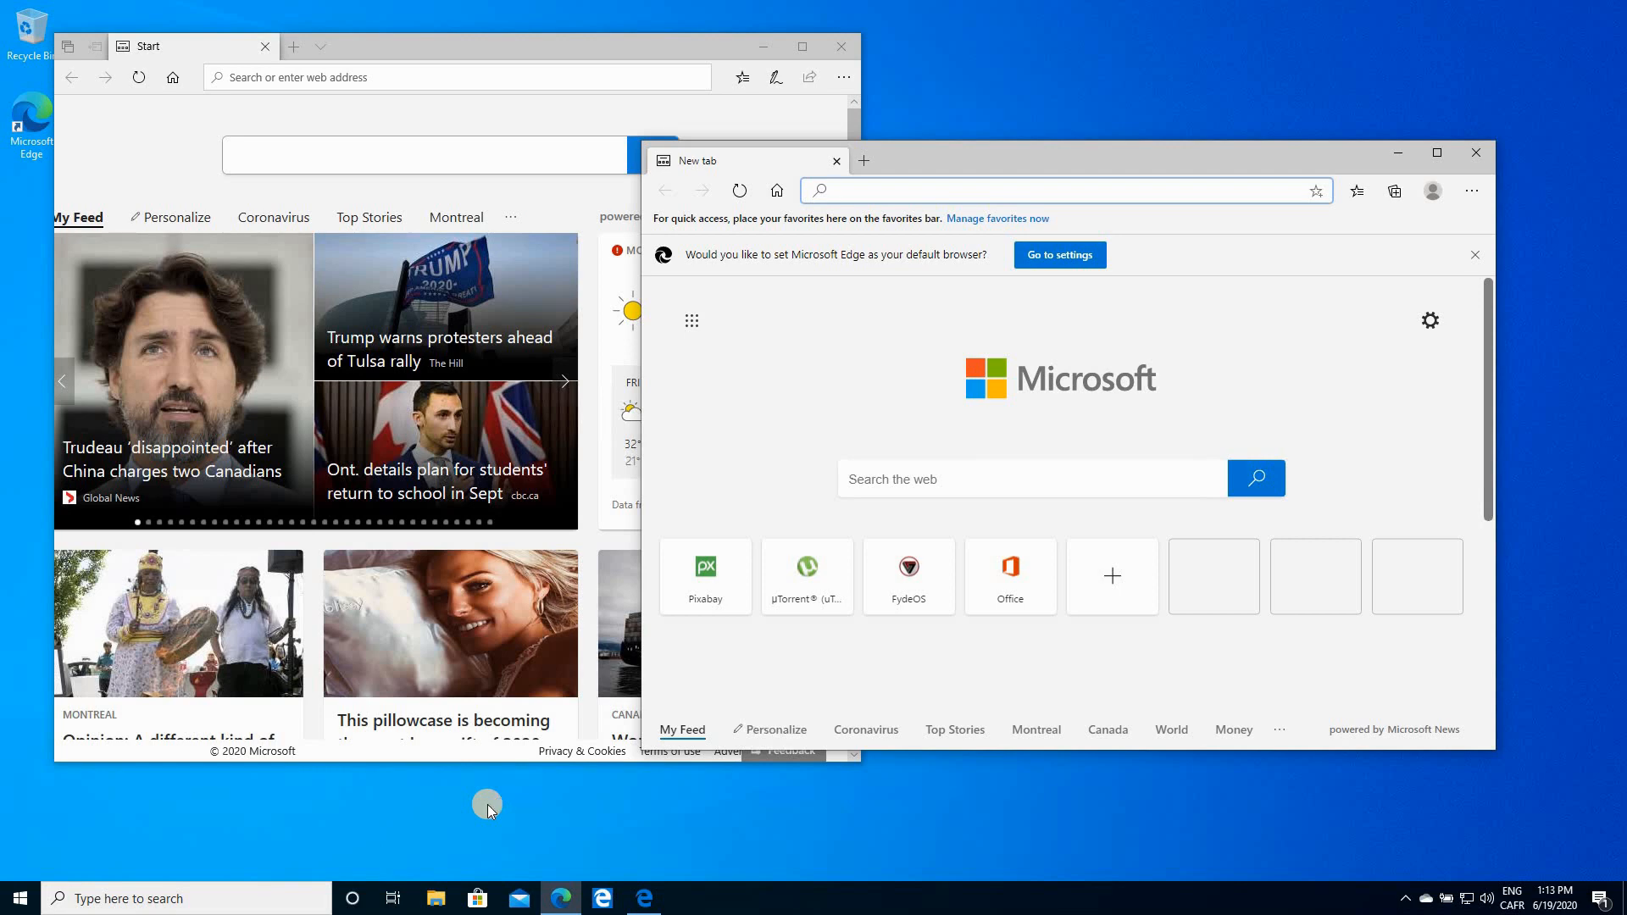
pyautogui.click(1037, 192)
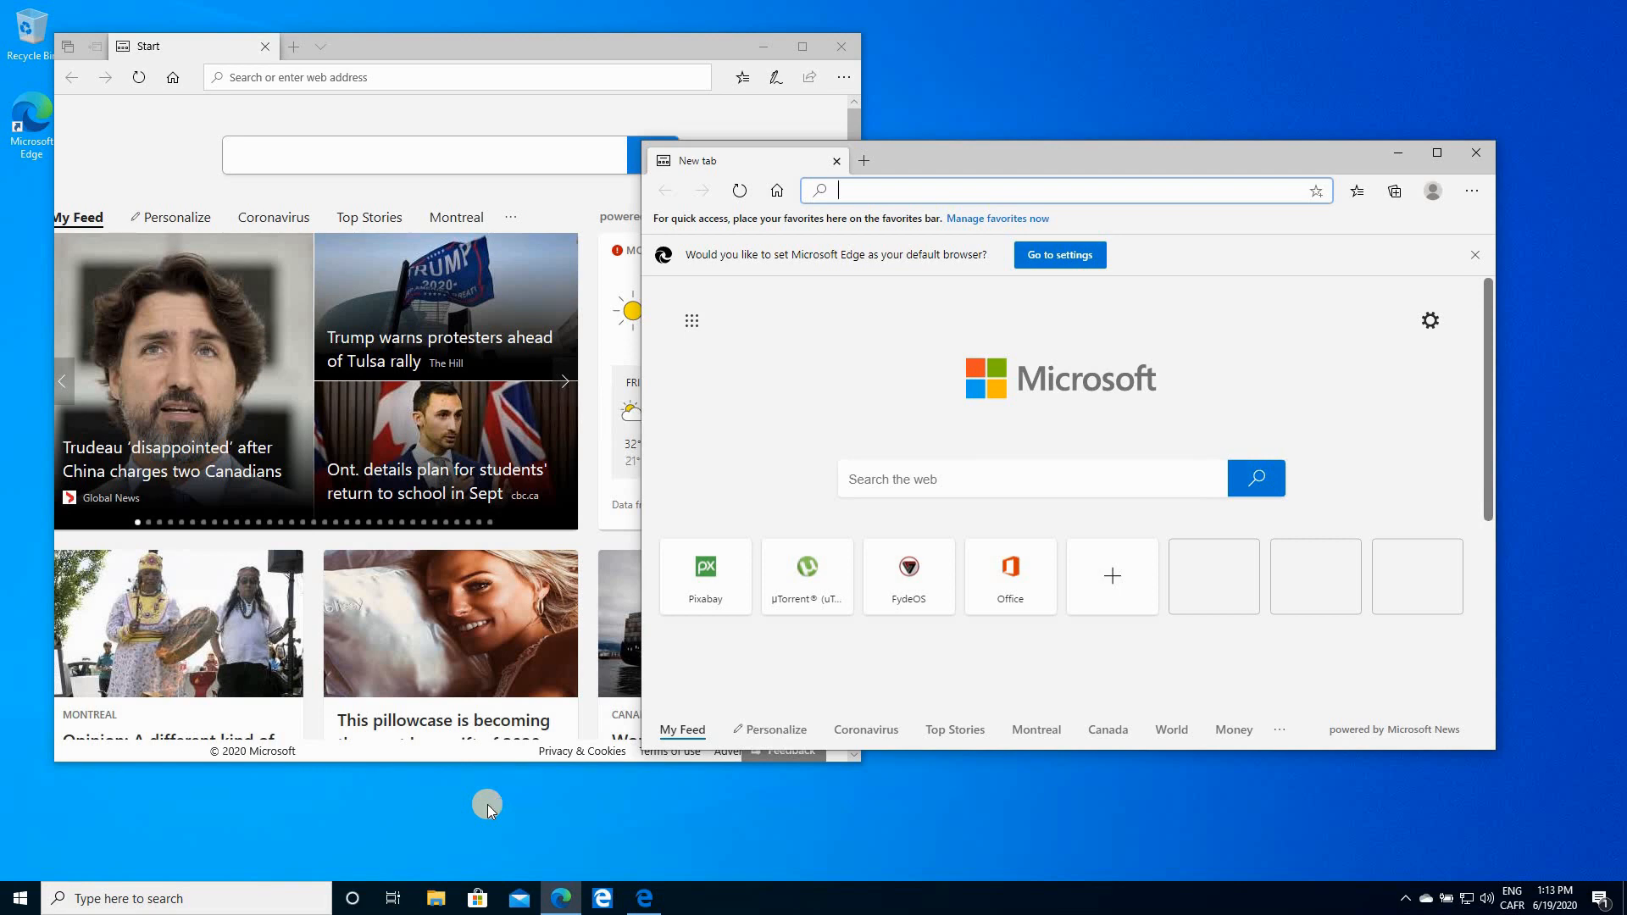